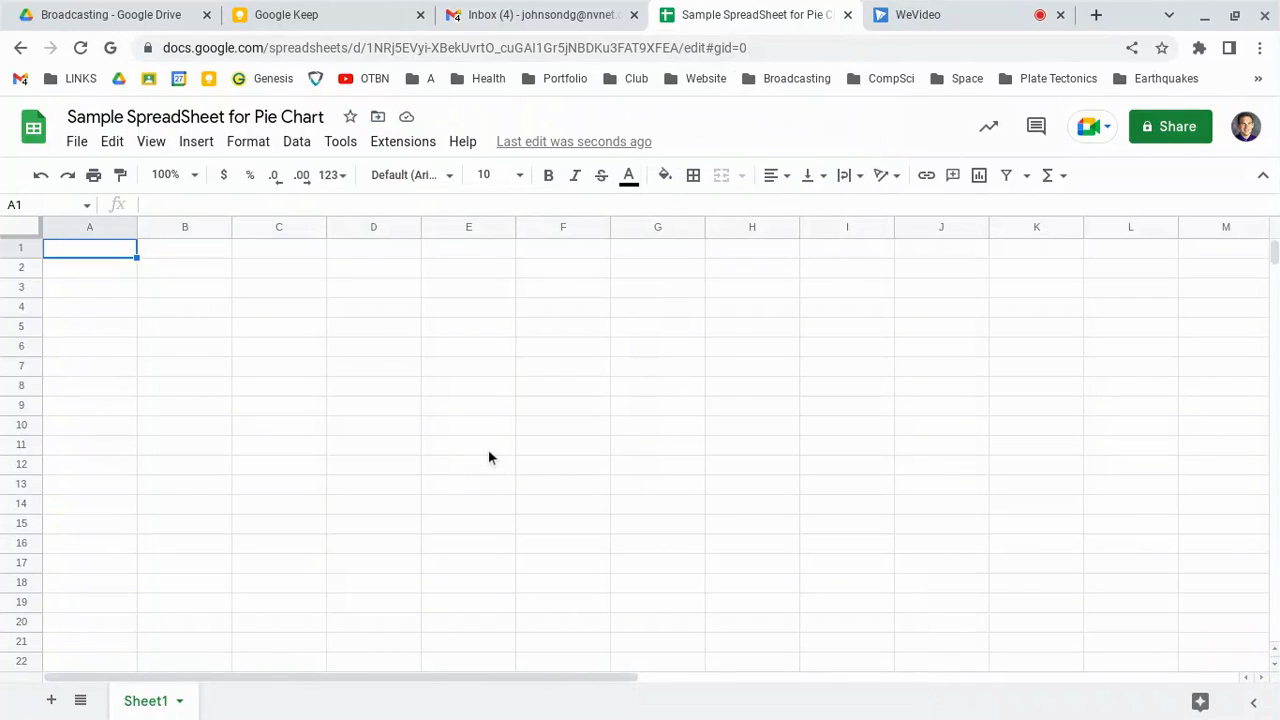
mouse_move(490, 458)
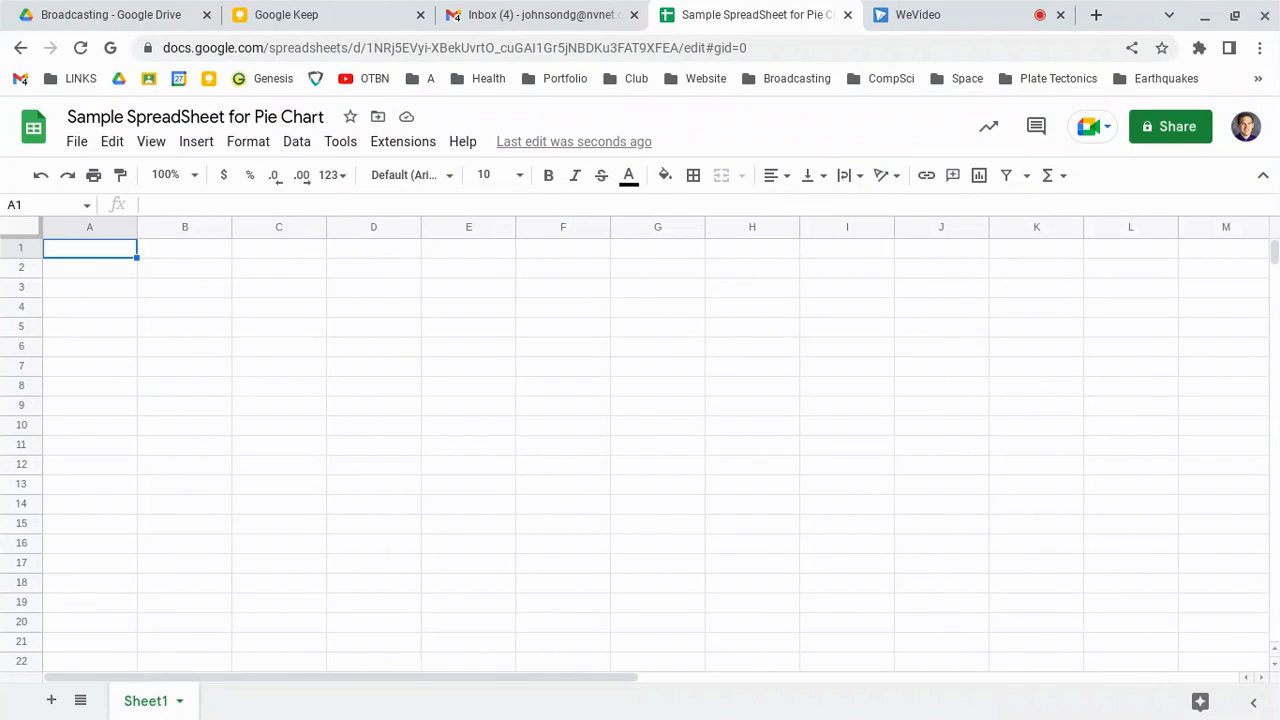
Fill A1:D1 with Blue, Red, Green, Orange and A2:D2 with 57, 46, 32, 4
type("Blue")
left_click(184, 266)
type("46")
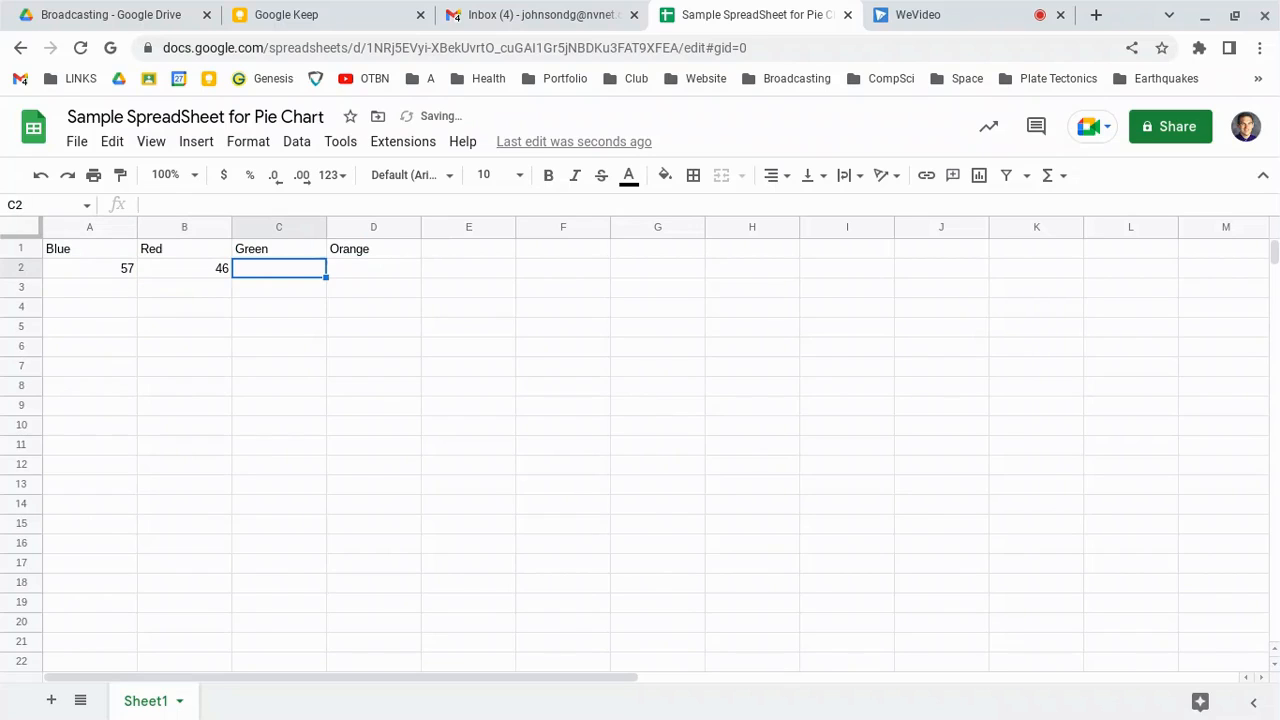
type("32")
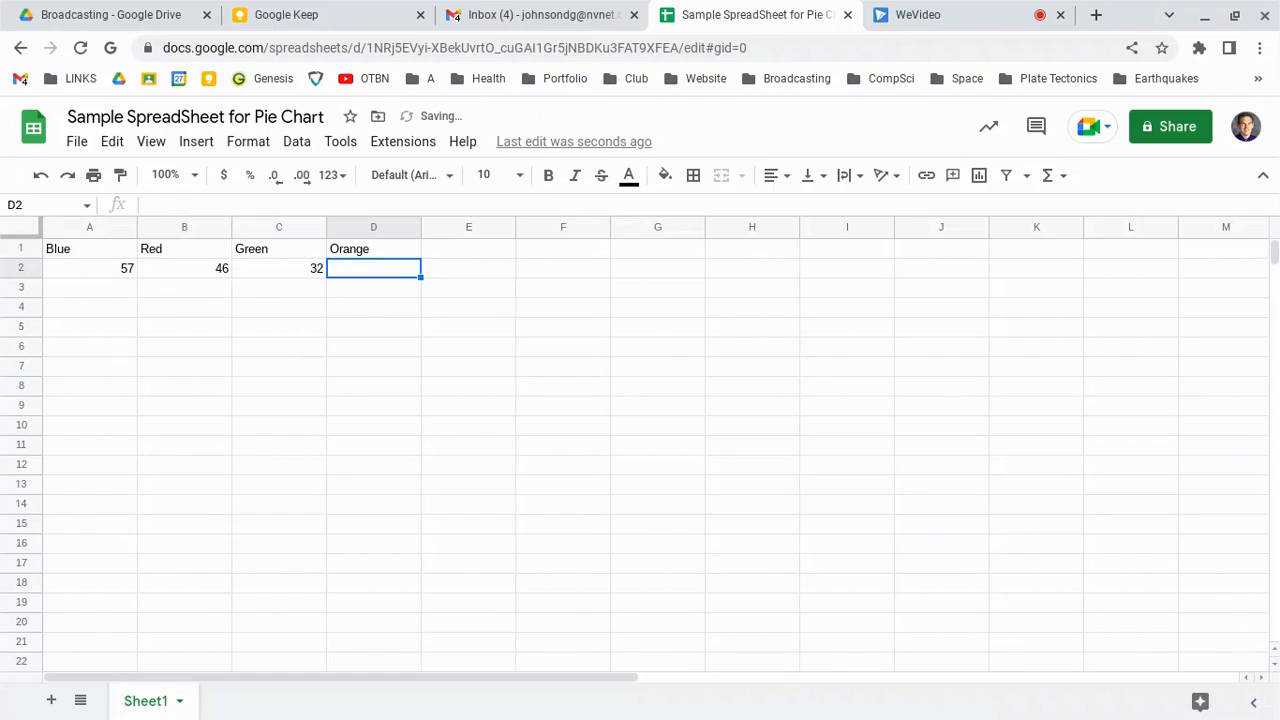
type("4")
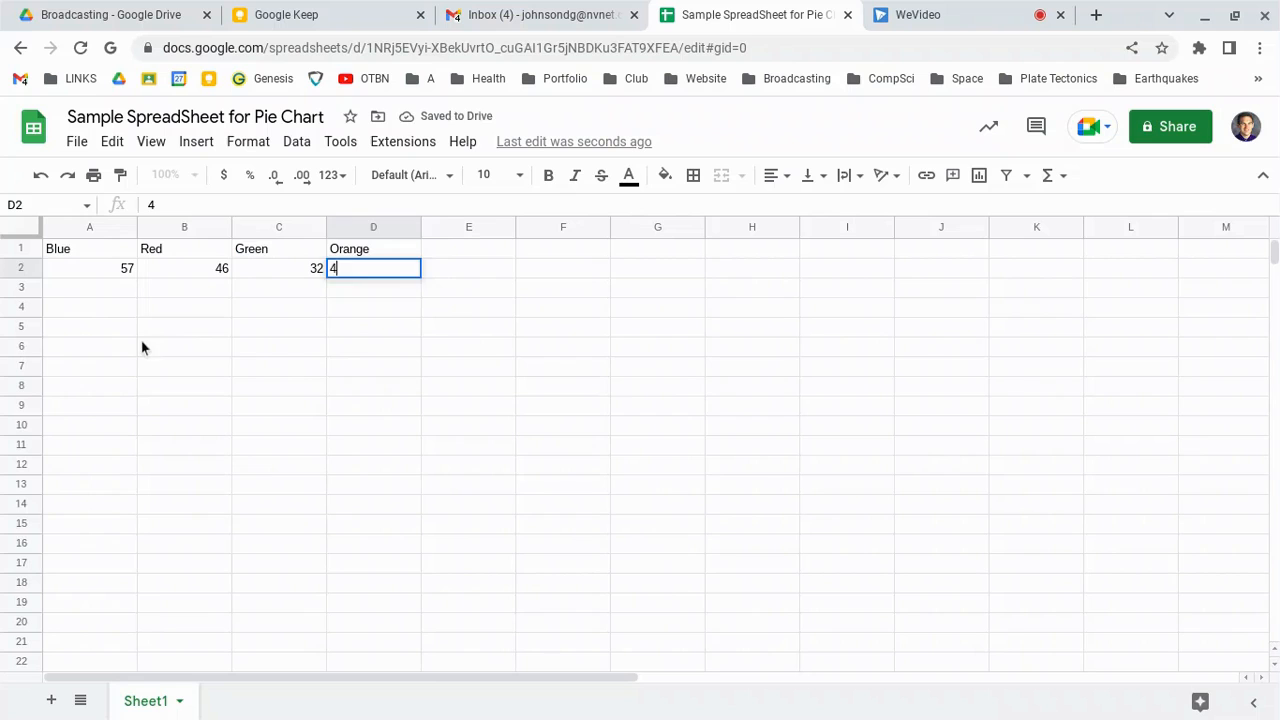
left_click(278, 364)
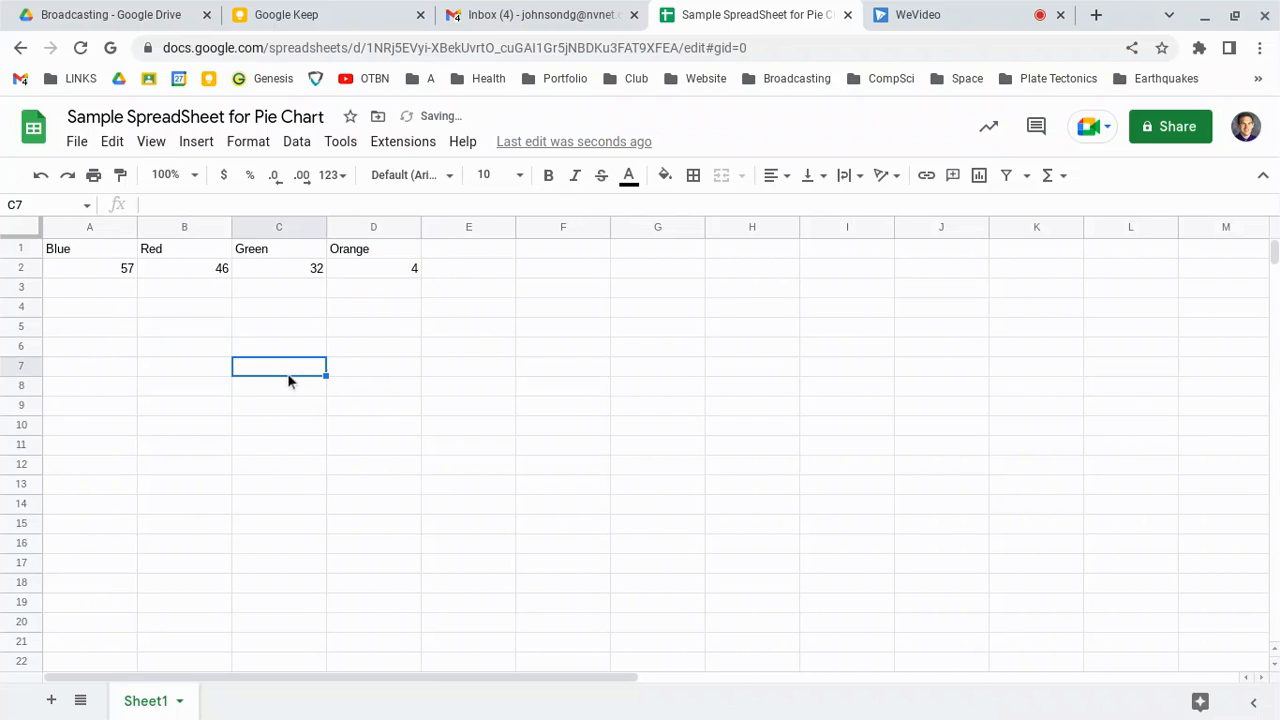
left_click(20, 228)
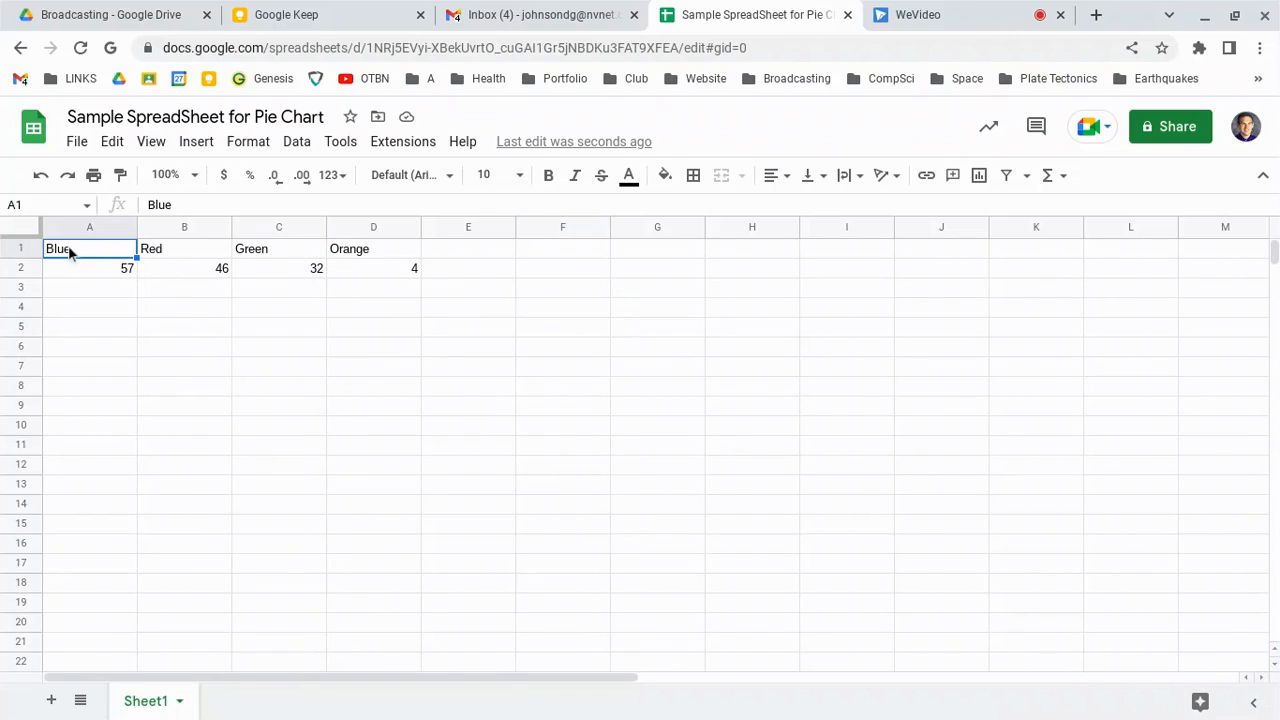
Select the labels and counts in A1:D2 as the chart data and head to Insert
left_click_drag(58, 248, 414, 268)
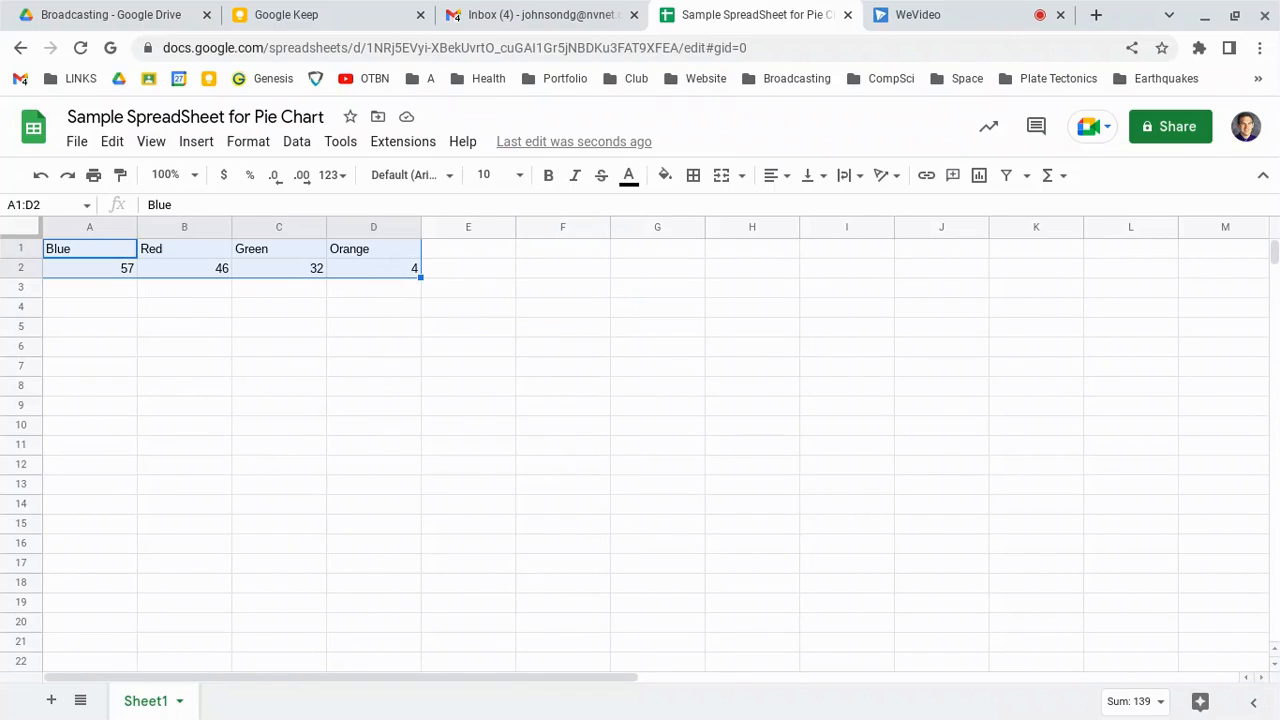
mouse_move(296, 252)
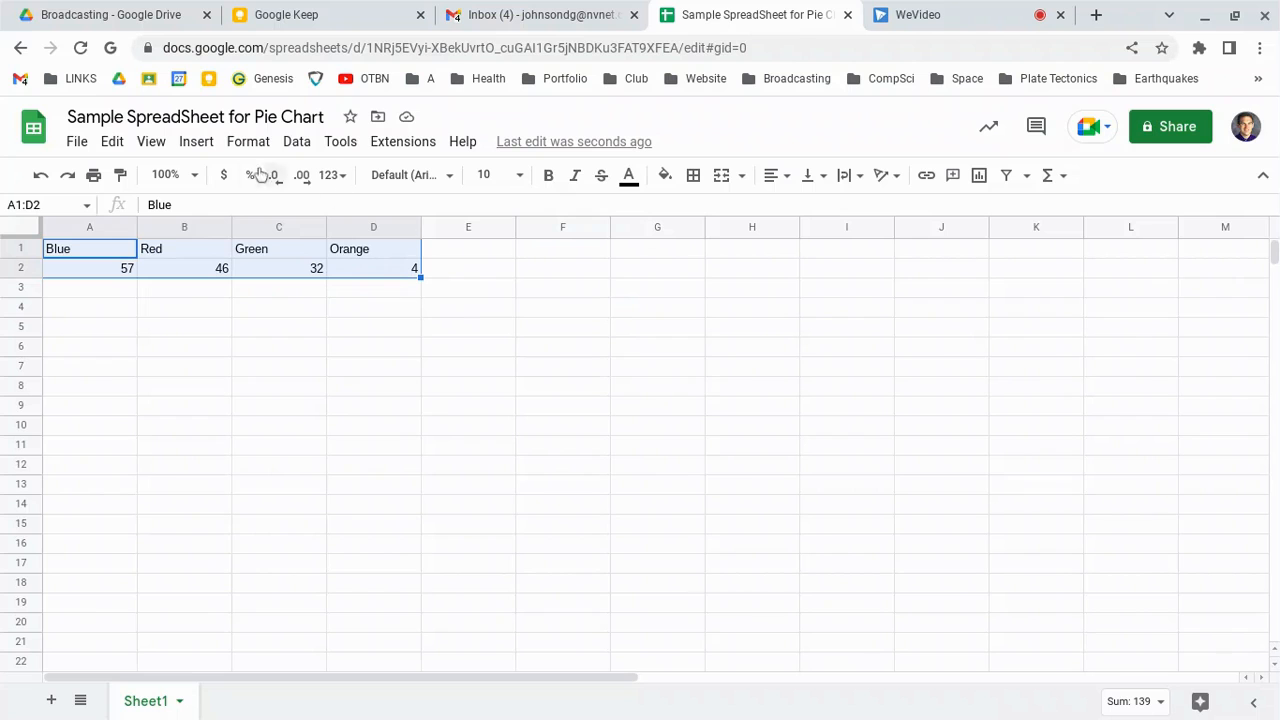
left_click(196, 140)
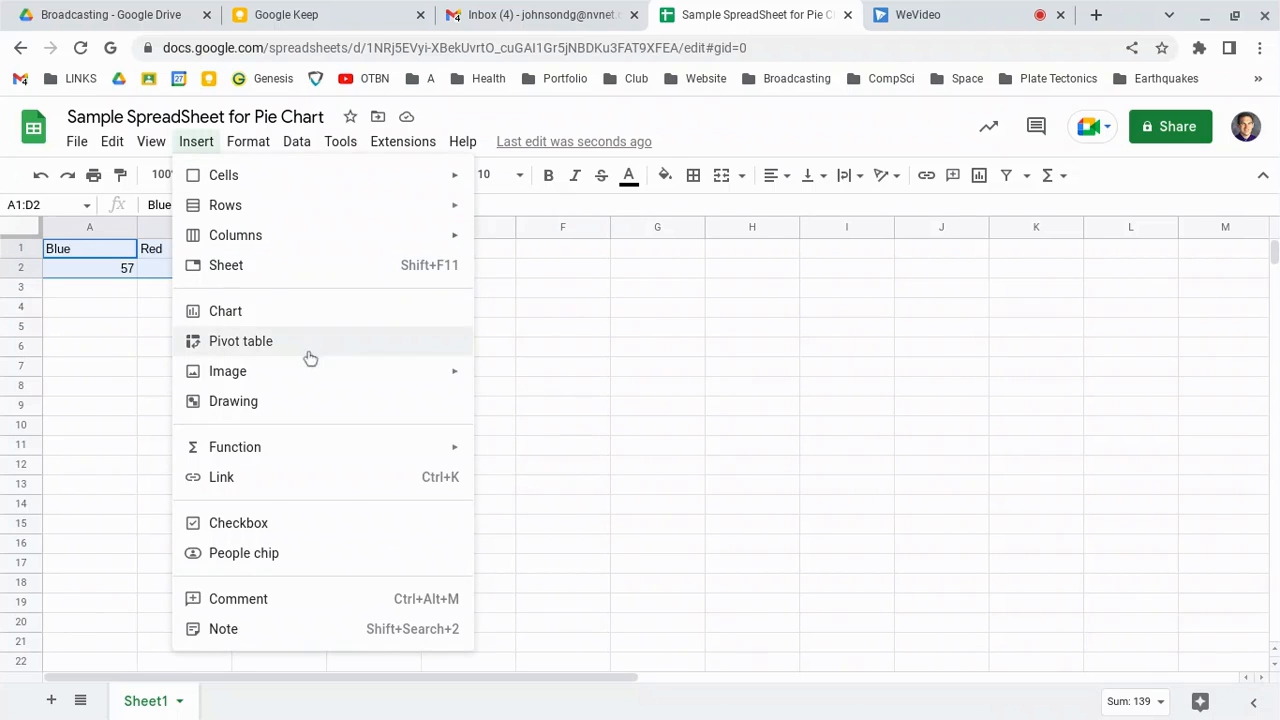
mouse_move(294, 324)
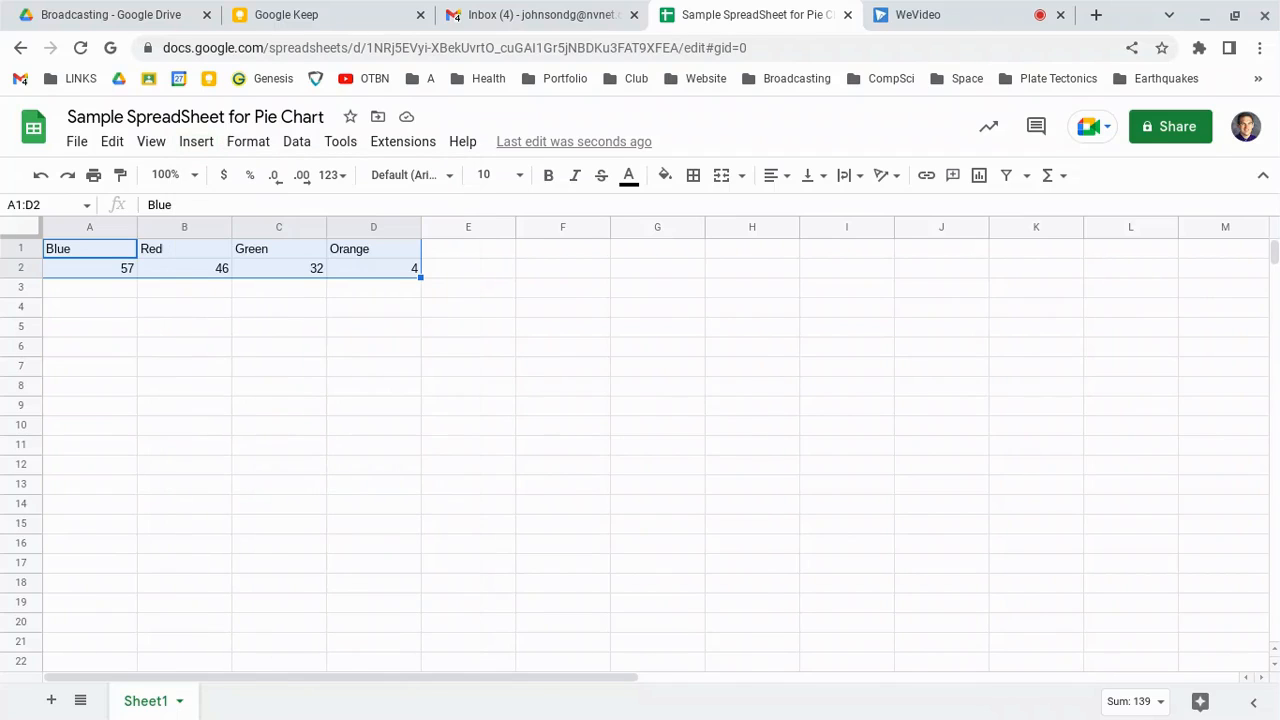
Insert a chart from the selection and change its type from Column to Pie chart
left_click(196, 140)
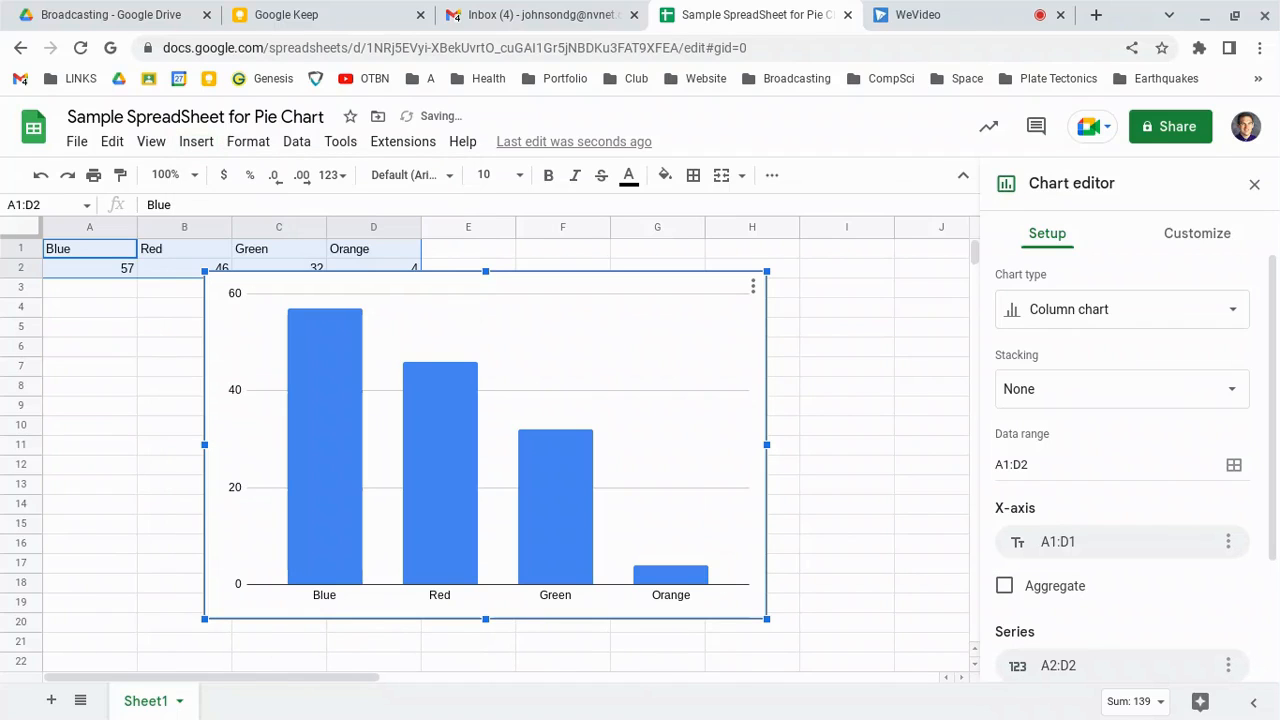
mouse_move(1190, 392)
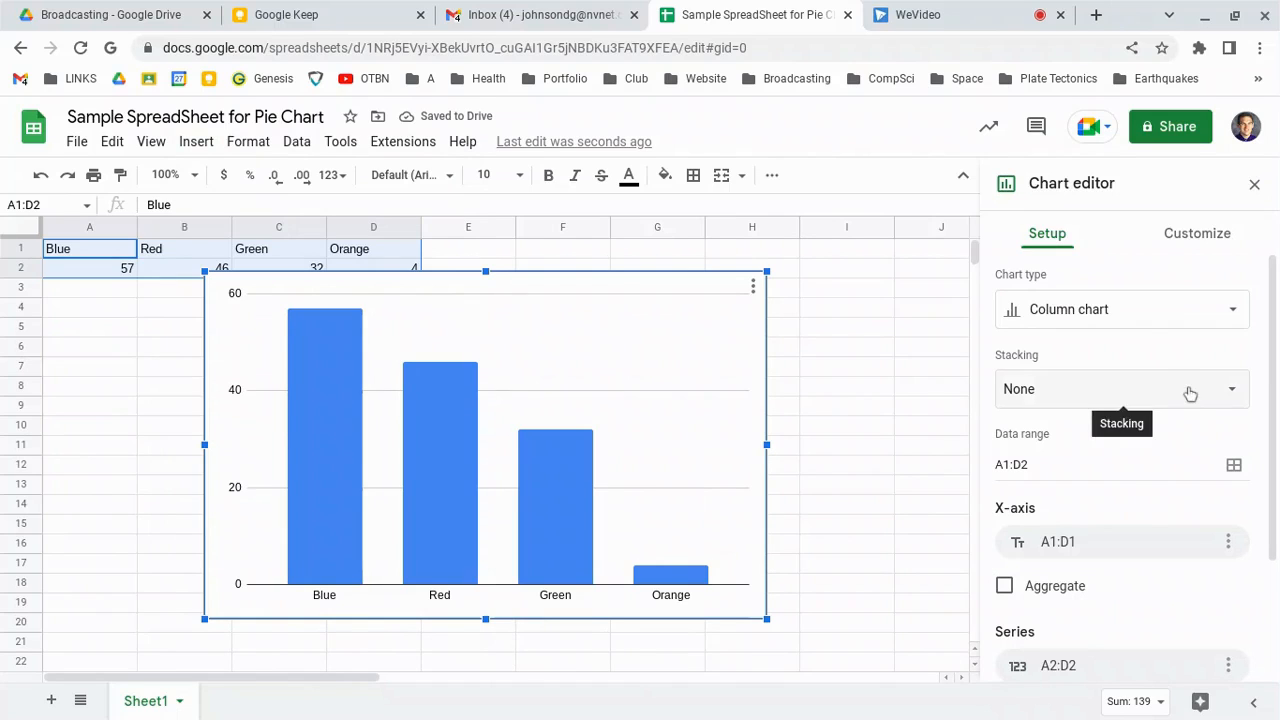
left_click(1120, 308)
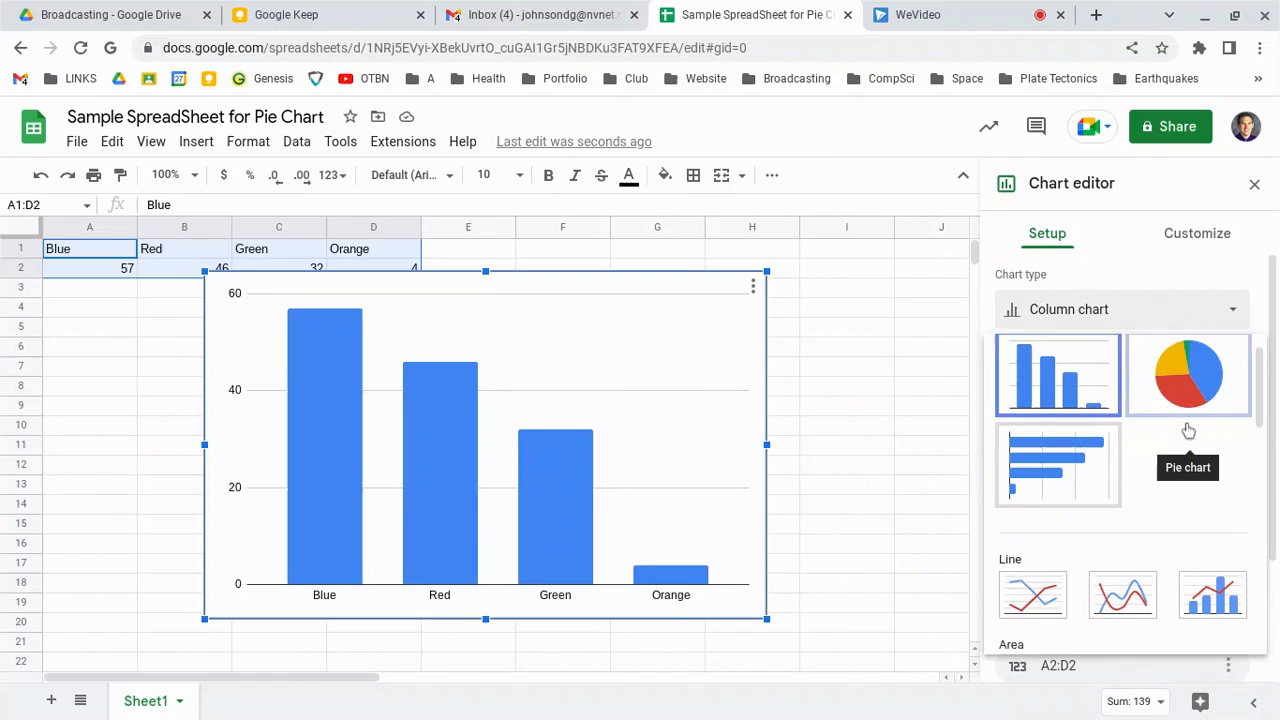
left_click(1188, 374)
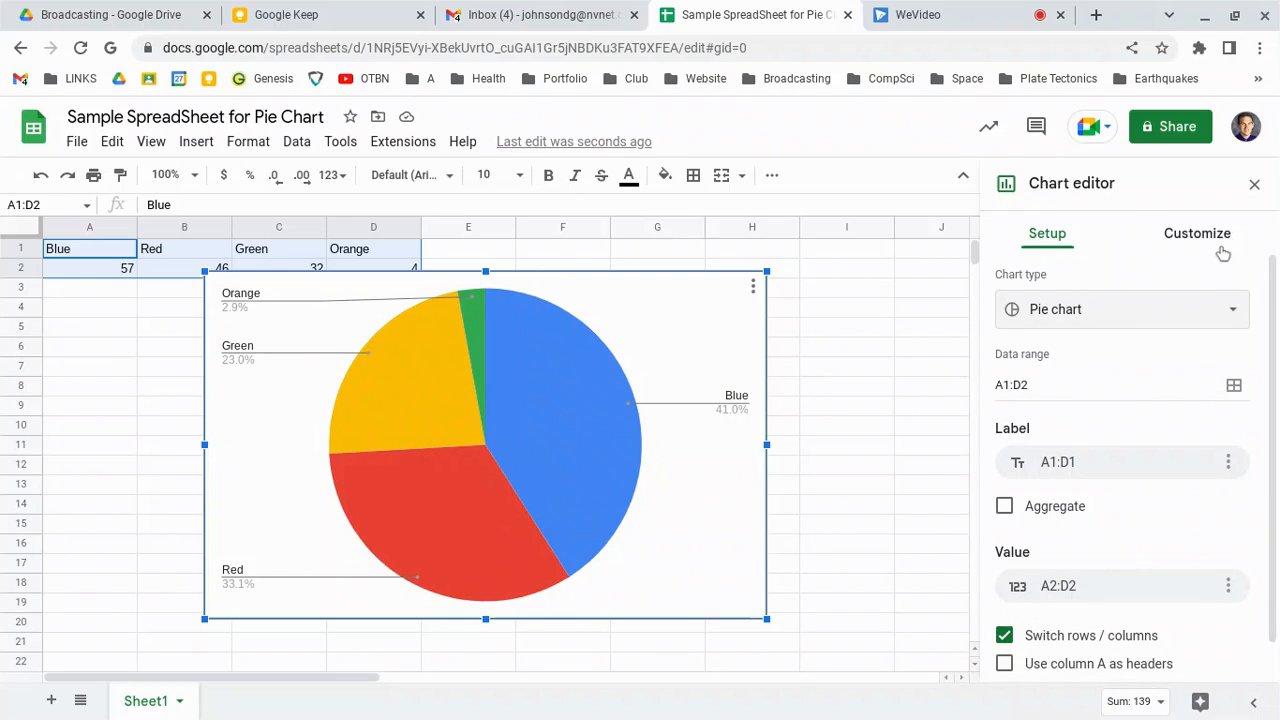
In Customize > Pie slice, colour the Green slice green
left_click(1196, 232)
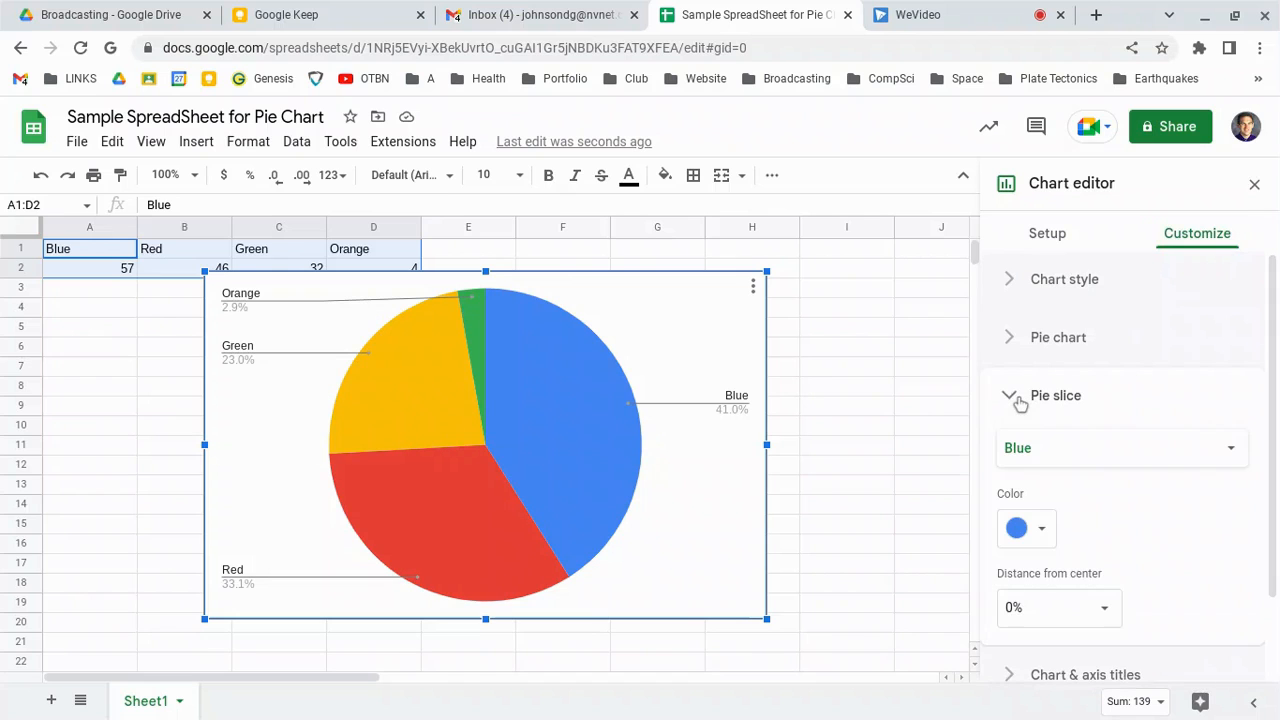
left_click(1120, 448)
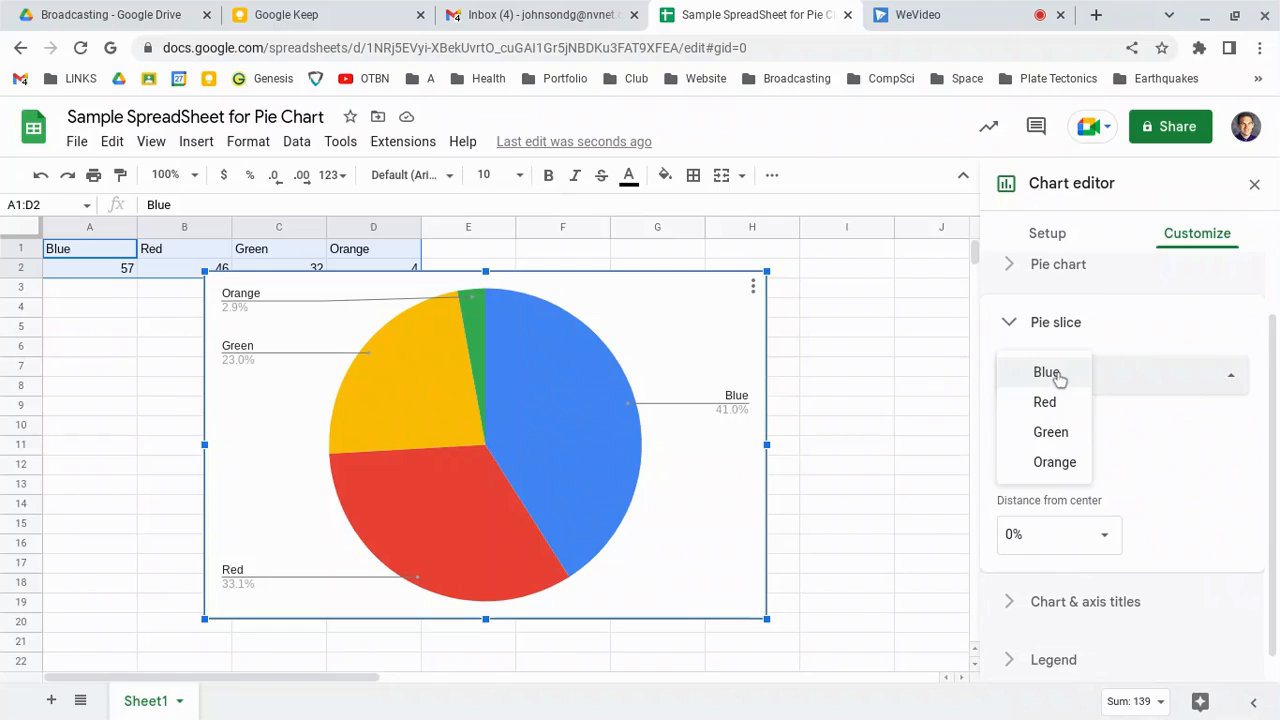
left_click(1050, 432)
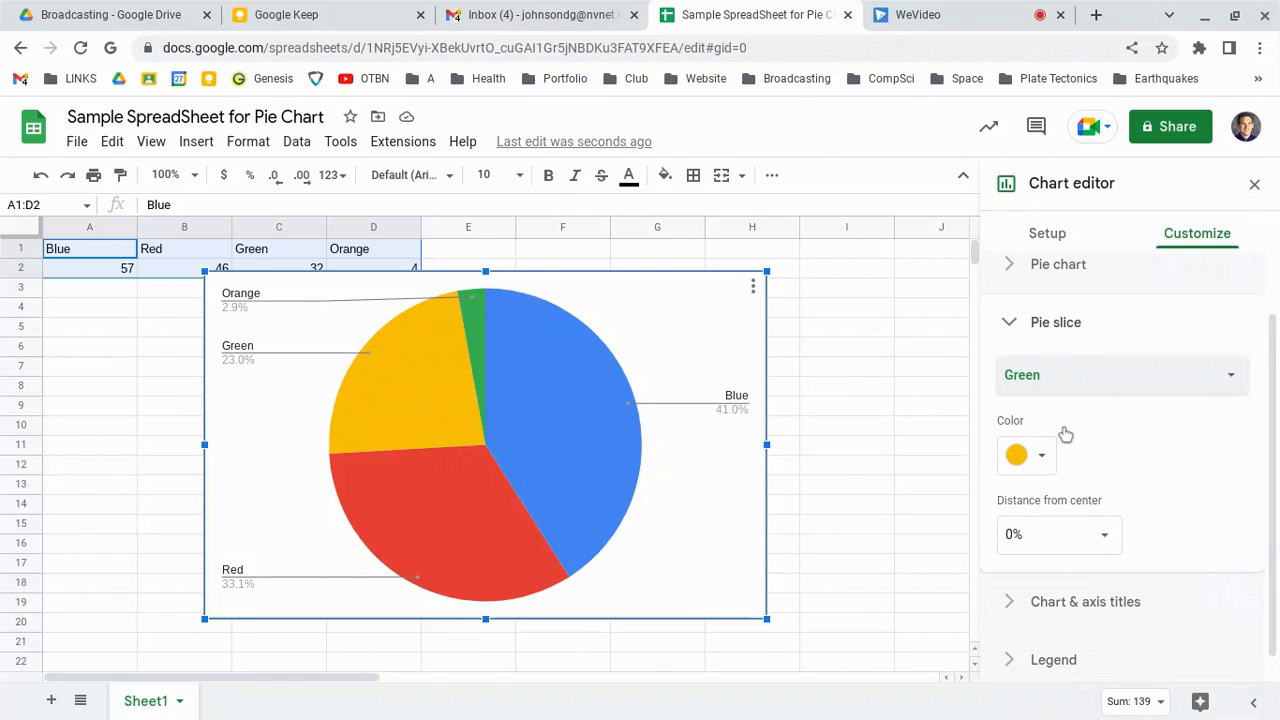
left_click(1016, 456)
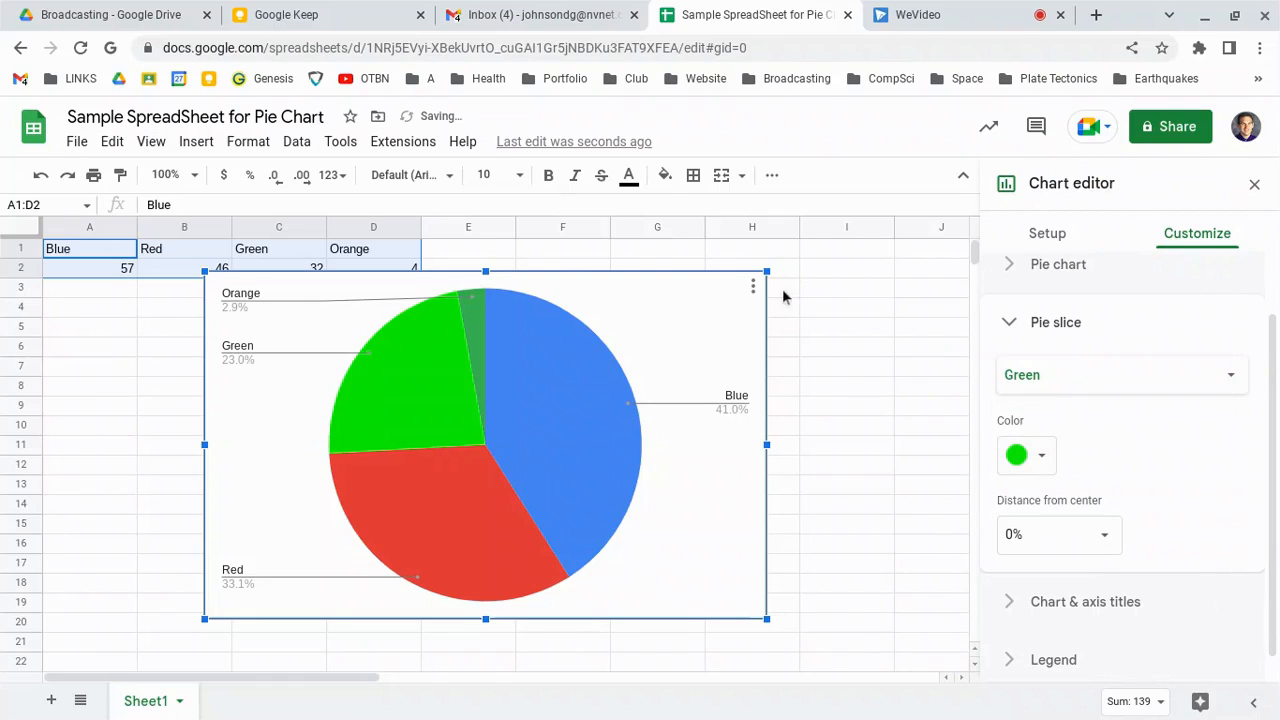
Colour the Orange slice orange and leave chart editing
left_click(1120, 374)
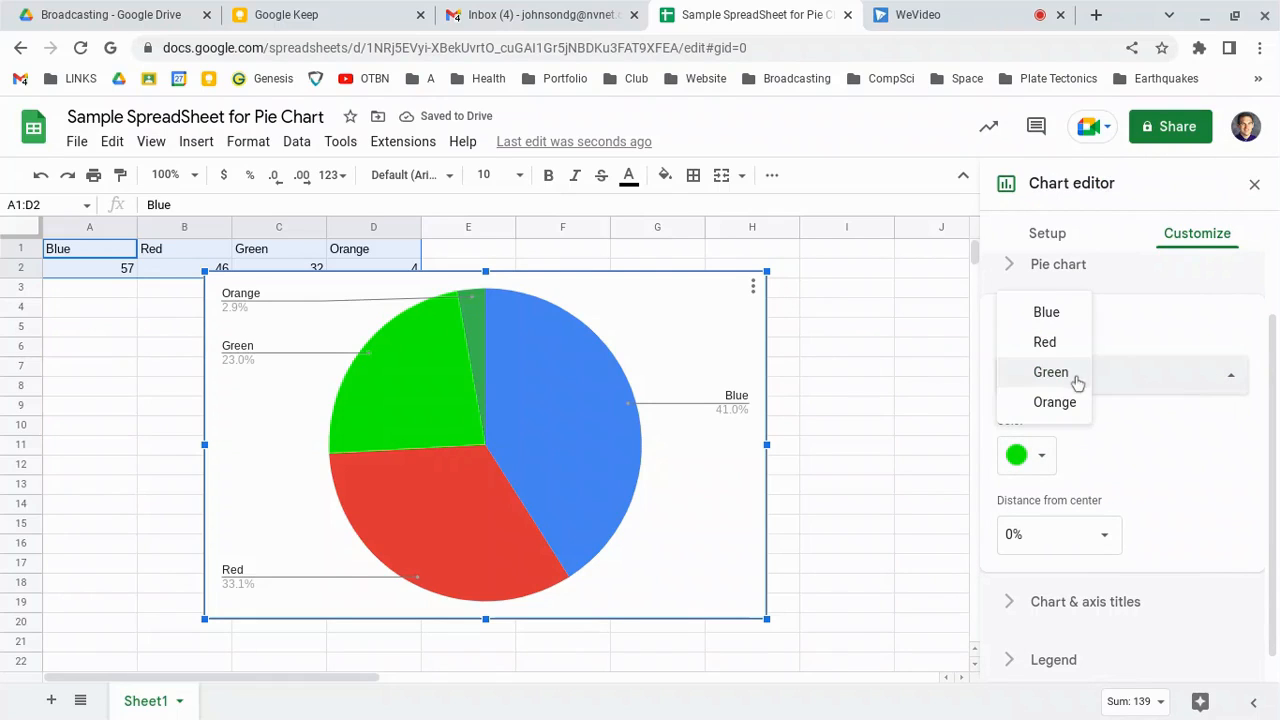
left_click(1016, 456)
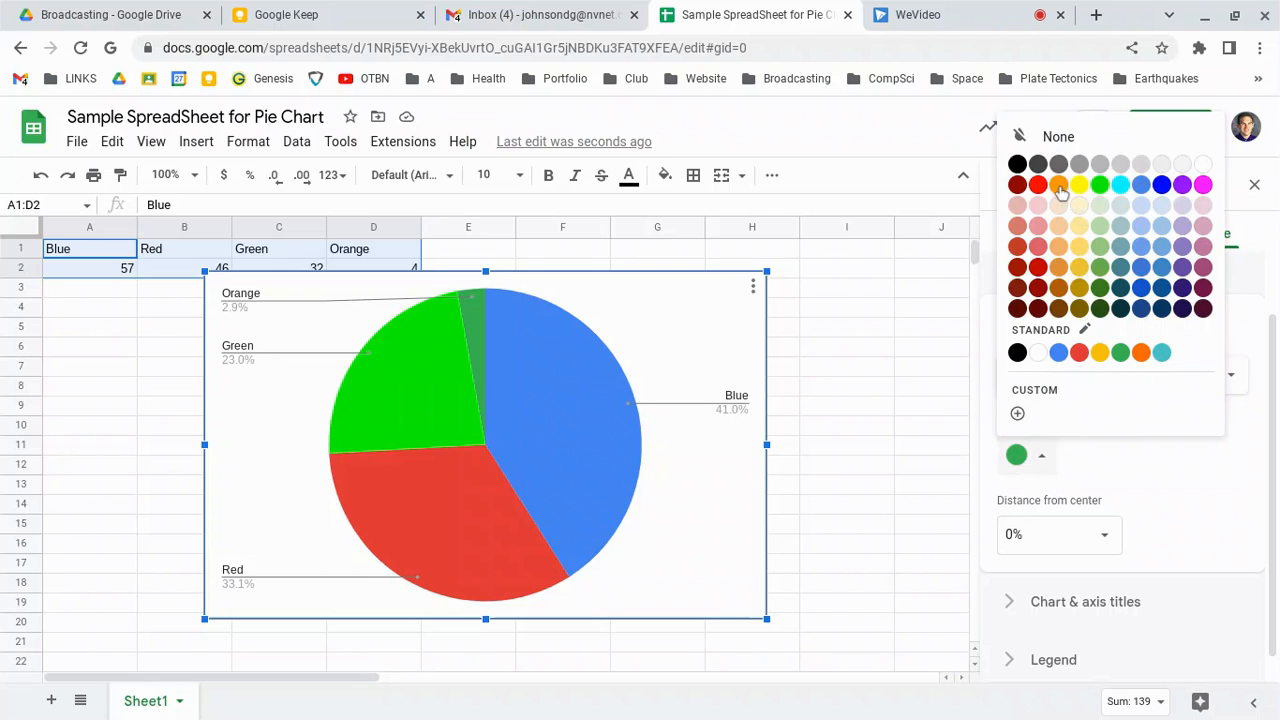
left_click(1060, 188)
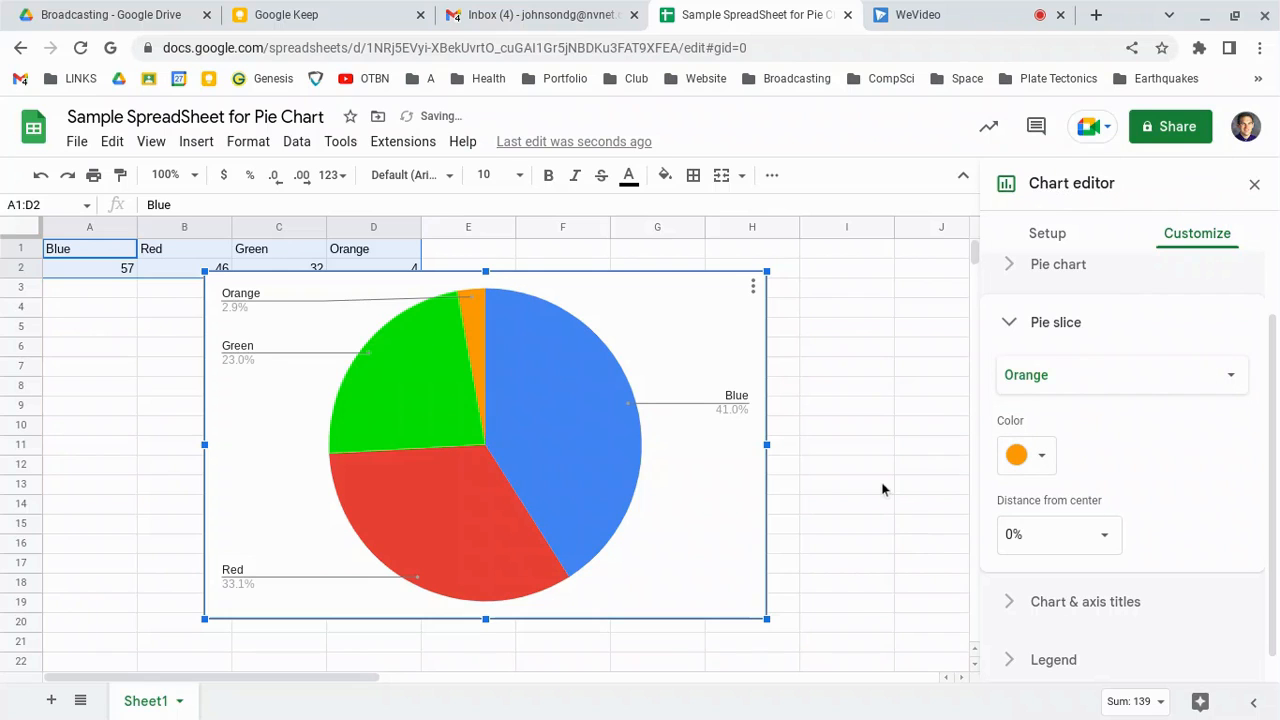
left_click(846, 484)
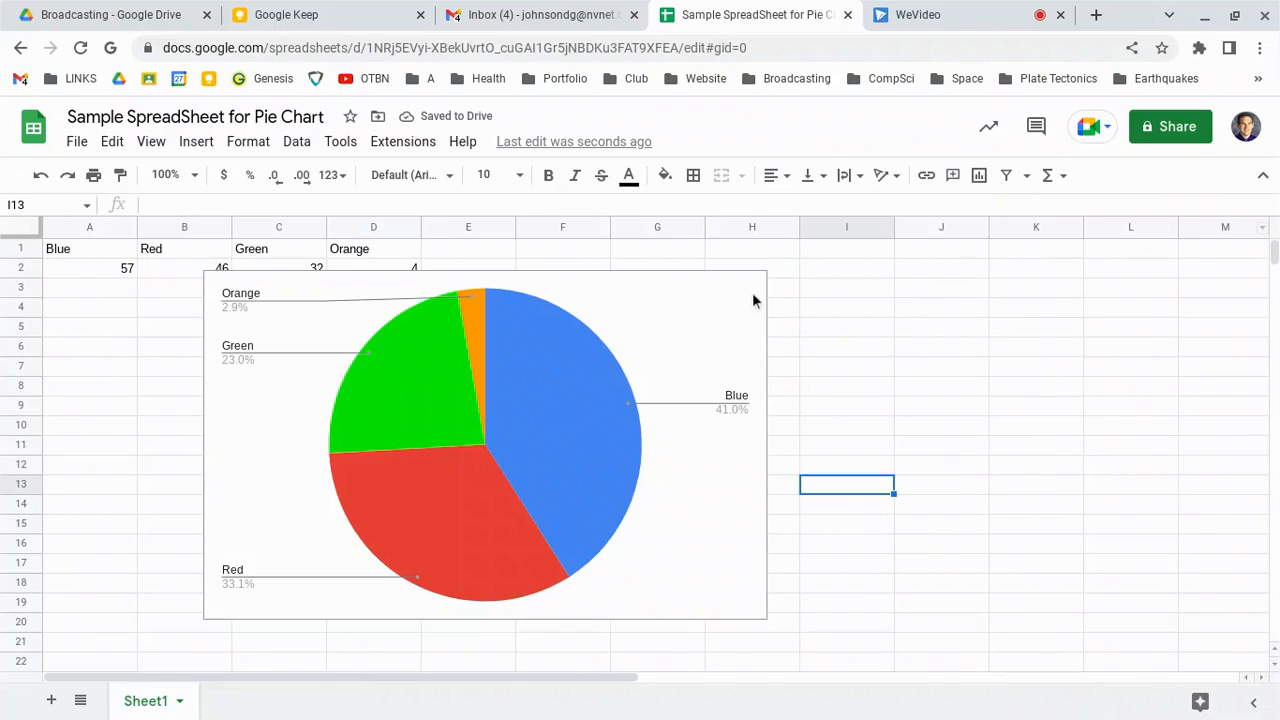
mouse_move(712, 314)
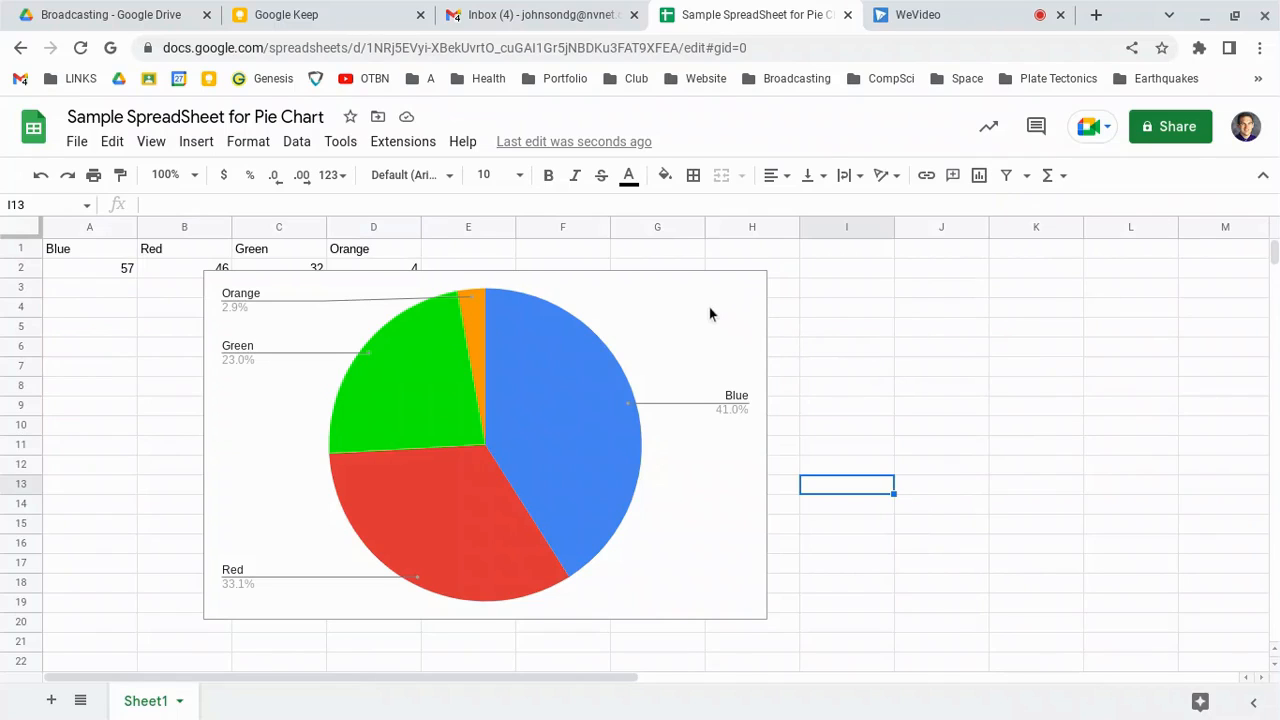
Reopen the chart editor, toggle Switch rows/columns off again and use row 1 as labels
left_click(846, 346)
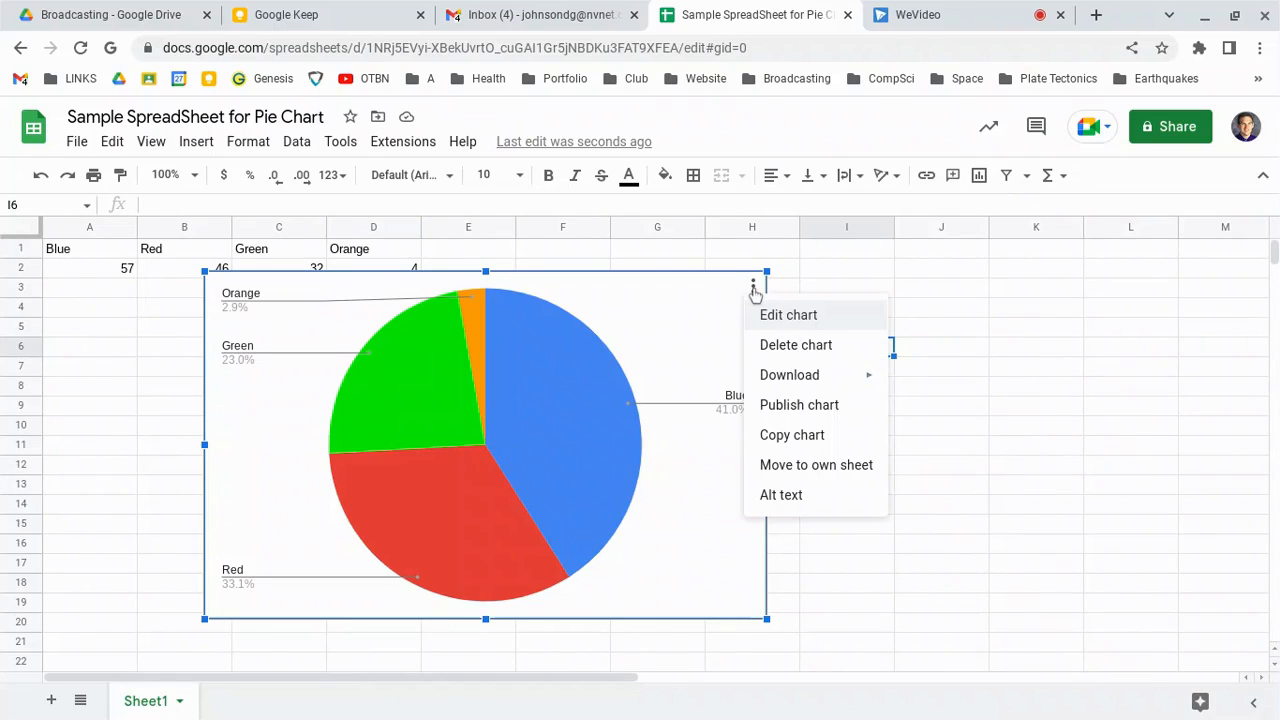
left_click(788, 314)
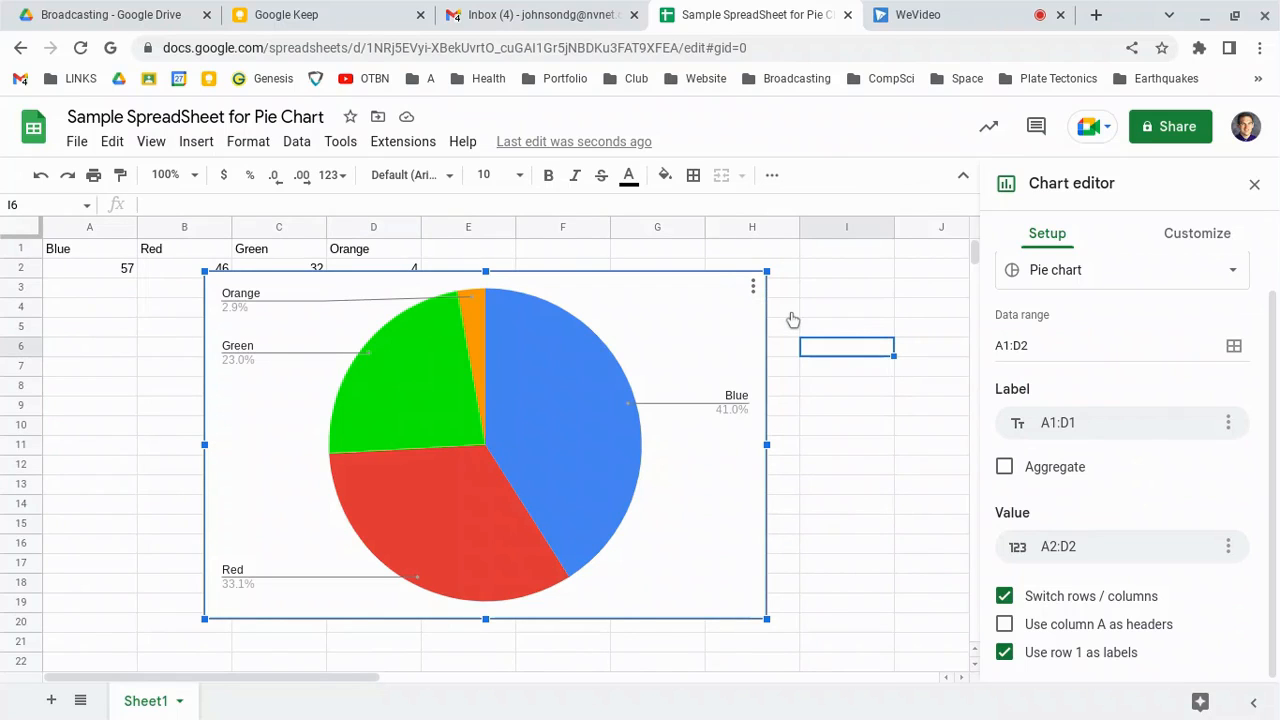
mouse_move(1040, 520)
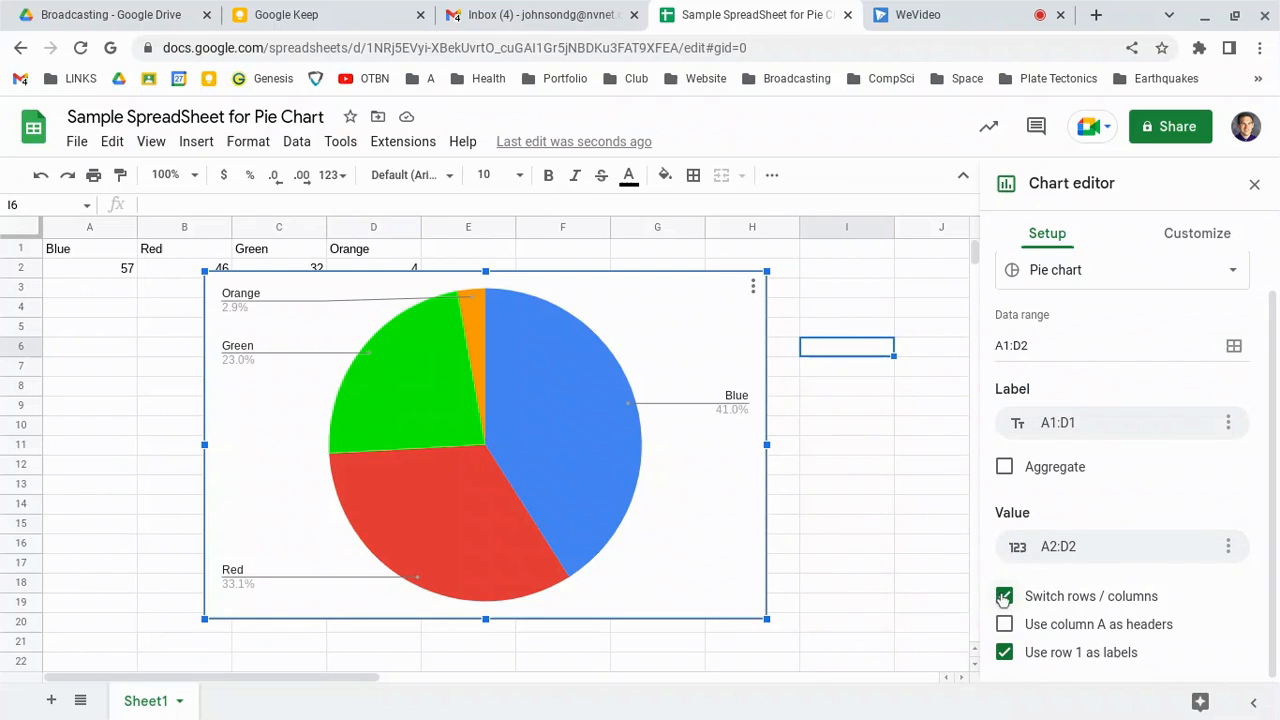
left_click(1004, 596)
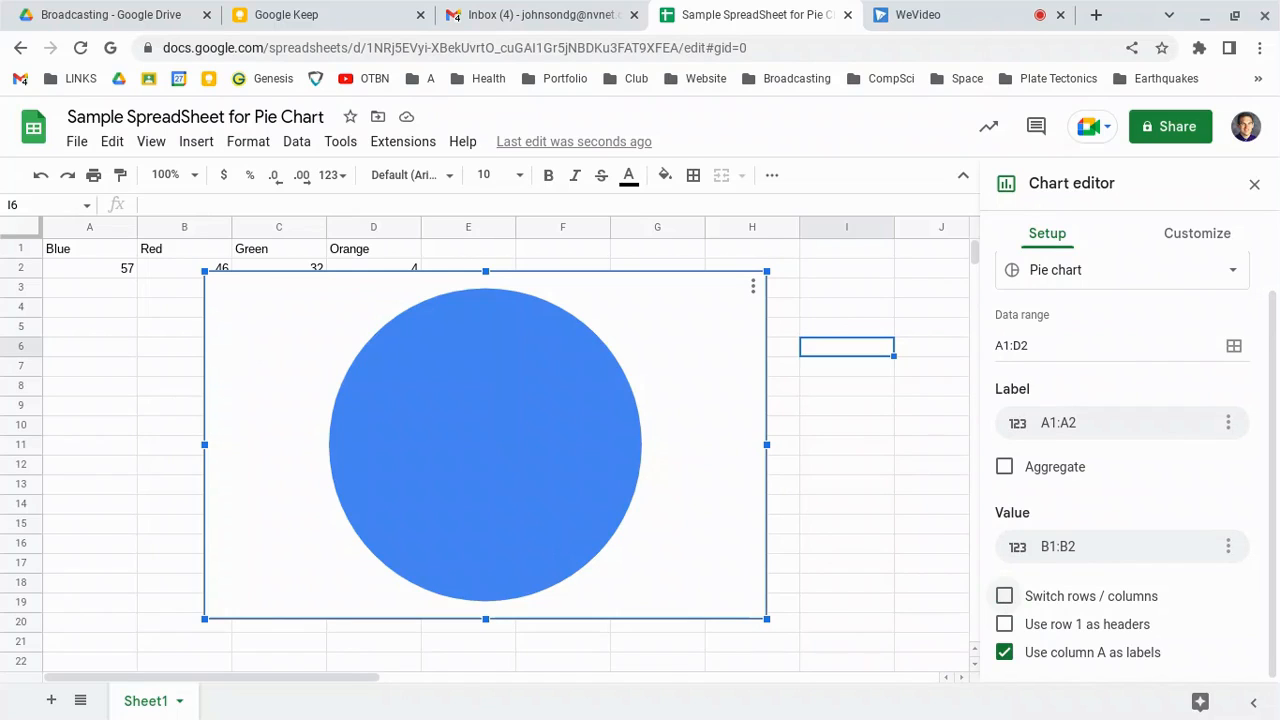
left_click(1004, 596)
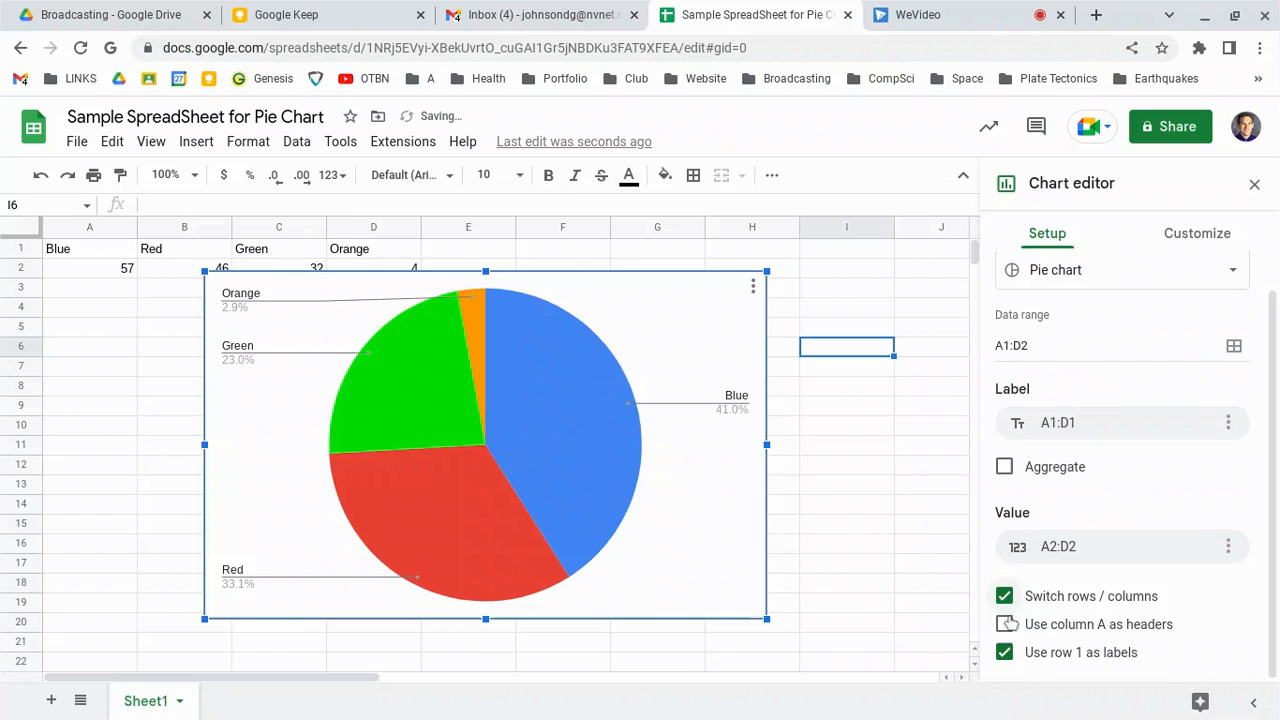
left_click(1004, 624)
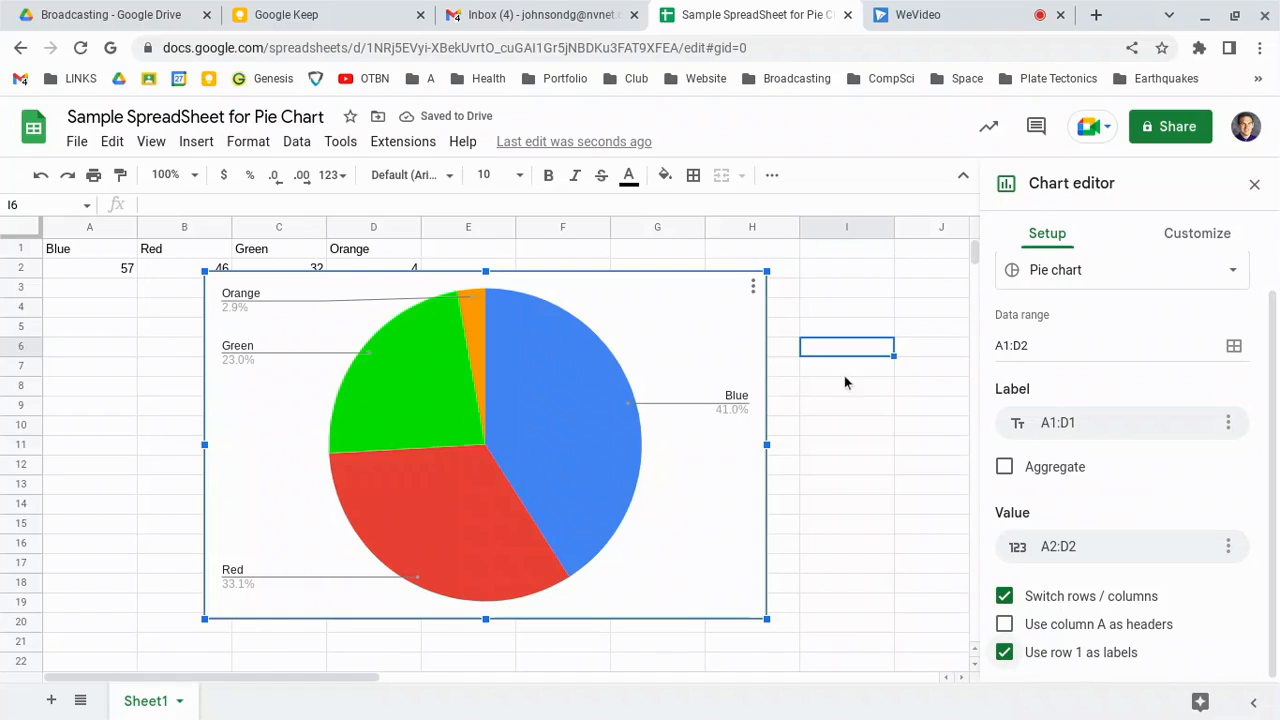
mouse_move(1196, 232)
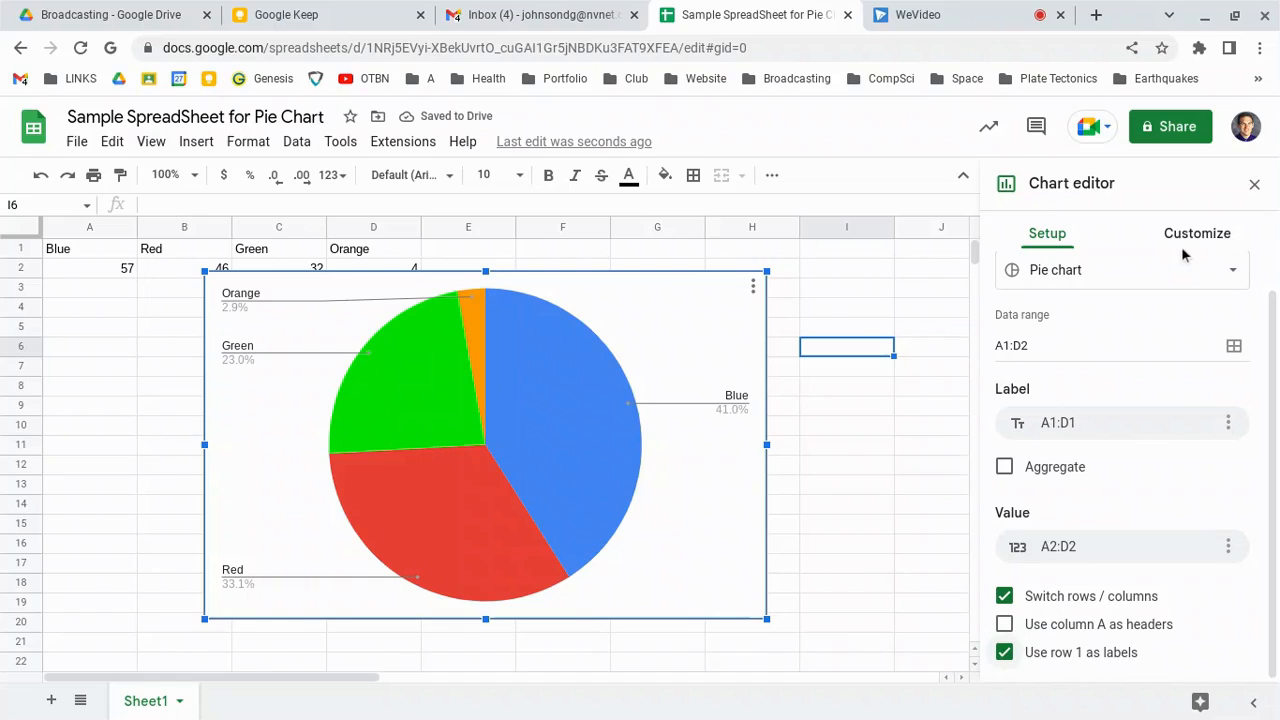
Under Chart & axis titles, set the title to 'What is your favorite color?'
left_click(1196, 232)
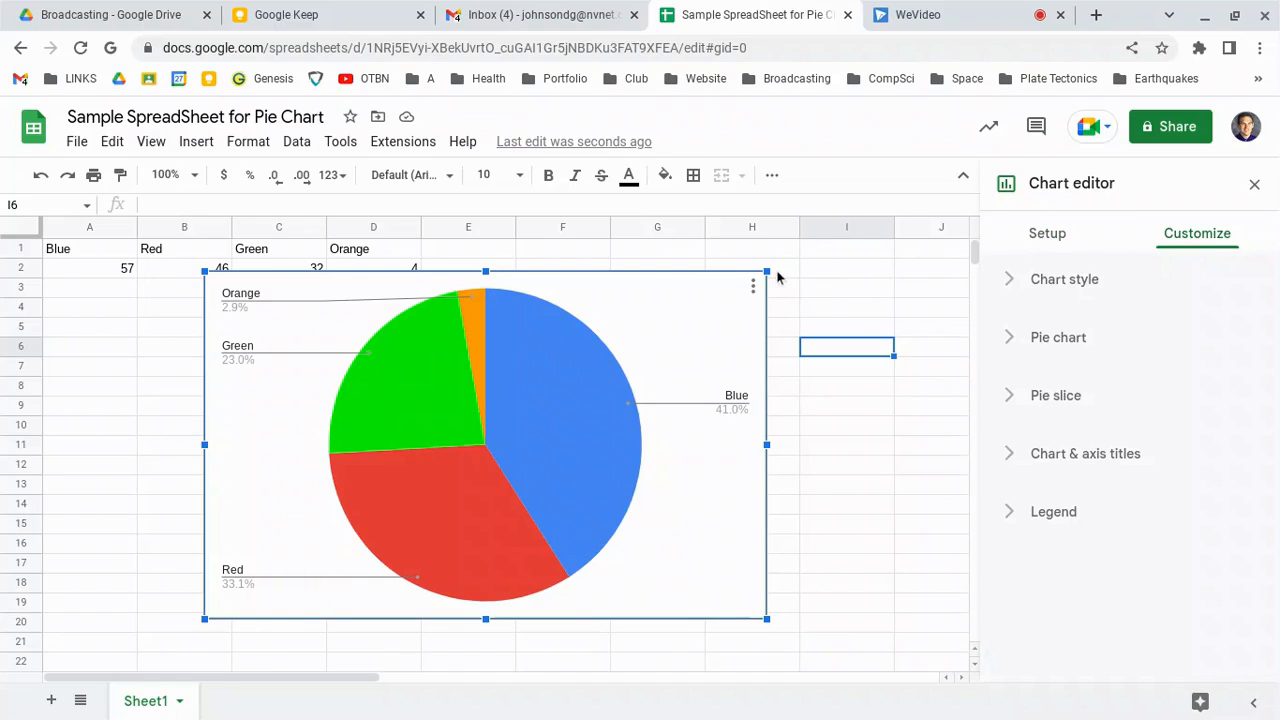
mouse_move(572, 286)
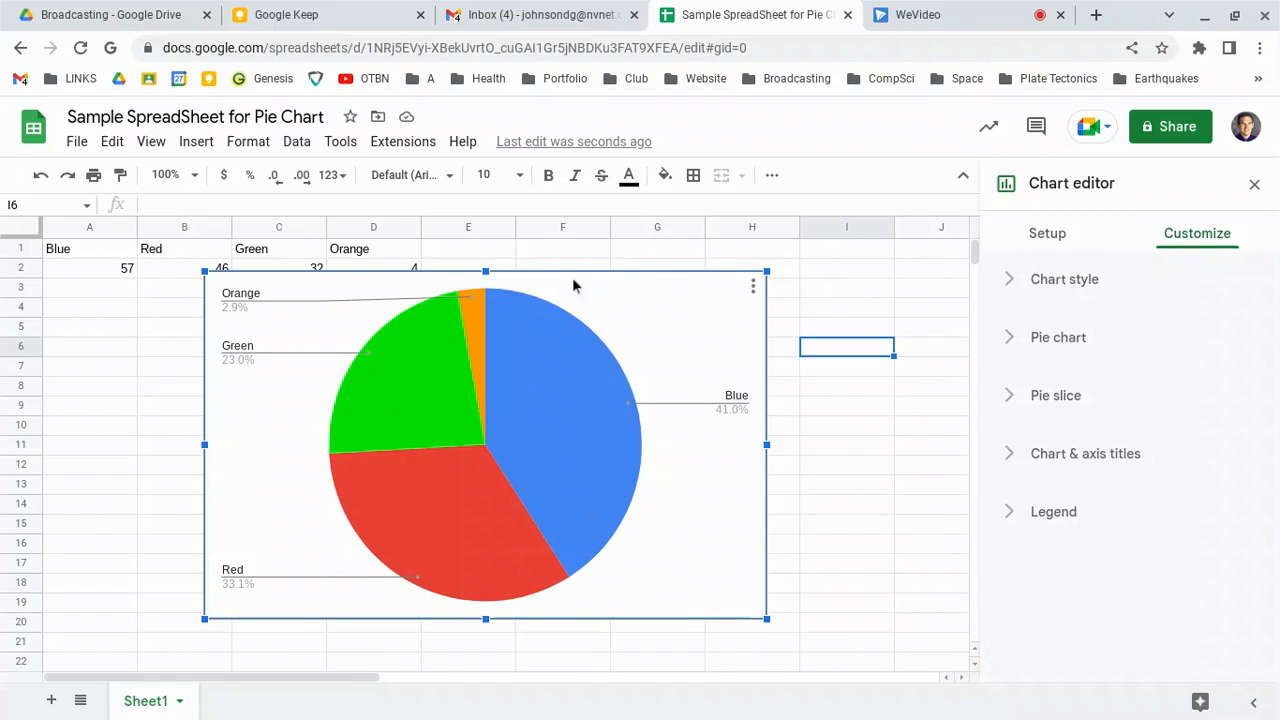
mouse_move(740, 404)
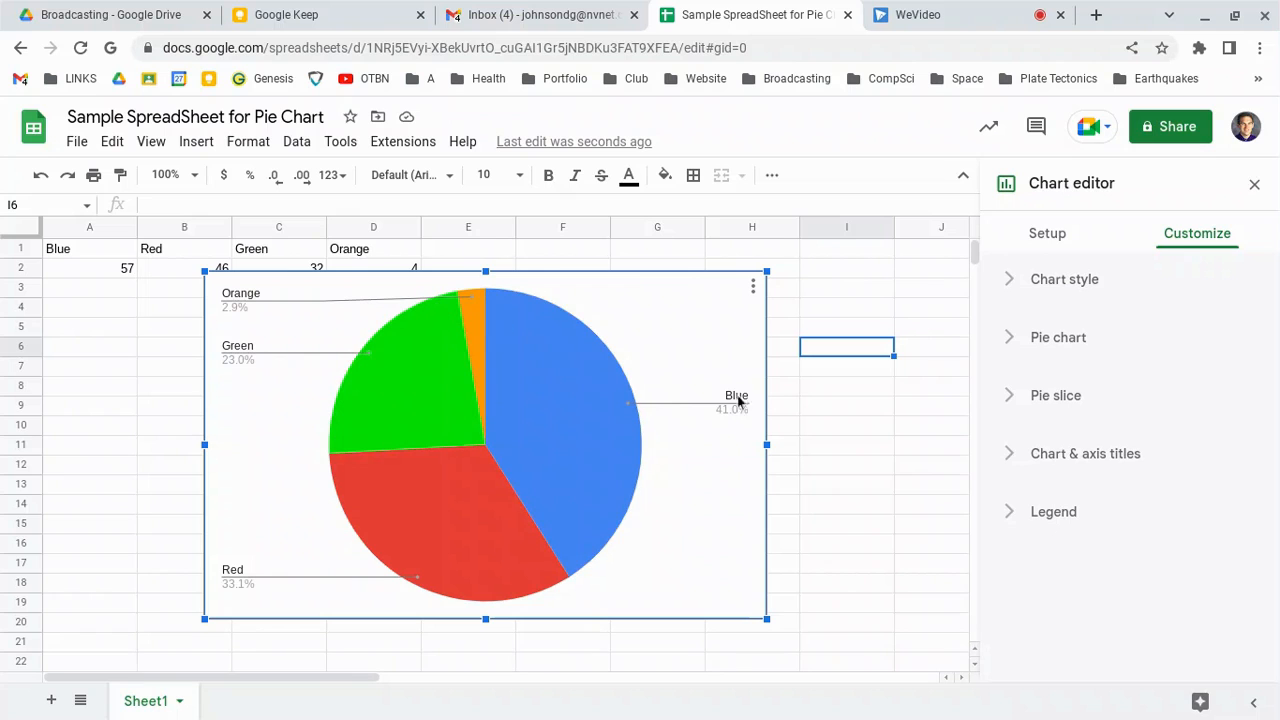
mouse_move(1020, 512)
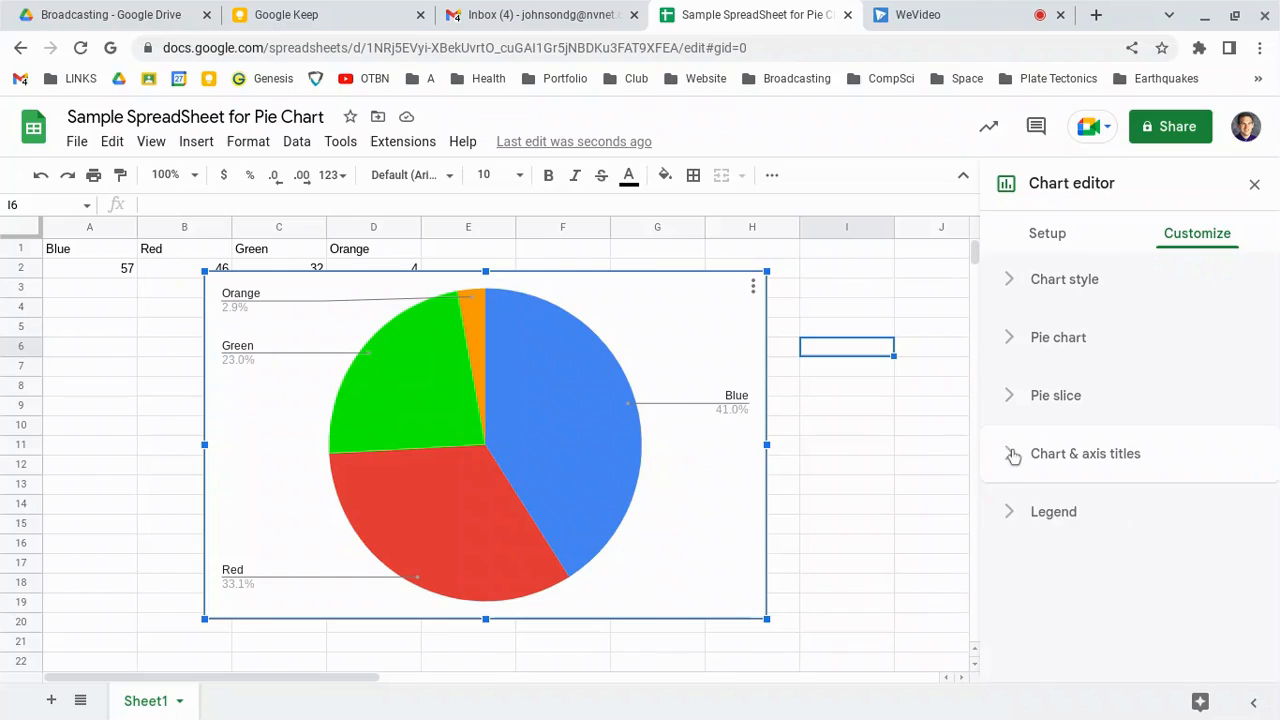
left_click(1084, 452)
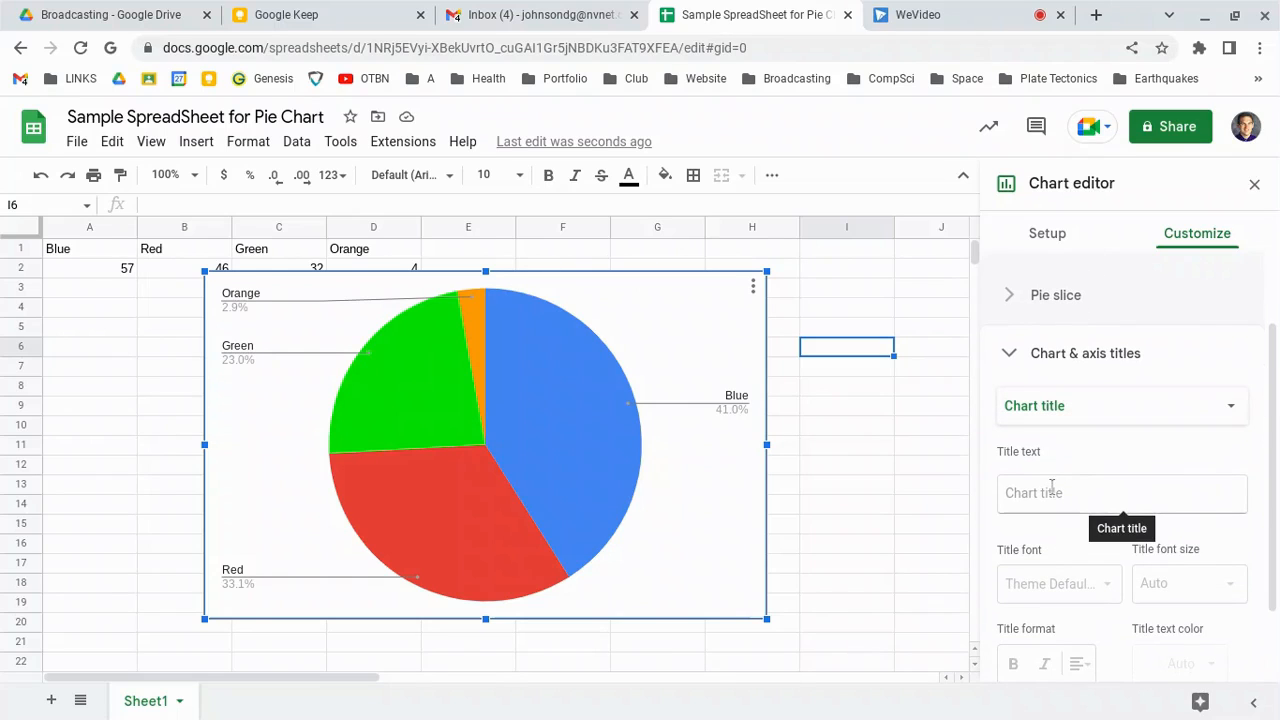
left_click(1120, 492)
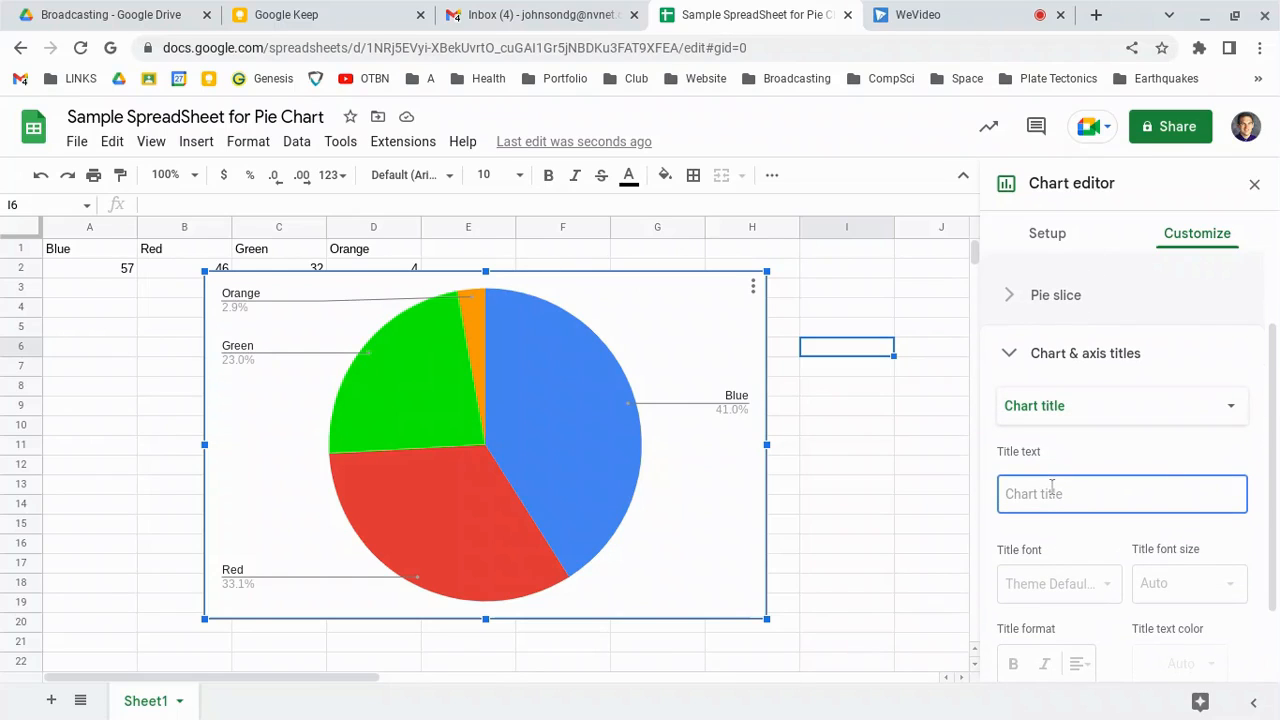
type("What")
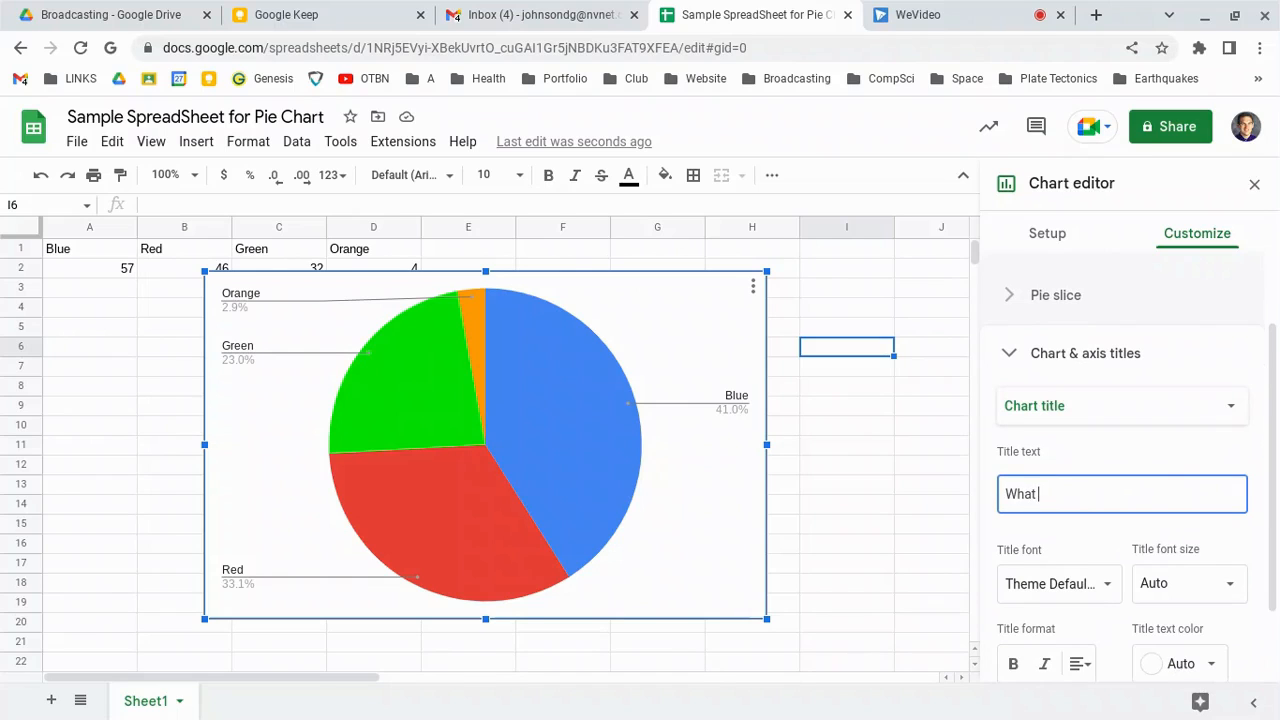
type("is your favorite co")
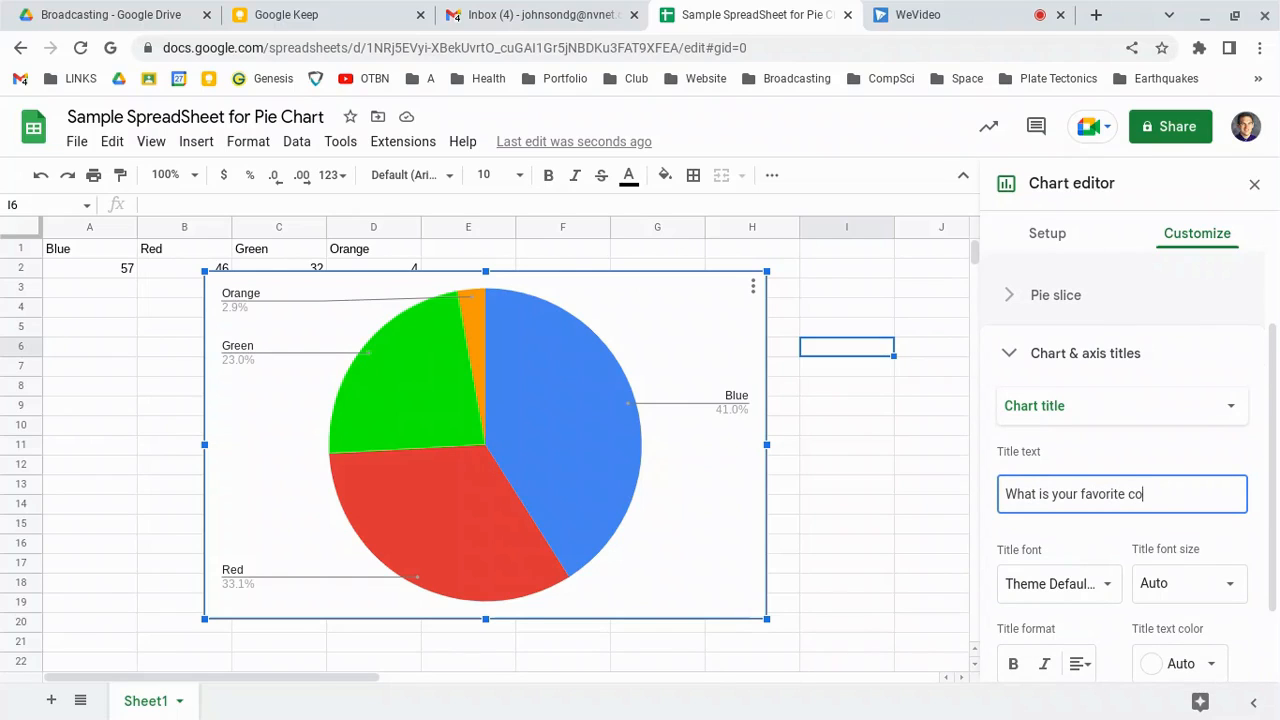
type("lor?")
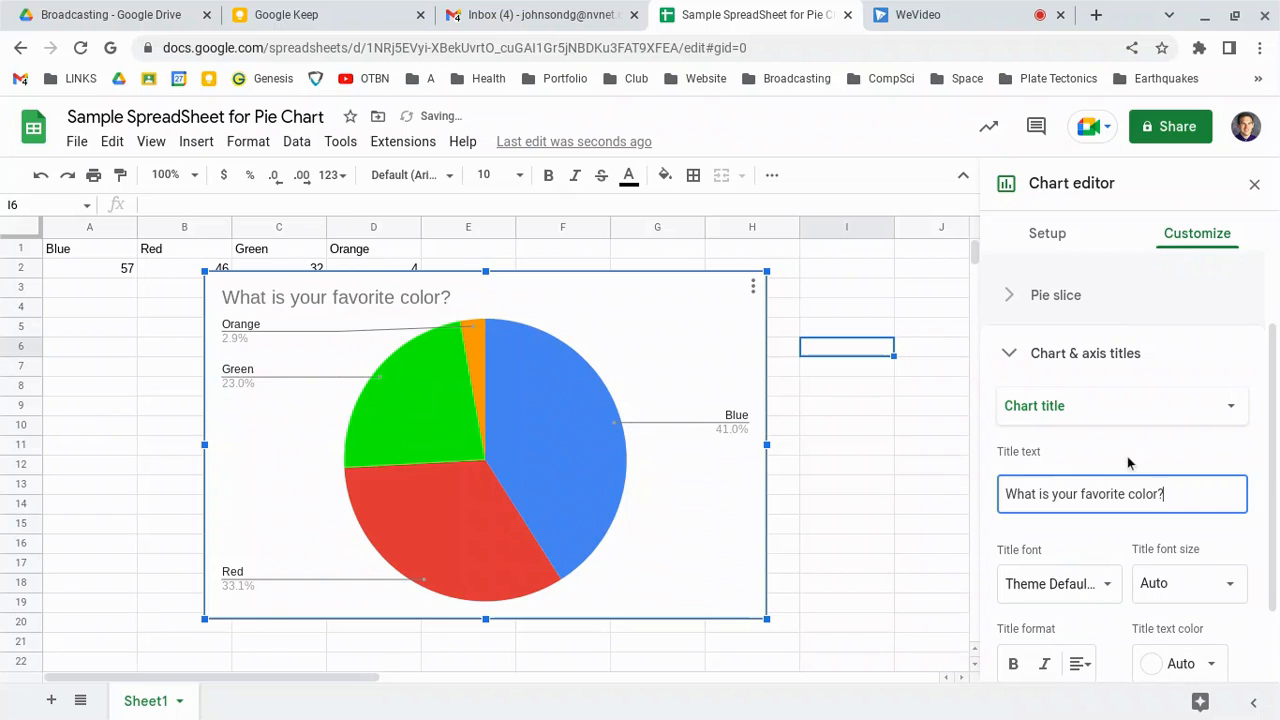
mouse_move(528, 446)
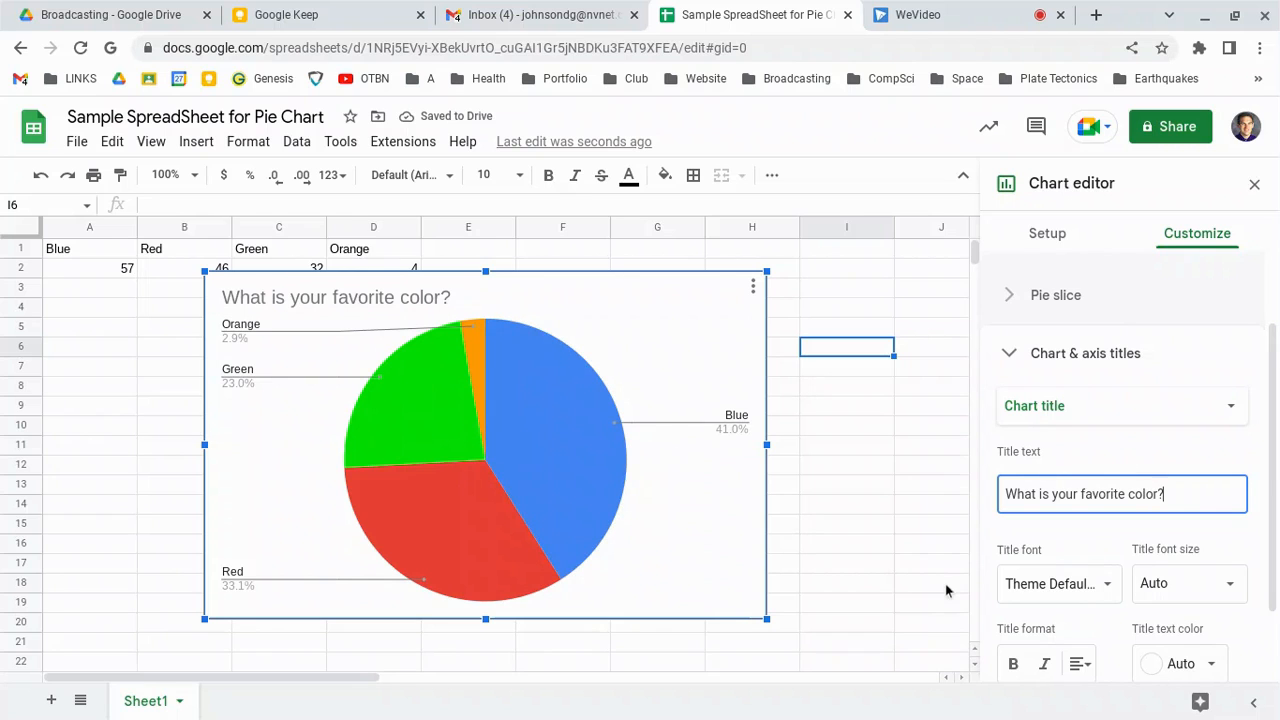
mouse_move(576, 444)
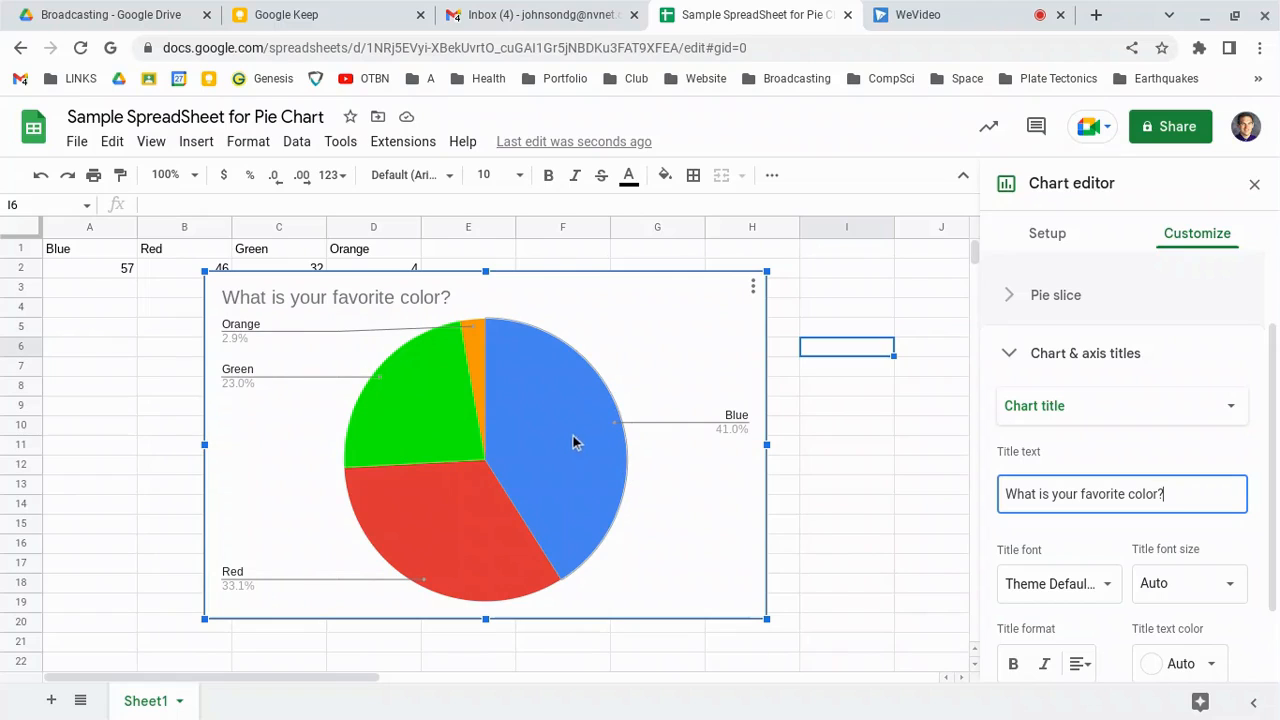
mouse_move(1110, 318)
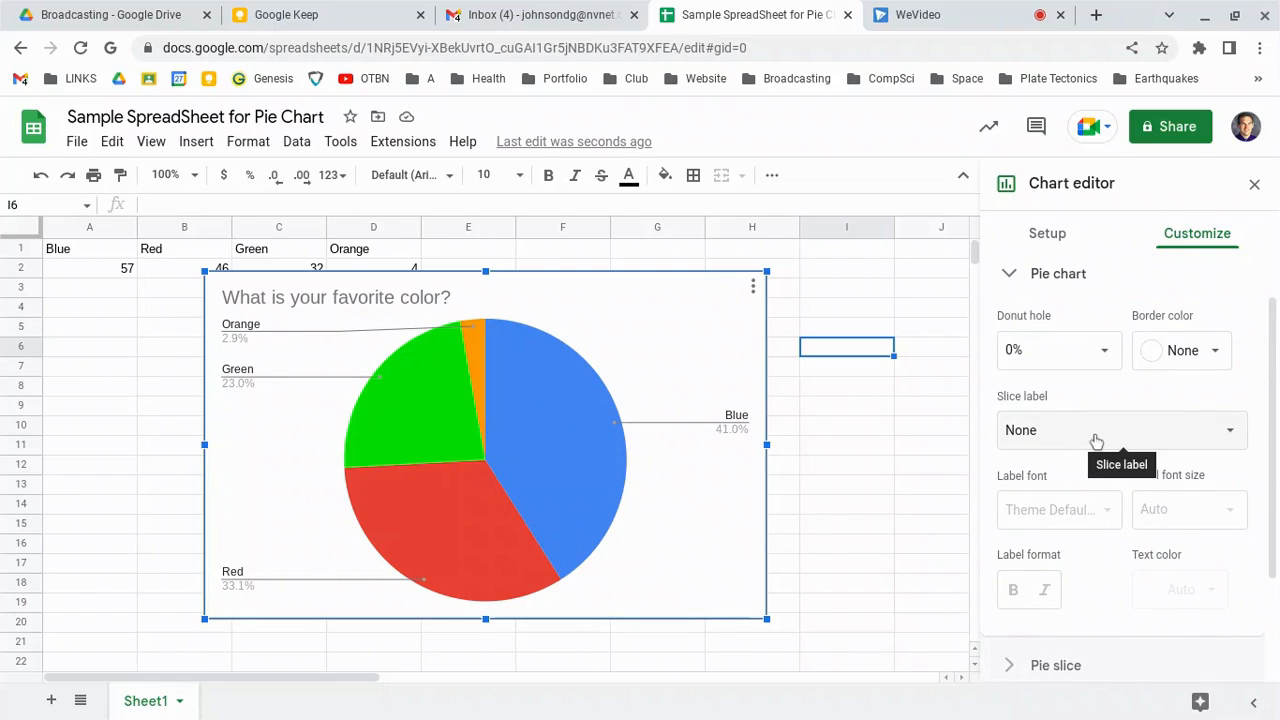
Set the pie Slice label to Value so slices show 57, 46, 32 and 4
left_click(1120, 430)
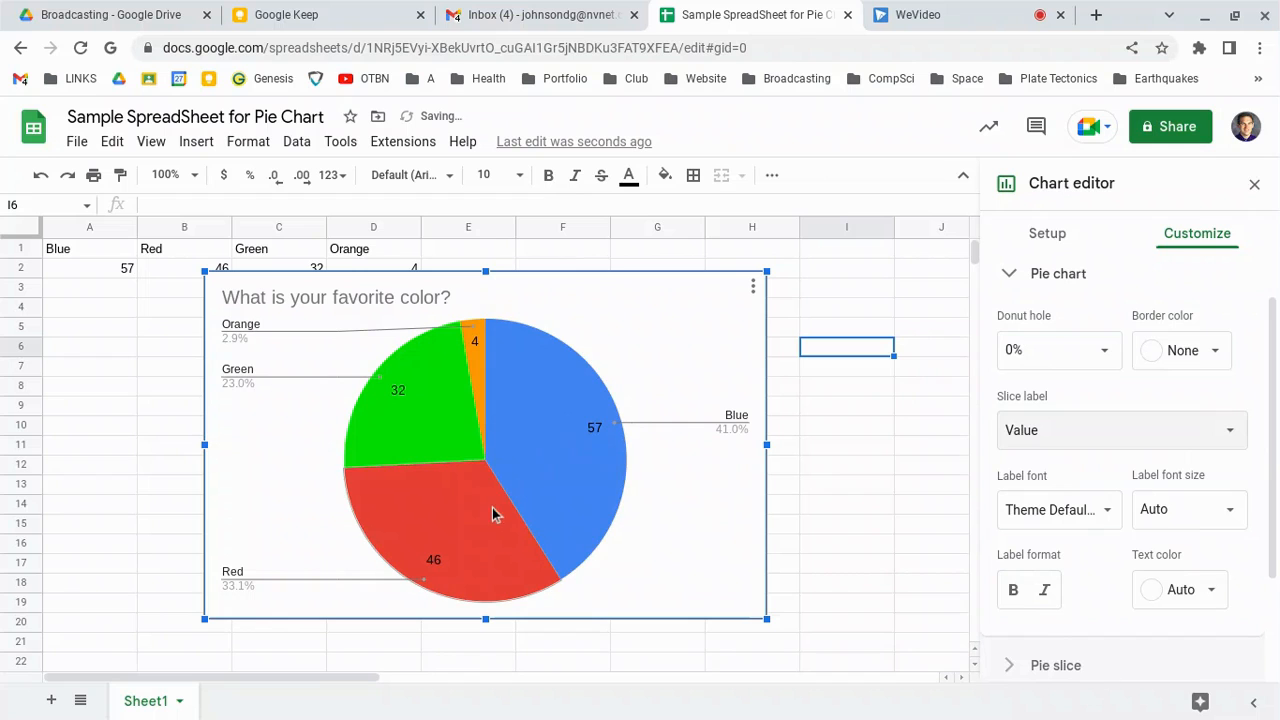
mouse_move(592, 536)
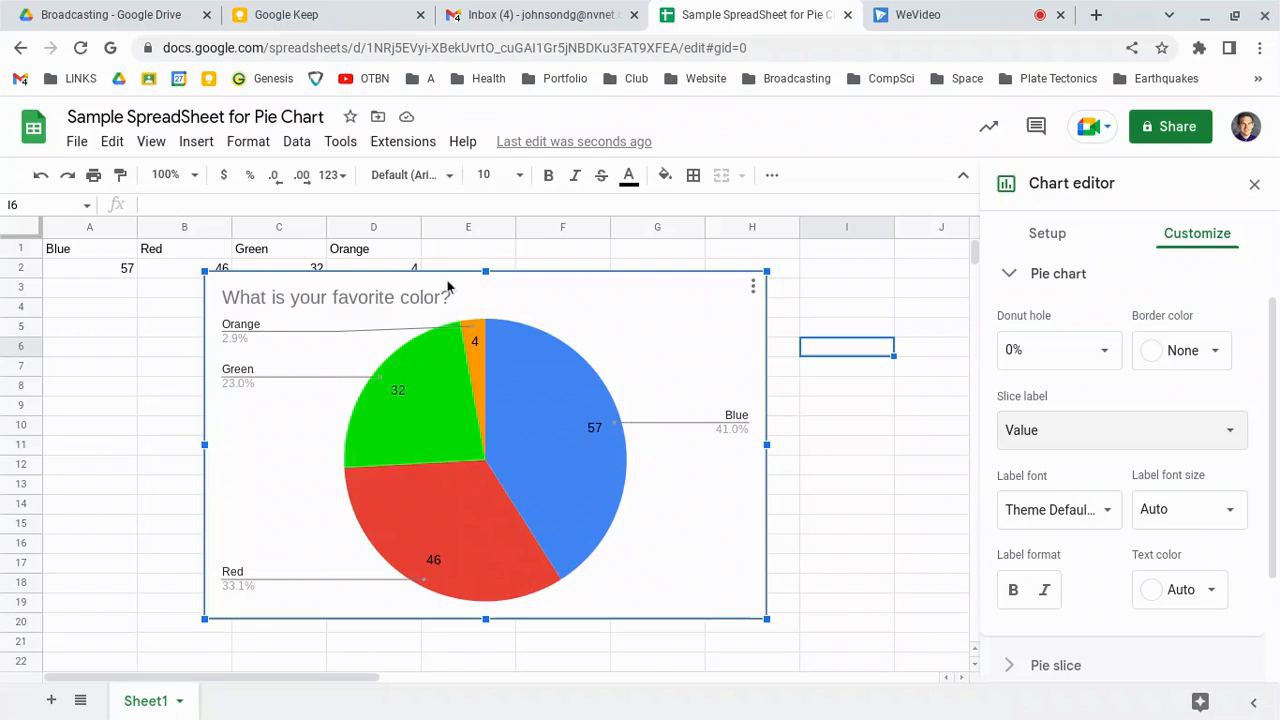
mouse_move(294, 312)
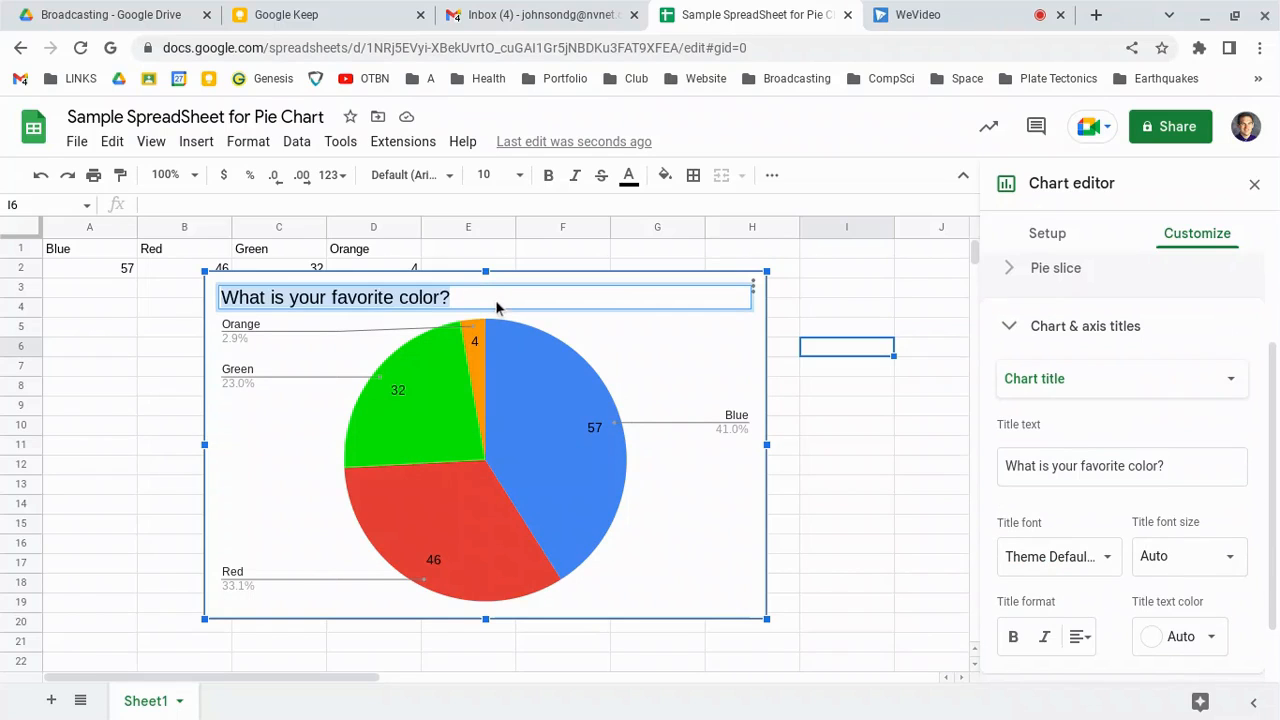
Add '(out of 125) students' to the title, then erase it and stop editing
type("(out of")
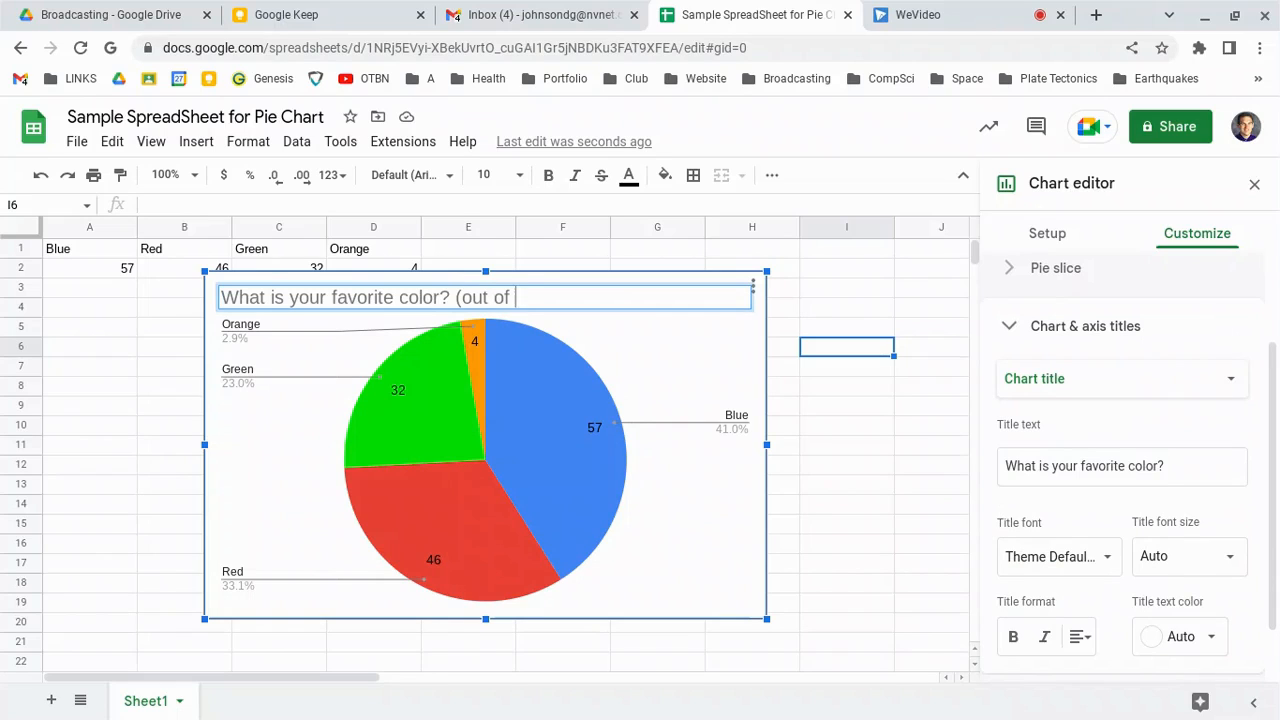
type("125)")
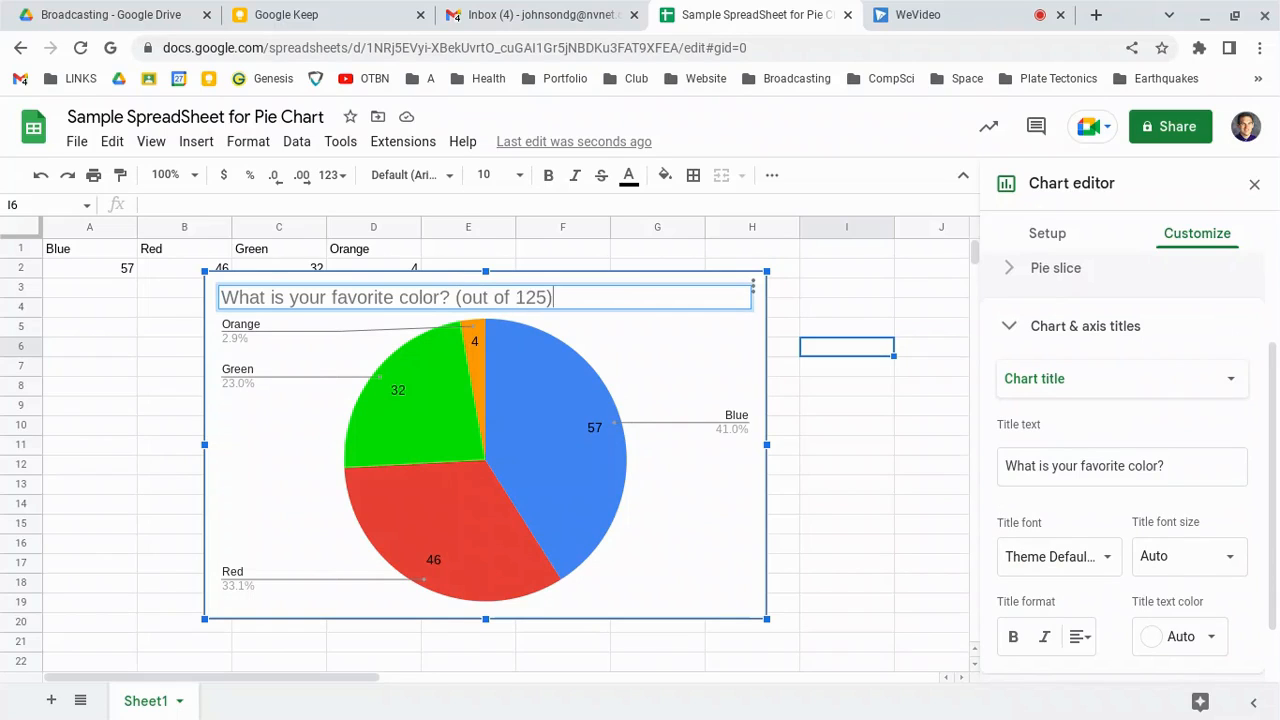
type("students")
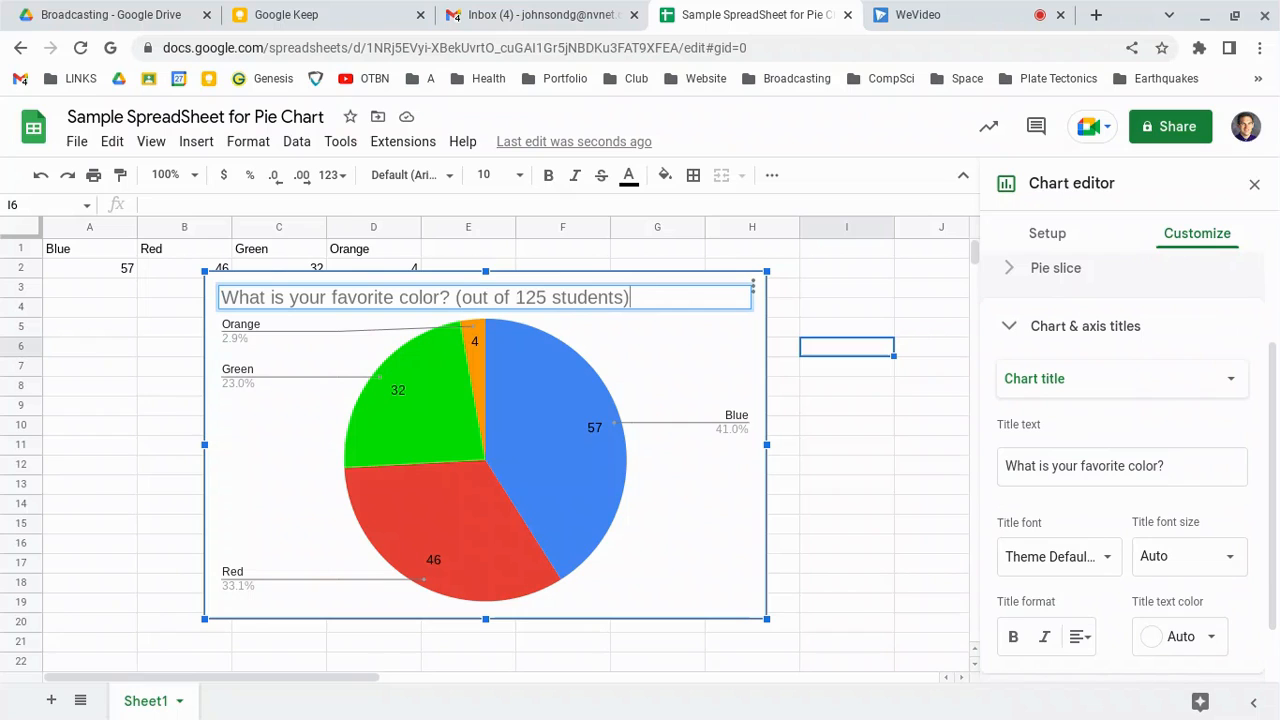
key("Backspace")
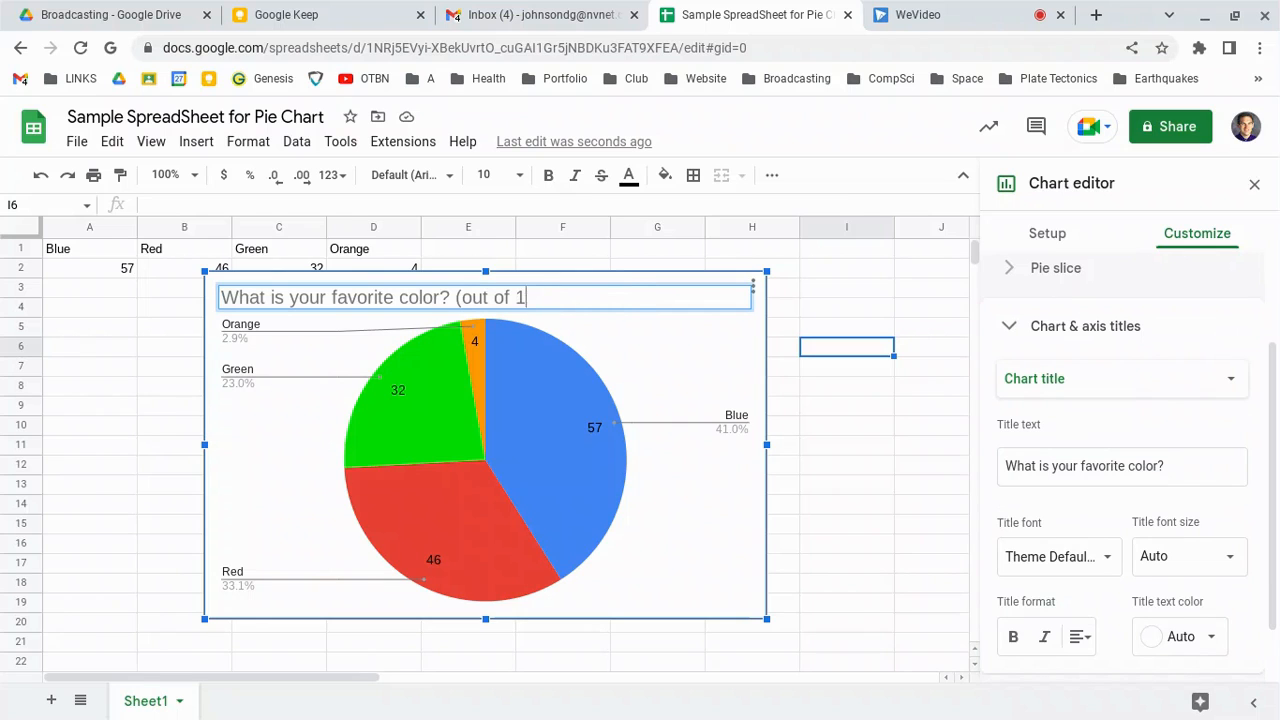
key("Backspace")
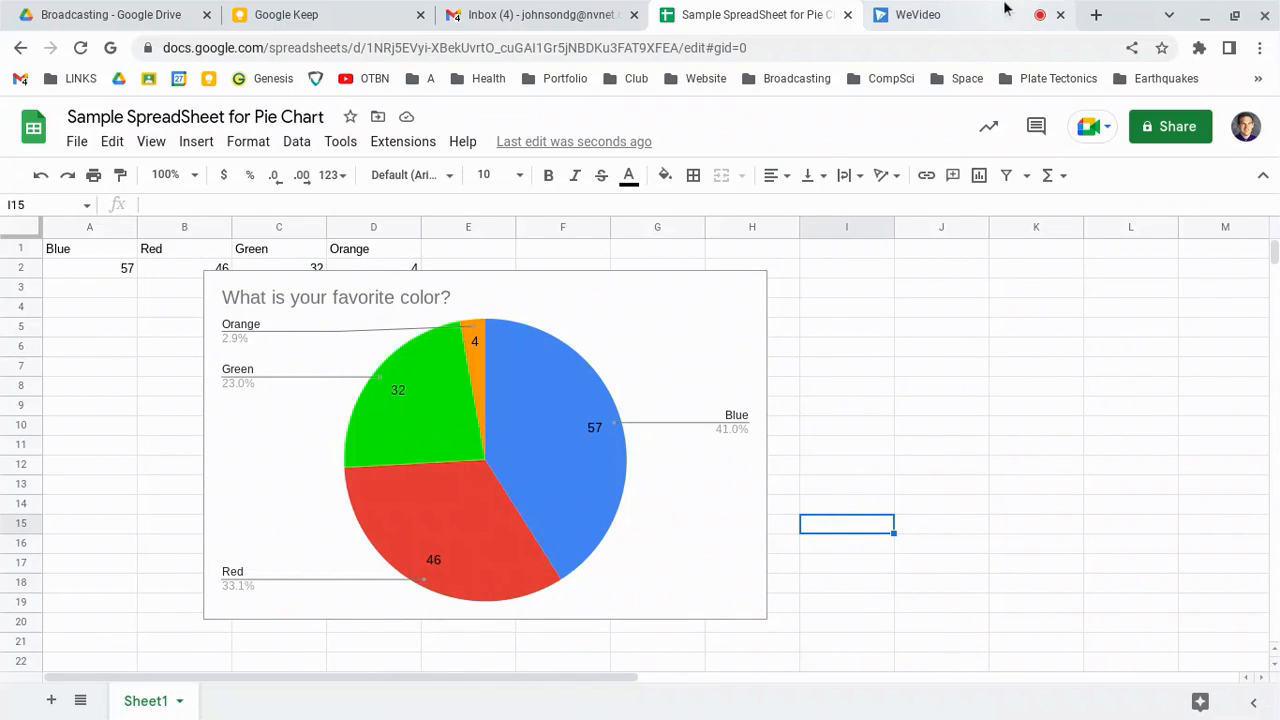
Download the chart as a PNG image and reveal it in the Downloads folder
left_click(484, 444)
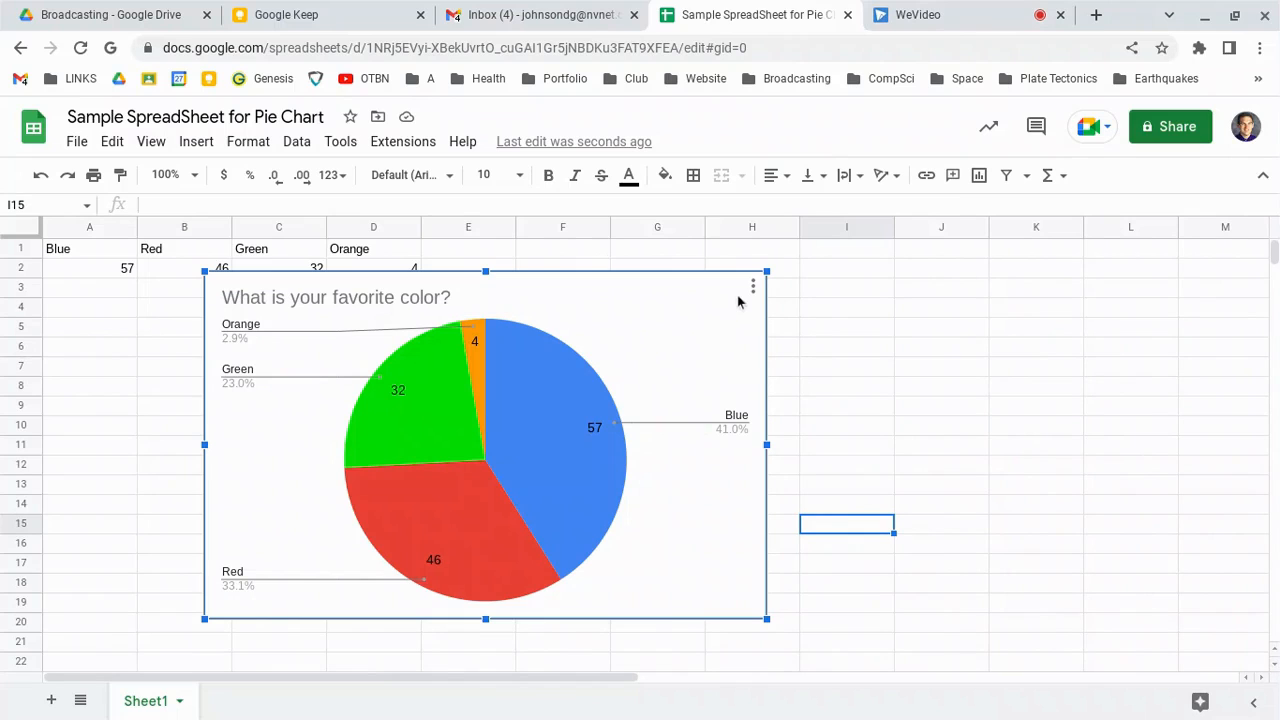
left_click(752, 288)
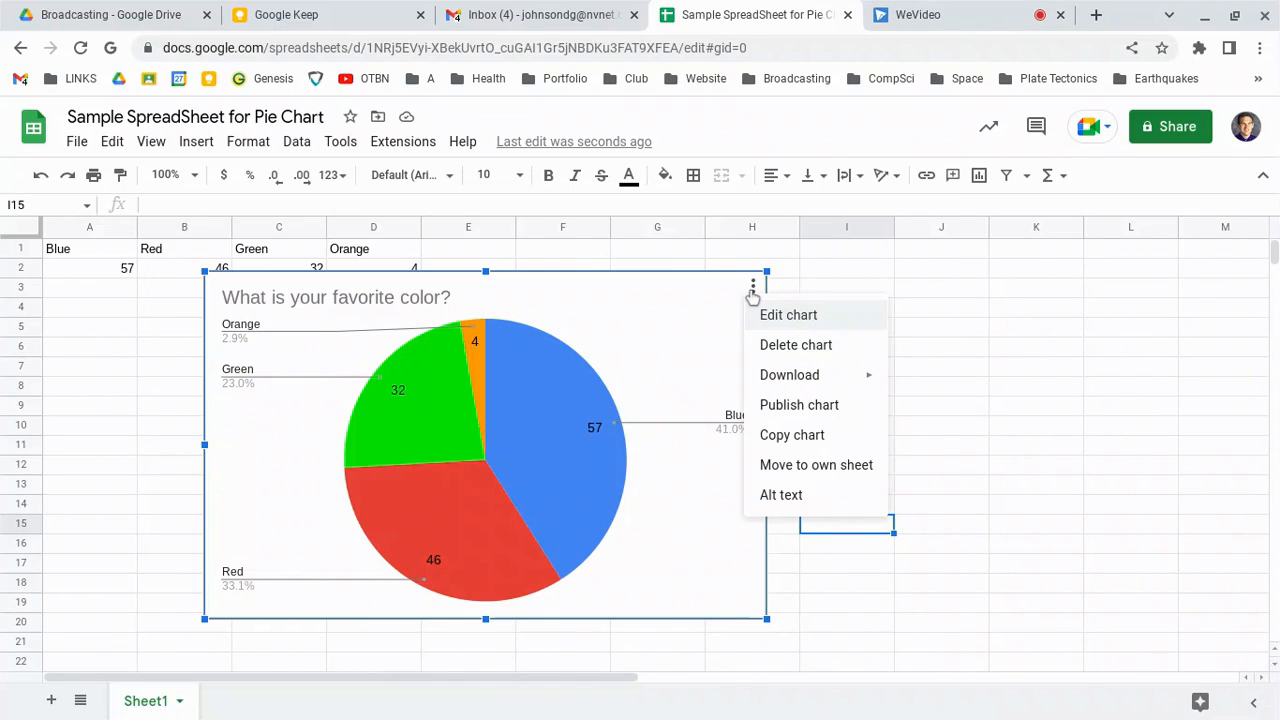
left_click(788, 374)
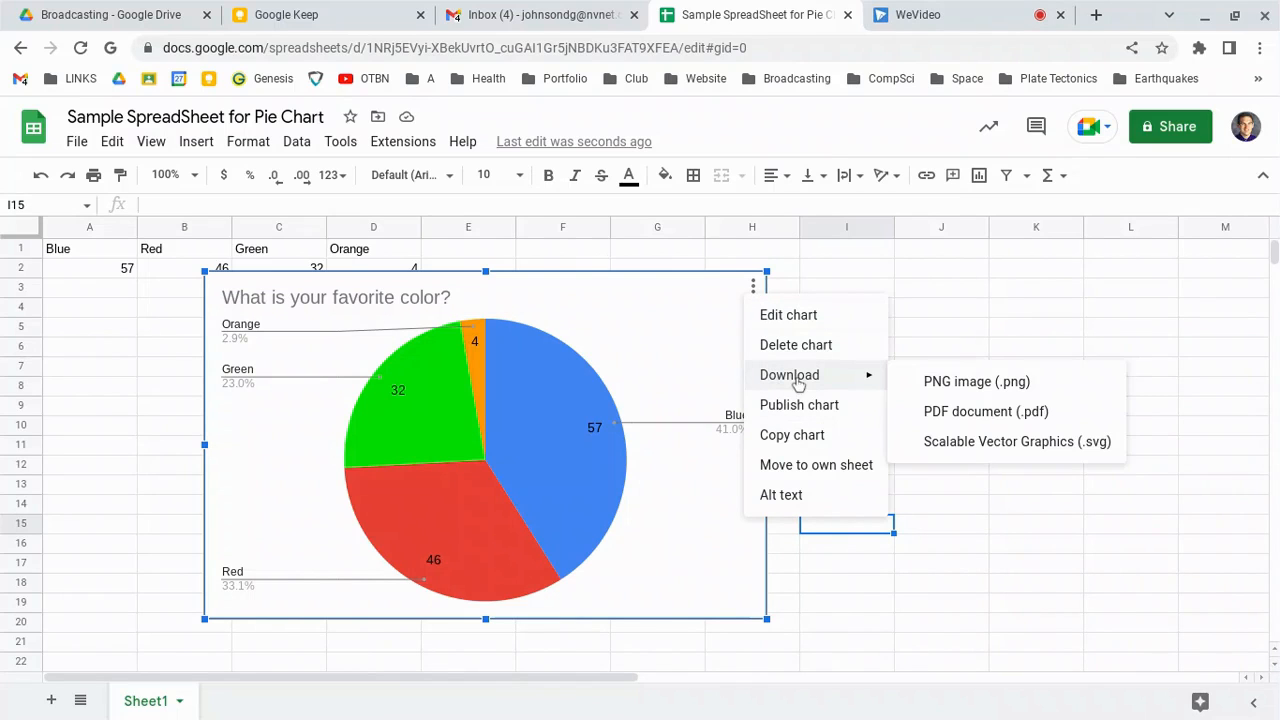
left_click(976, 380)
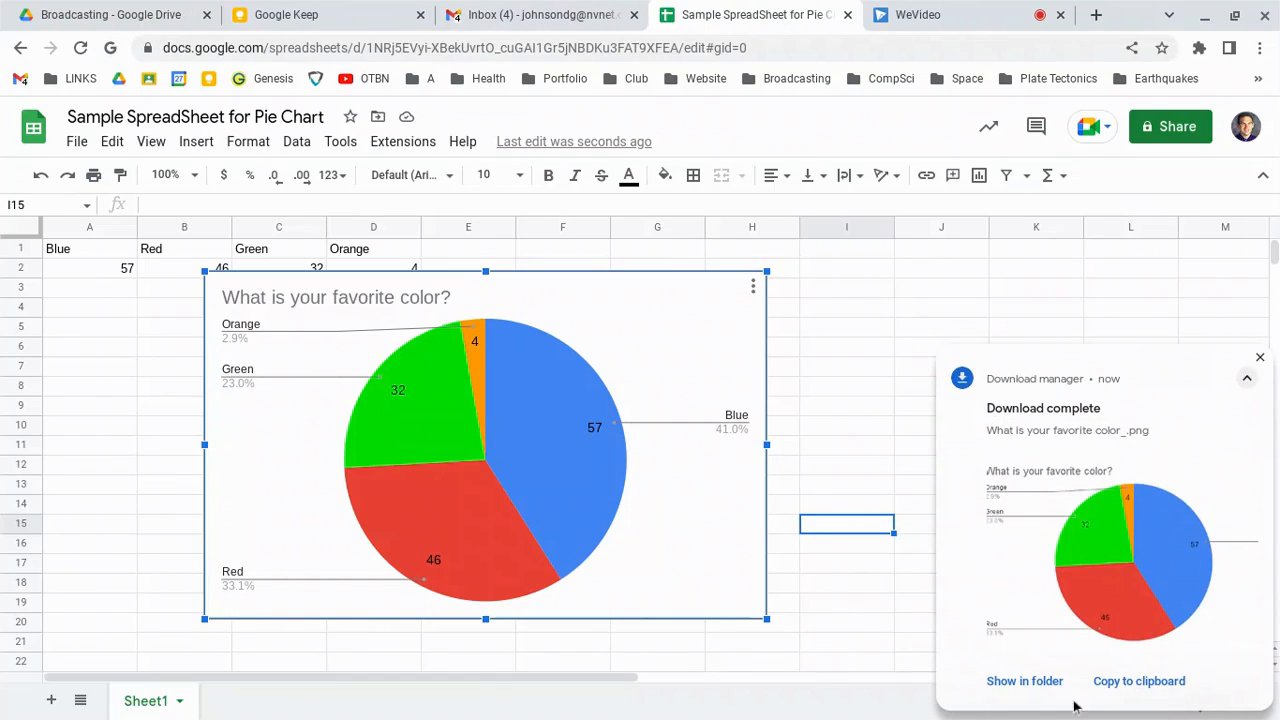
left_click(1024, 680)
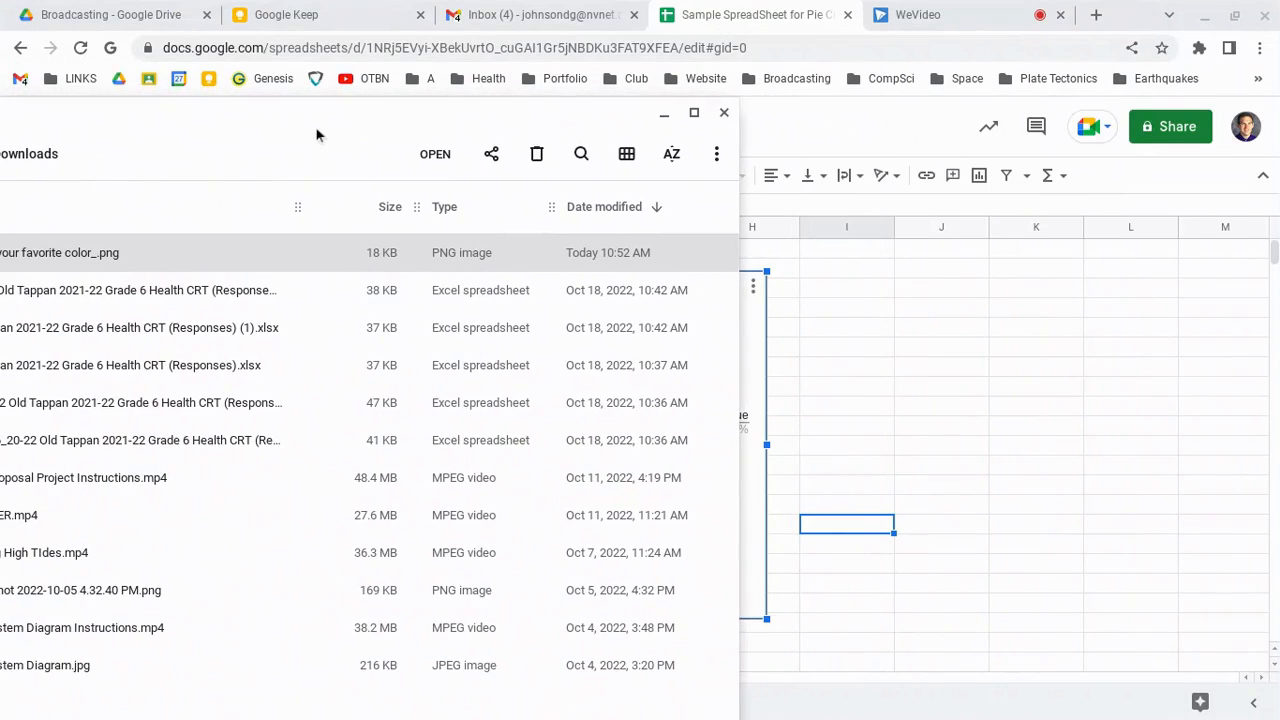
Switch to the WeVideo project, park the playhead near 0:10 and turn Video 1's volume almost off
left_click(916, 14)
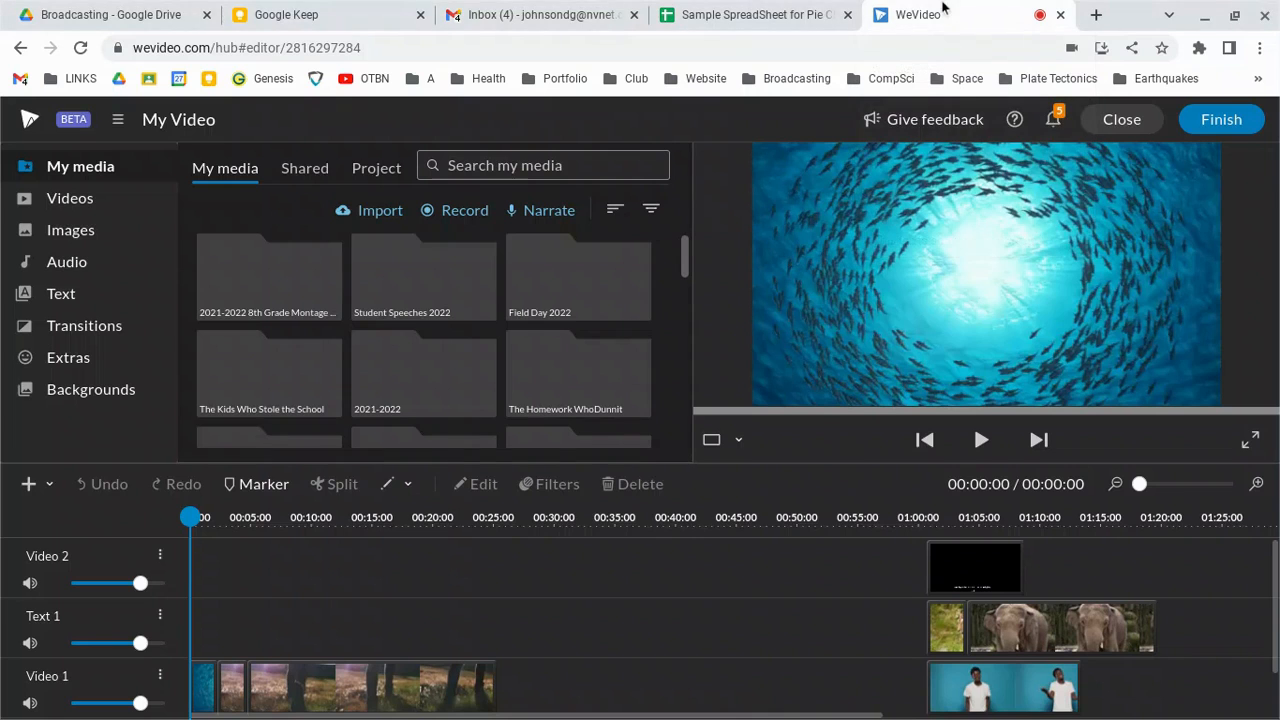
mouse_move(640, 582)
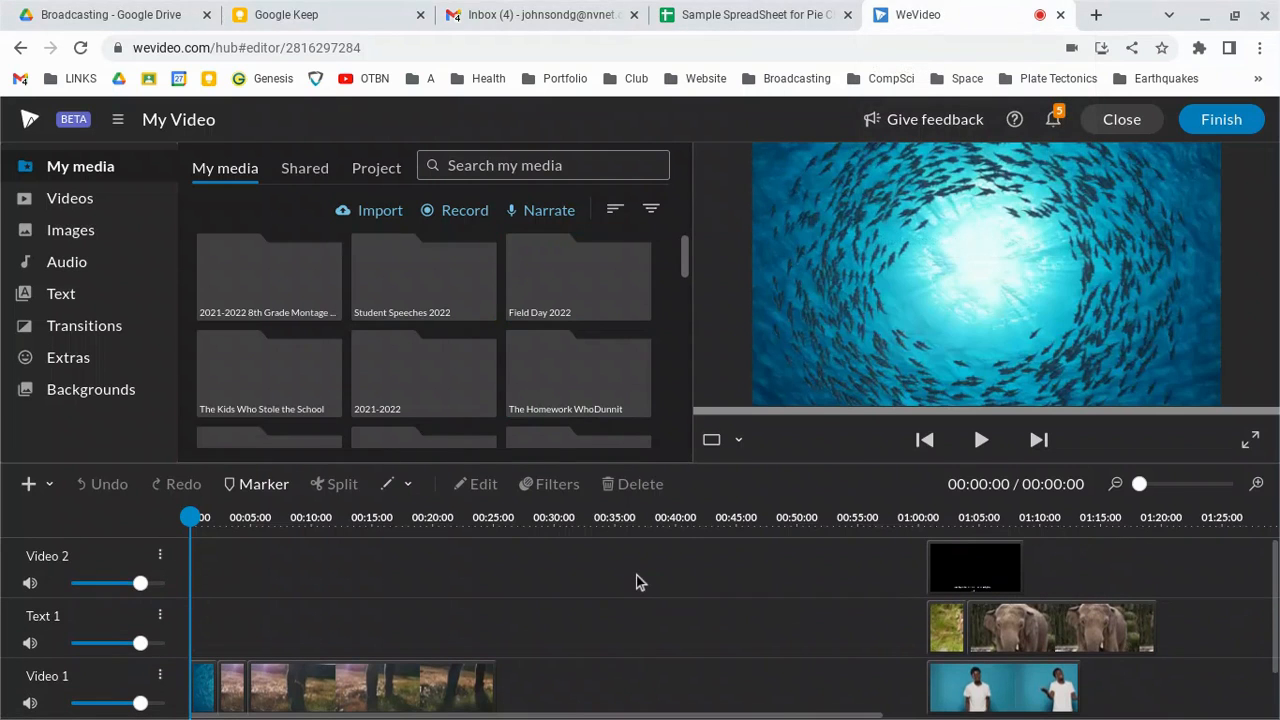
mouse_move(784, 582)
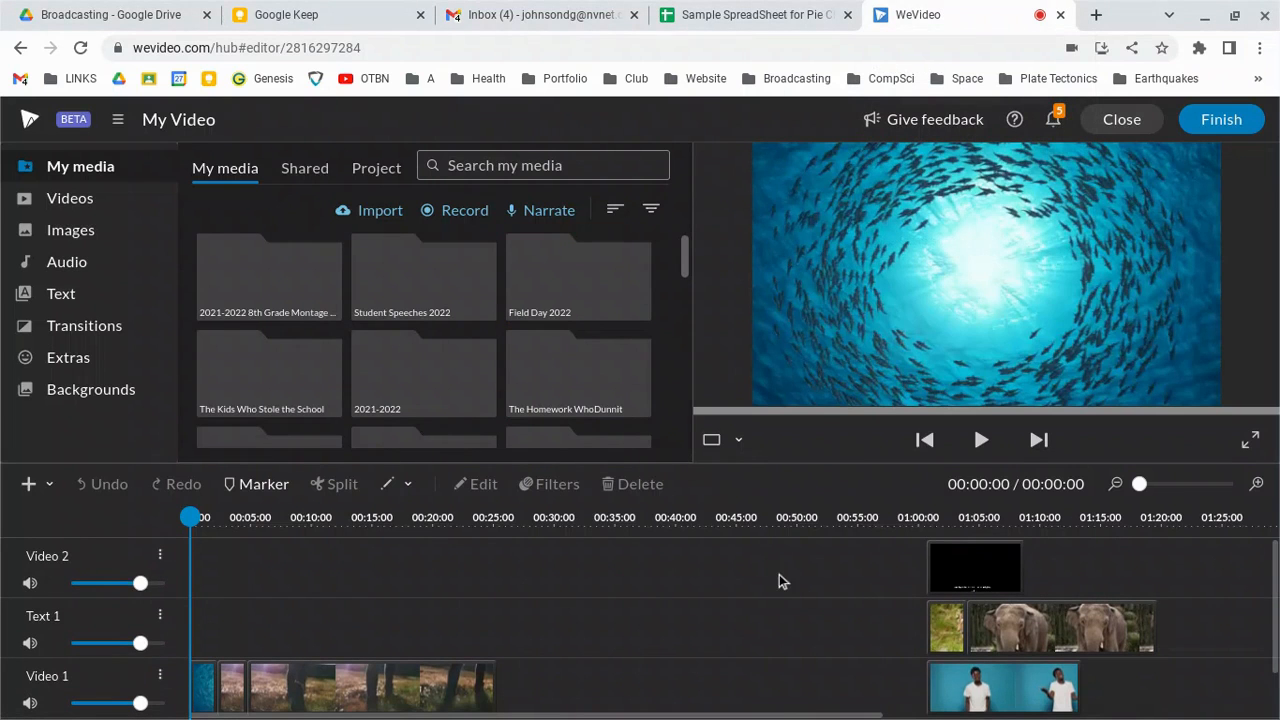
mouse_move(1118, 520)
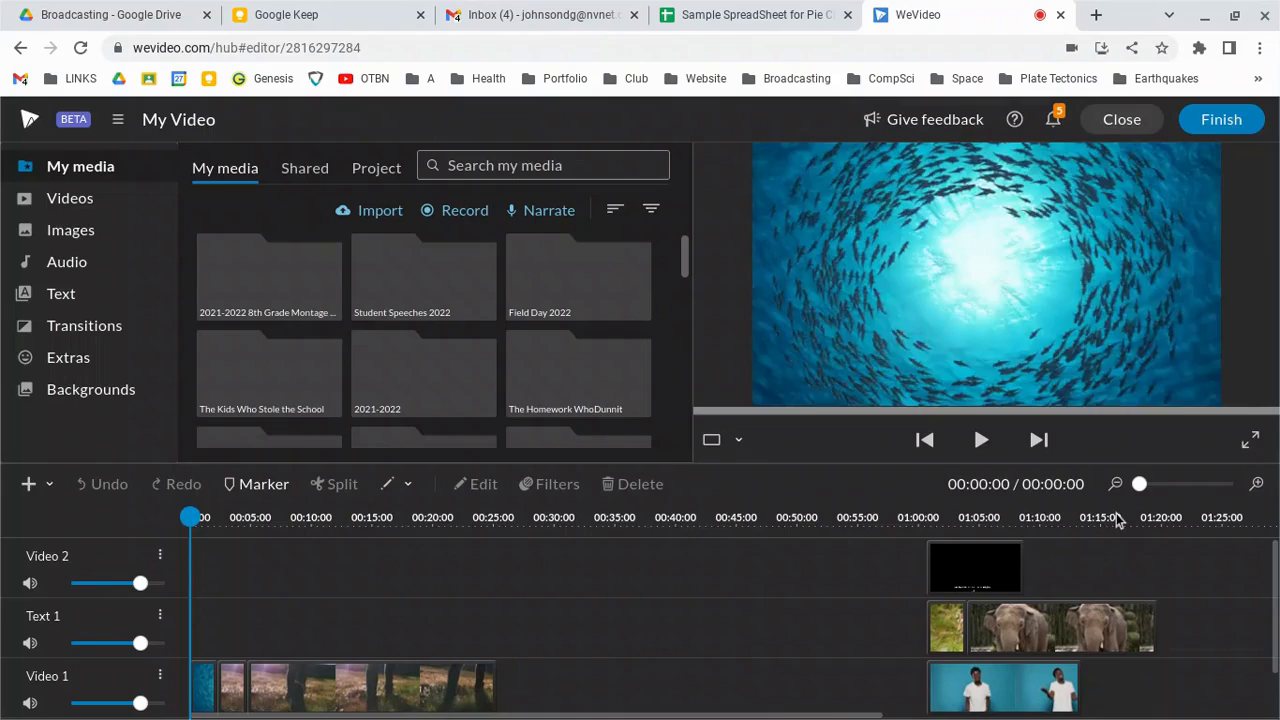
left_click(1116, 516)
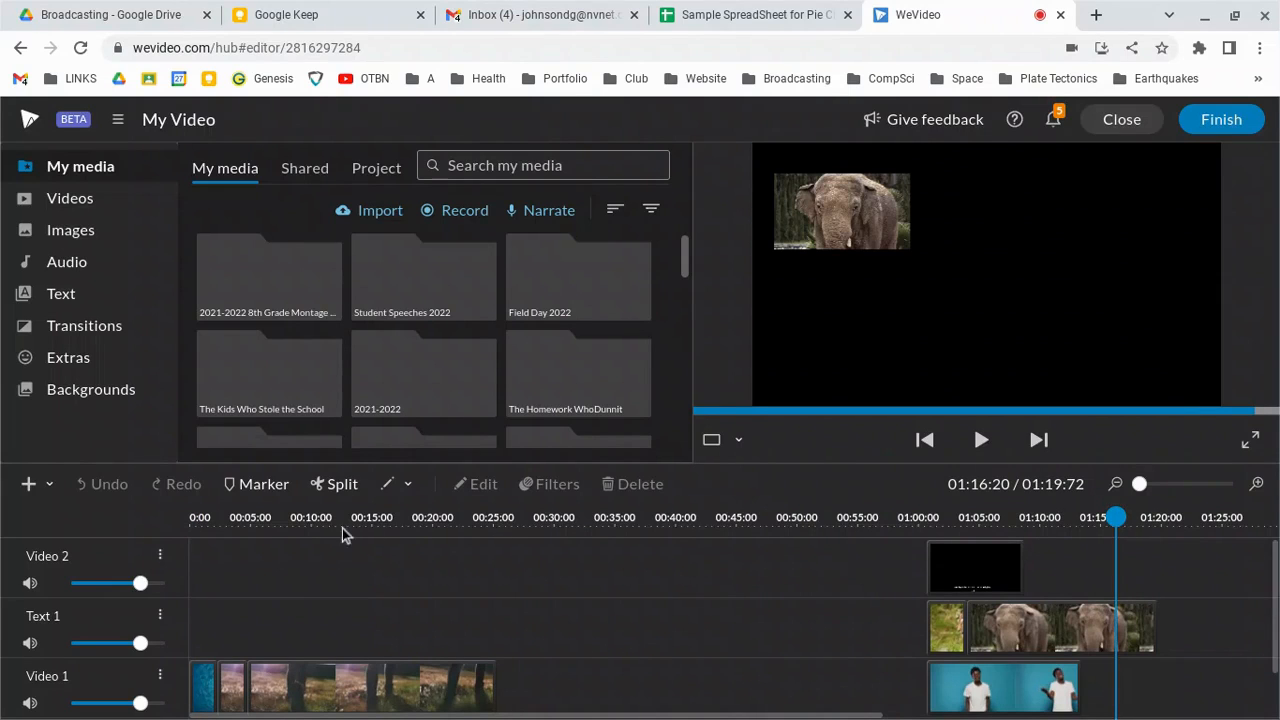
left_click(980, 440)
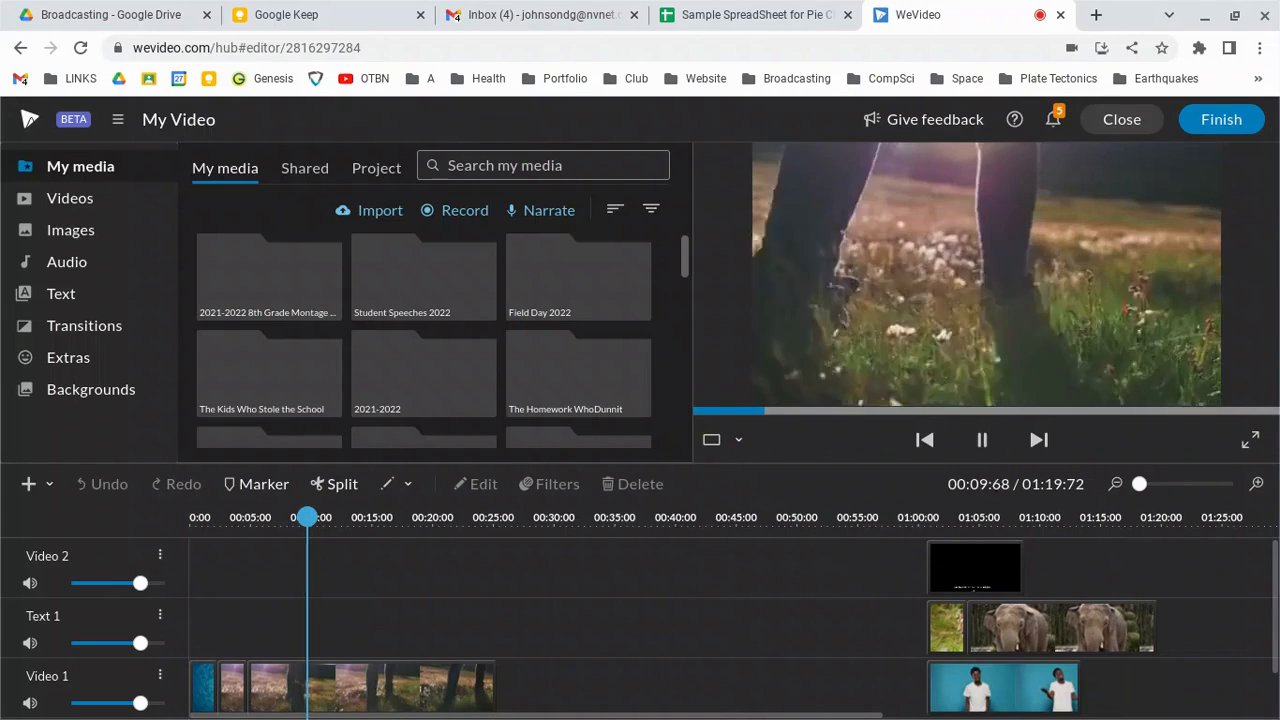
left_click(980, 440)
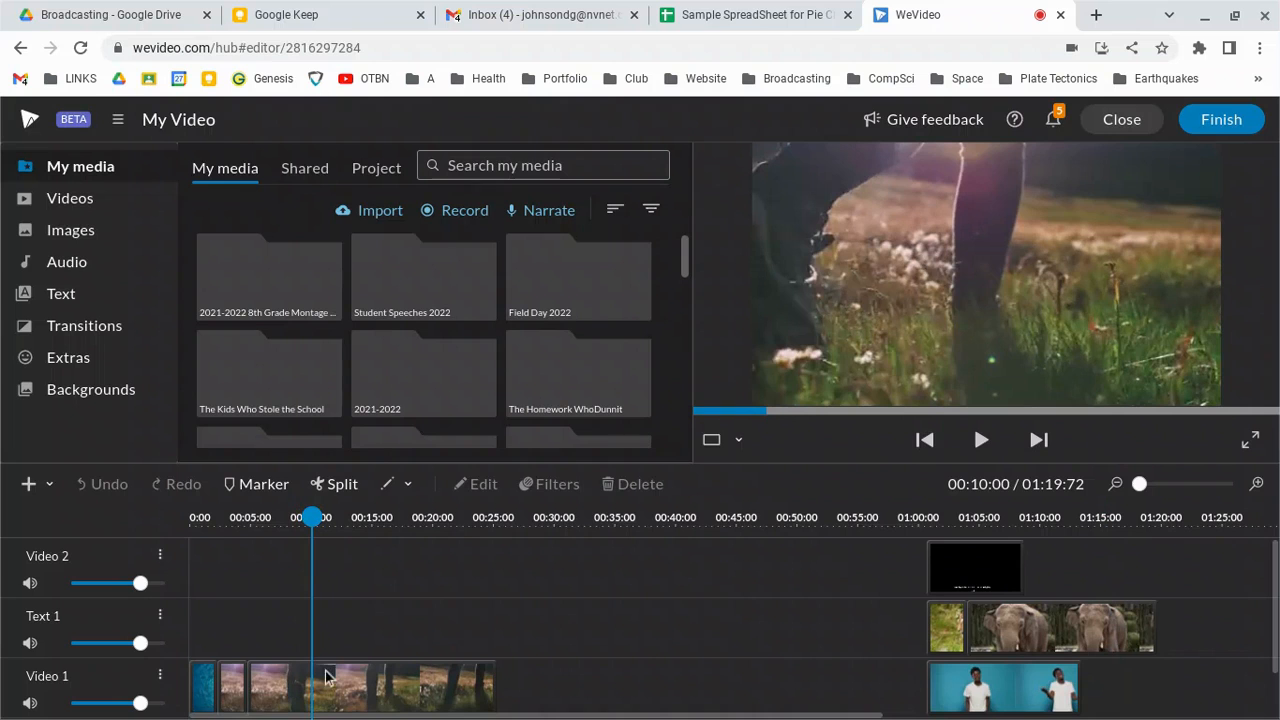
left_click_drag(140, 702, 70, 702)
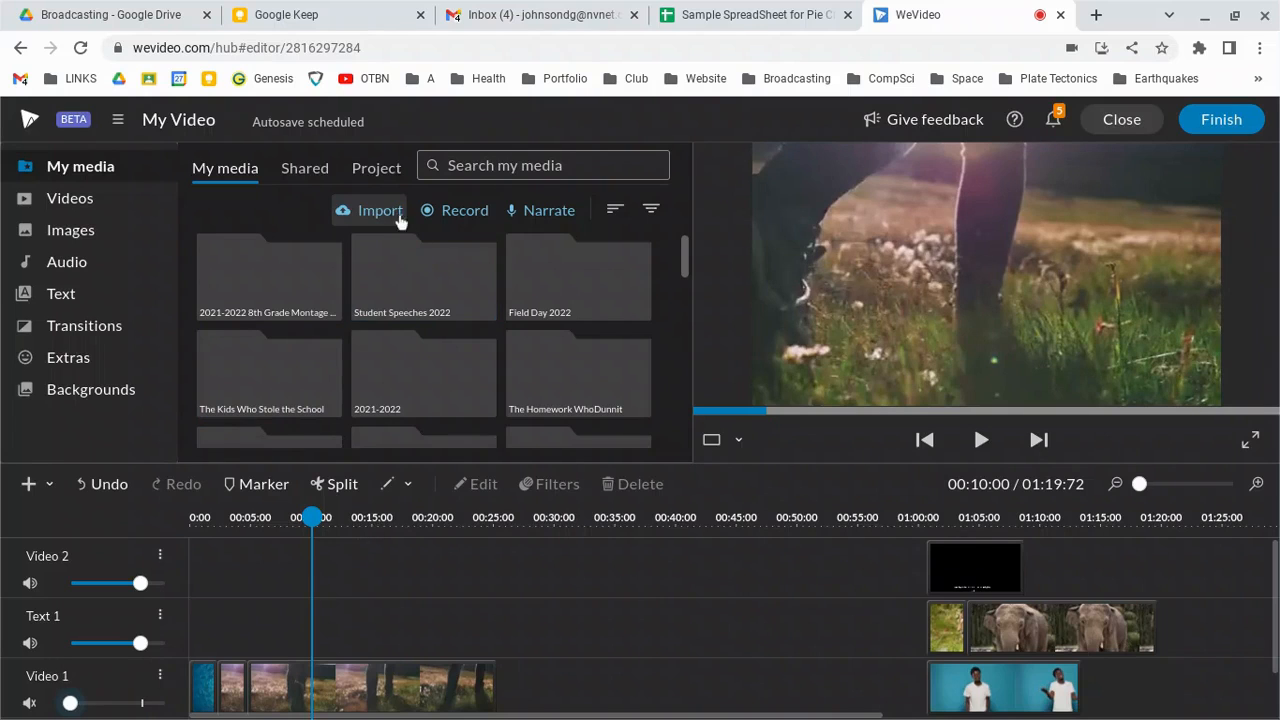
Import the downloaded pie chart PNG into My media and pick it
left_click(380, 210)
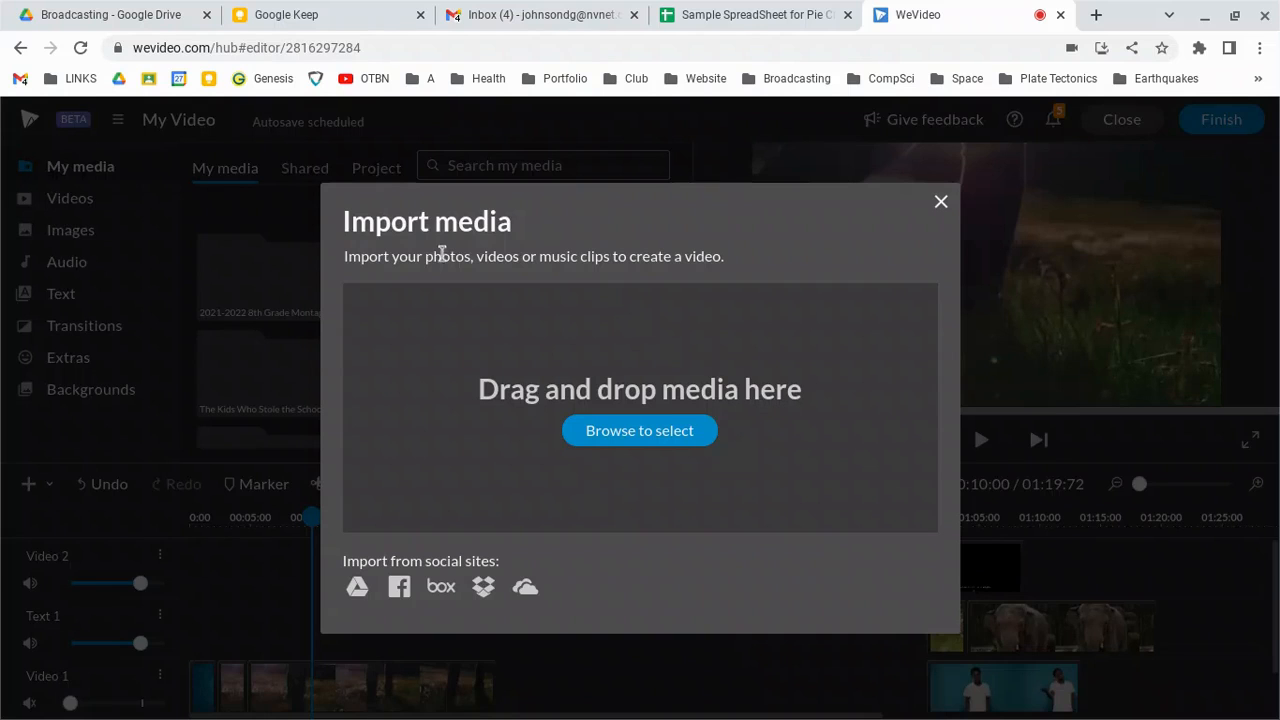
mouse_move(640, 430)
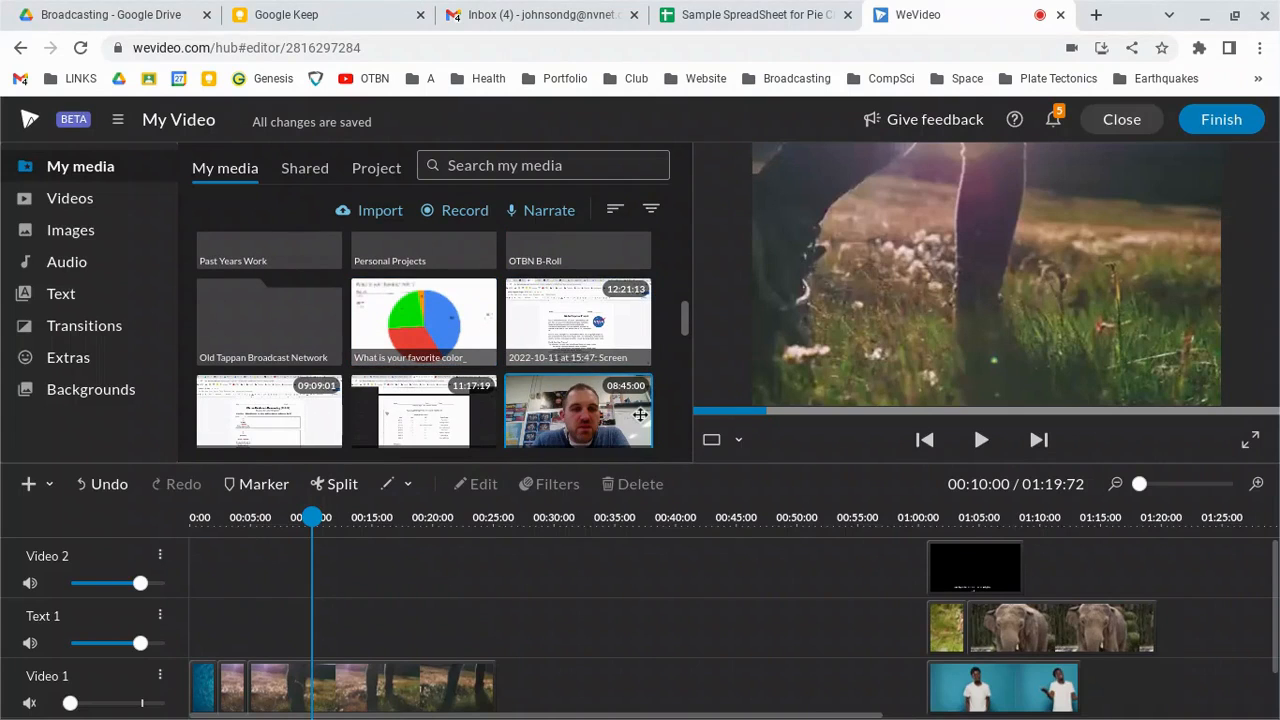
left_click(980, 440)
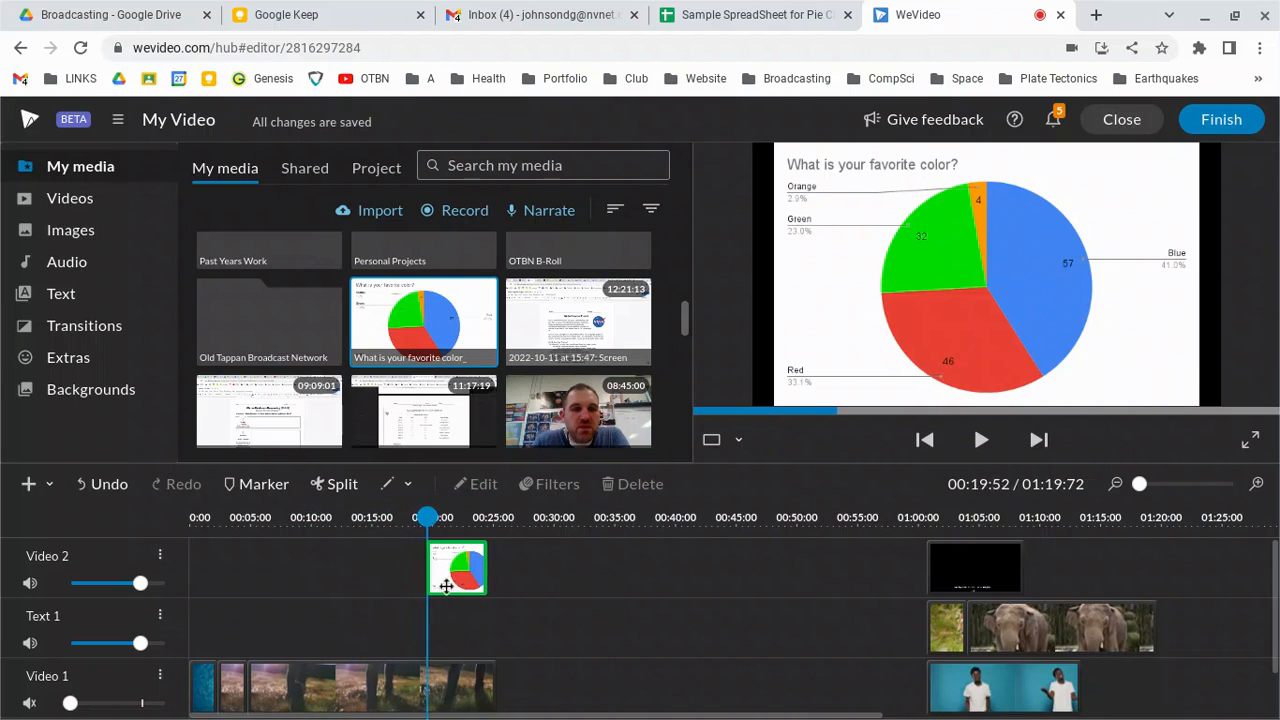
Select the pie chart clip on the Video 2 track near 0:20 for editing
left_click(980, 440)
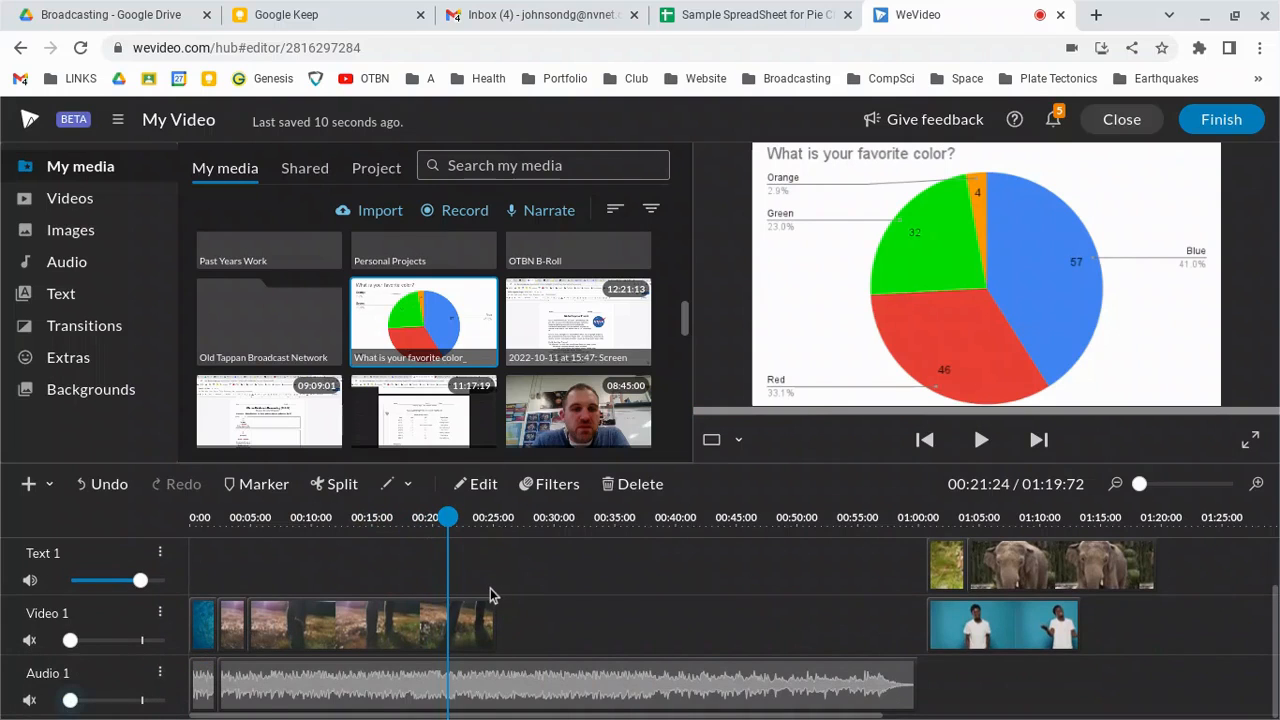
left_click(980, 440)
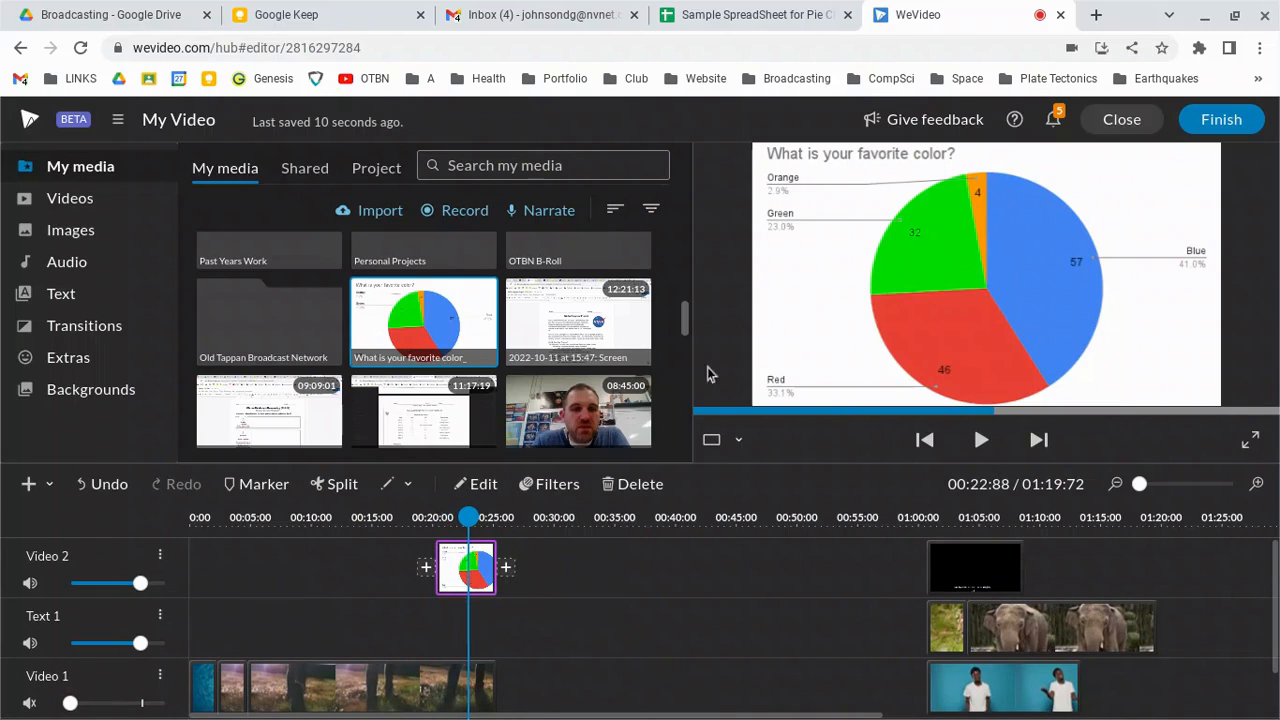
mouse_move(864, 278)
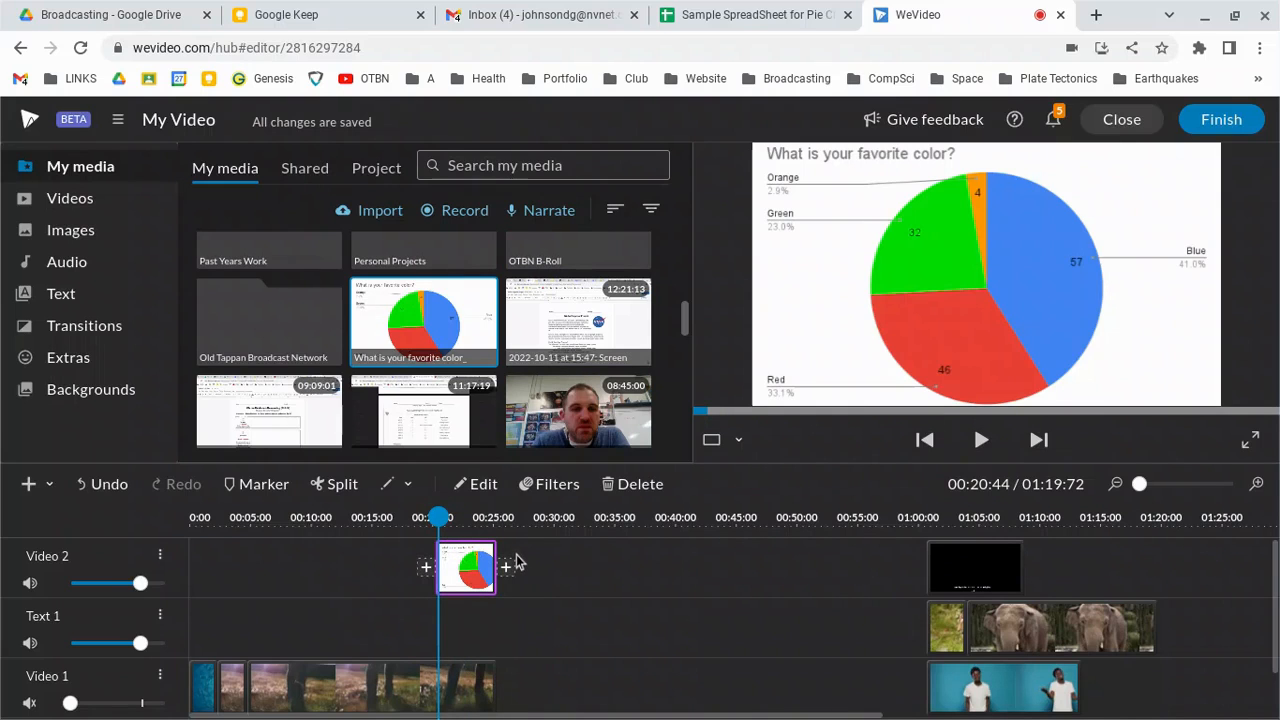
mouse_move(672, 572)
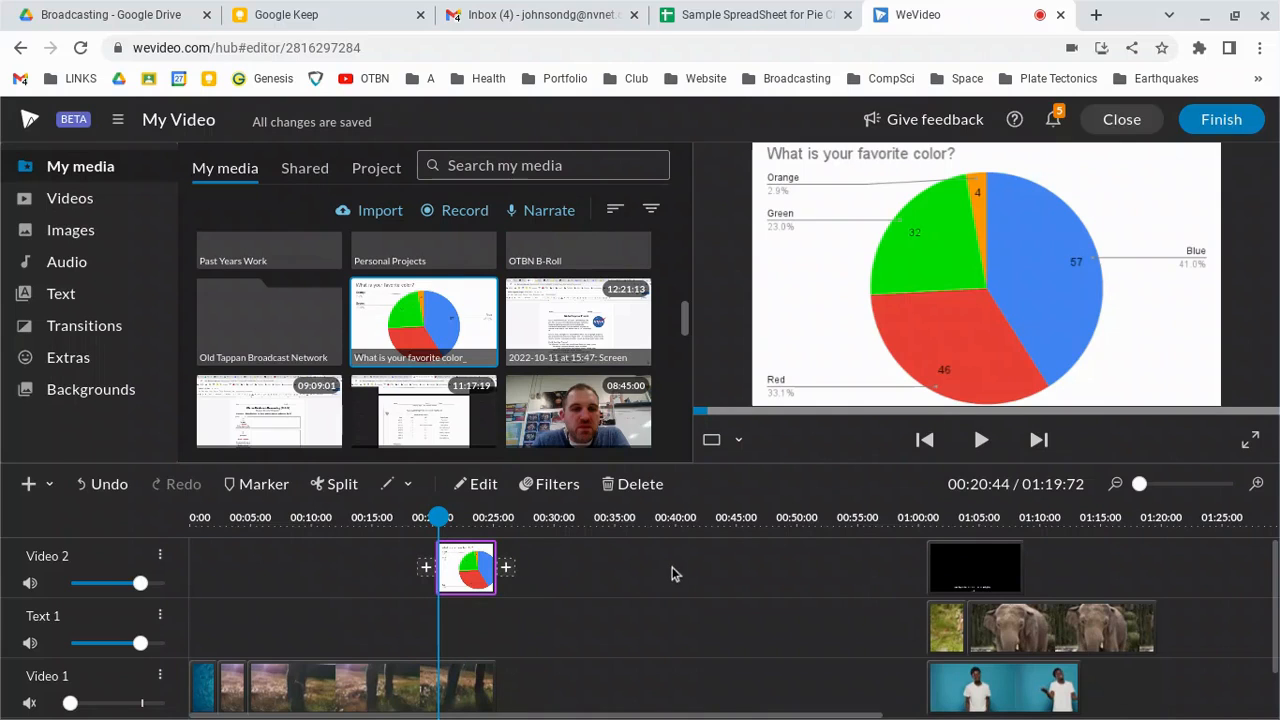
mouse_move(1232, 264)
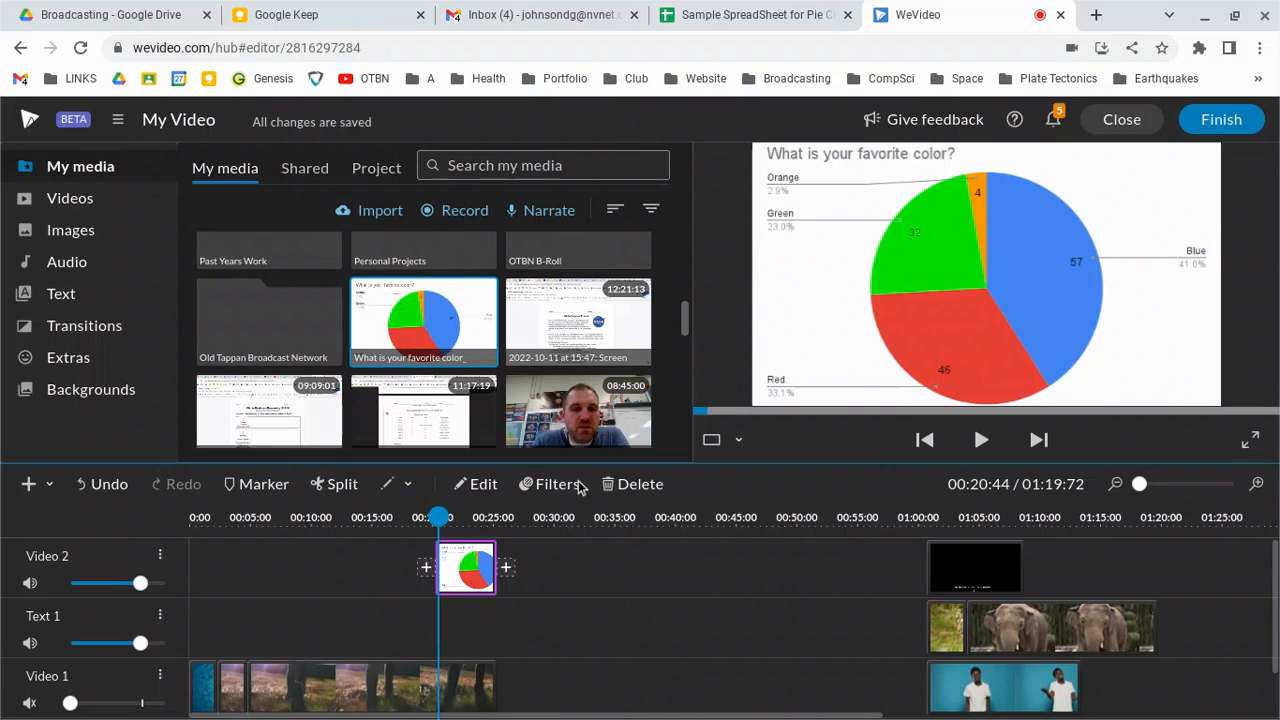
mouse_move(624, 320)
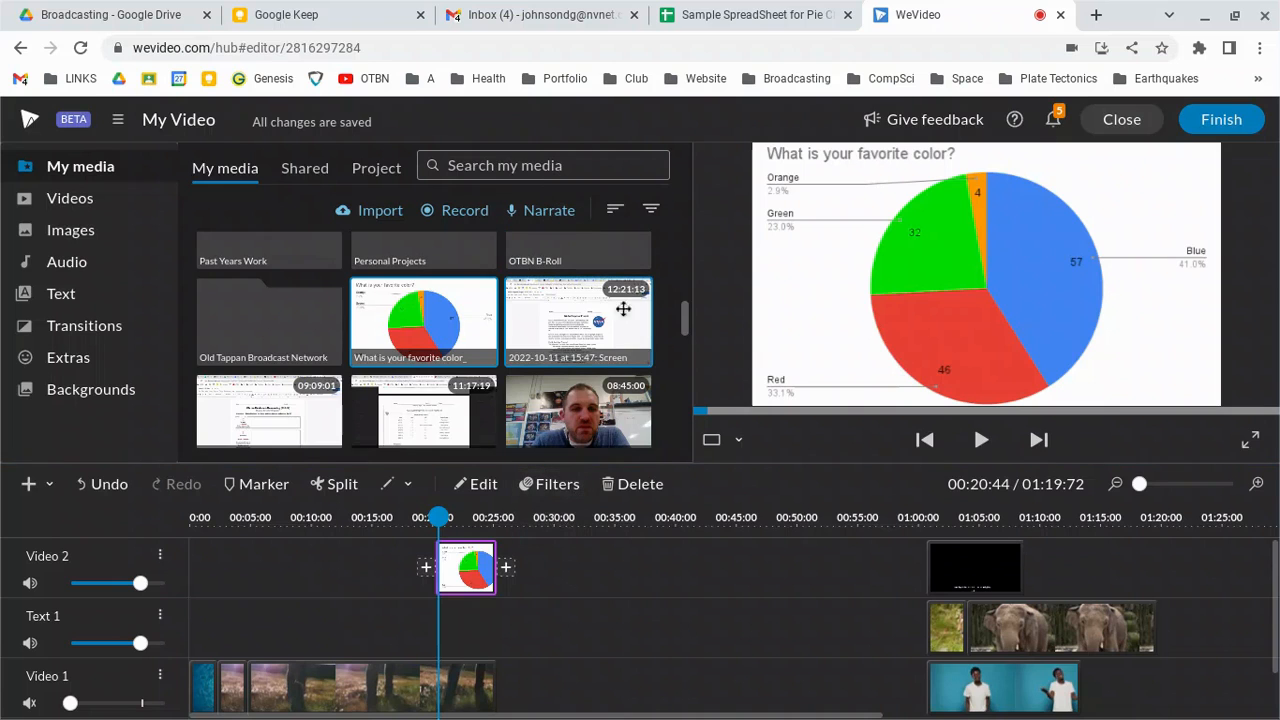
mouse_move(672, 348)
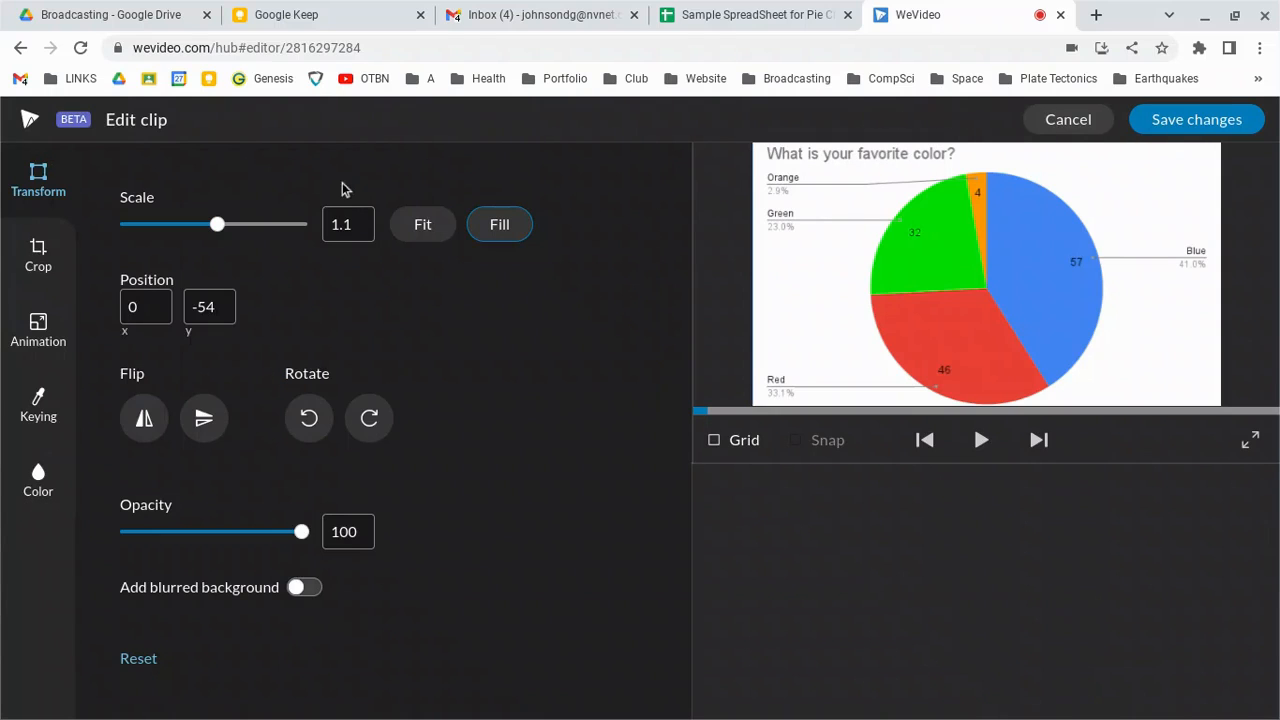
Shrink the pie chart to about half size into the top-right corner, then discard those changes
left_click_drag(216, 224, 208, 224)
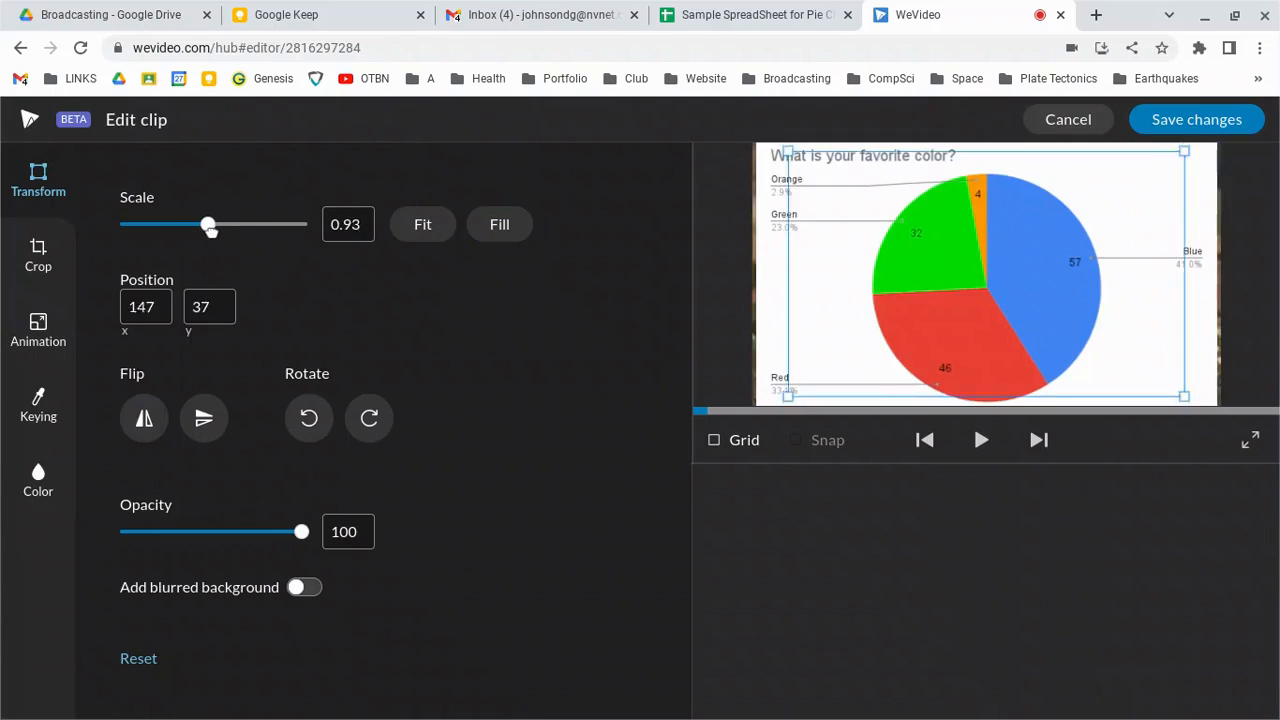
left_click_drag(208, 224, 178, 224)
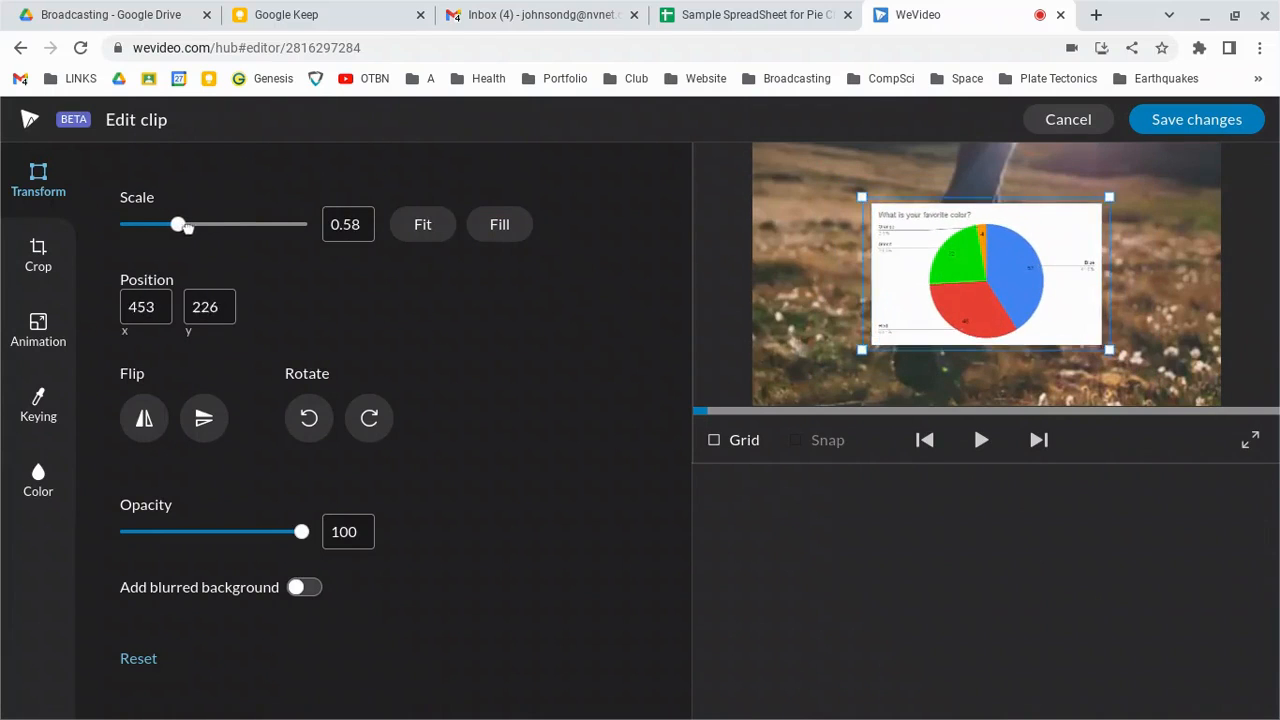
left_click_drag(178, 224, 166, 224)
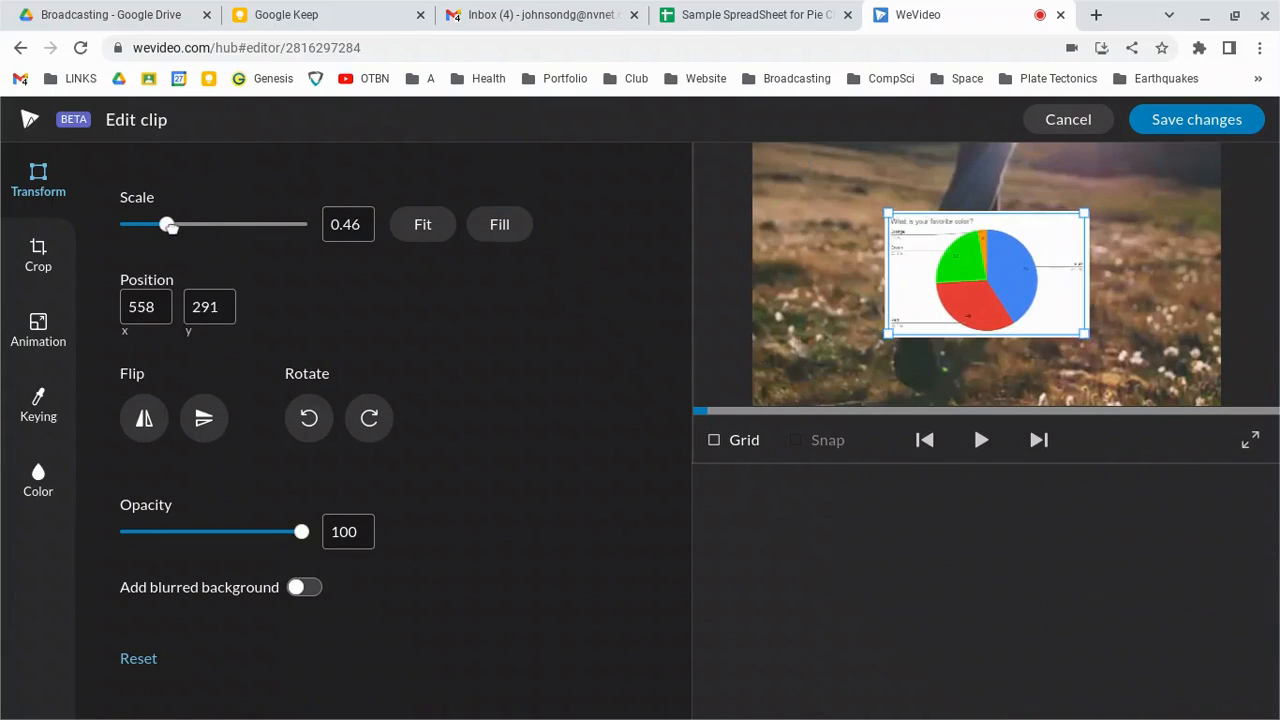
left_click_drag(984, 276, 1116, 218)
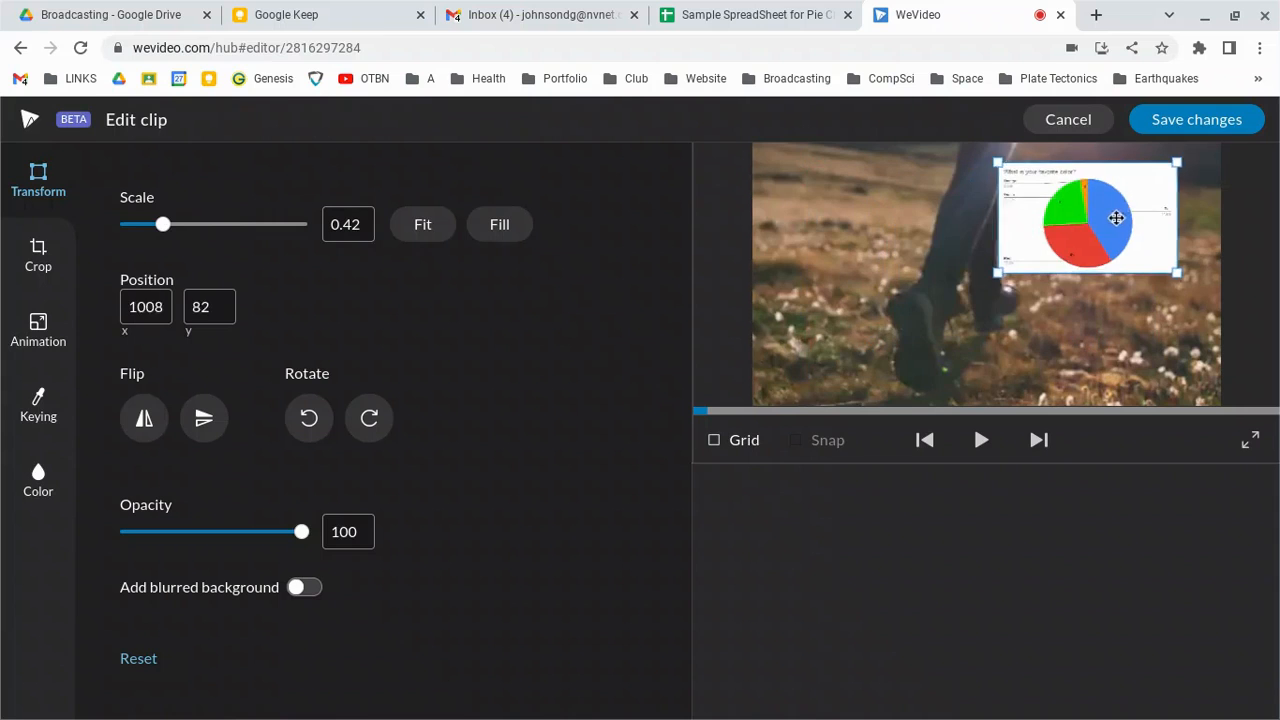
left_click_drag(1116, 218, 1156, 204)
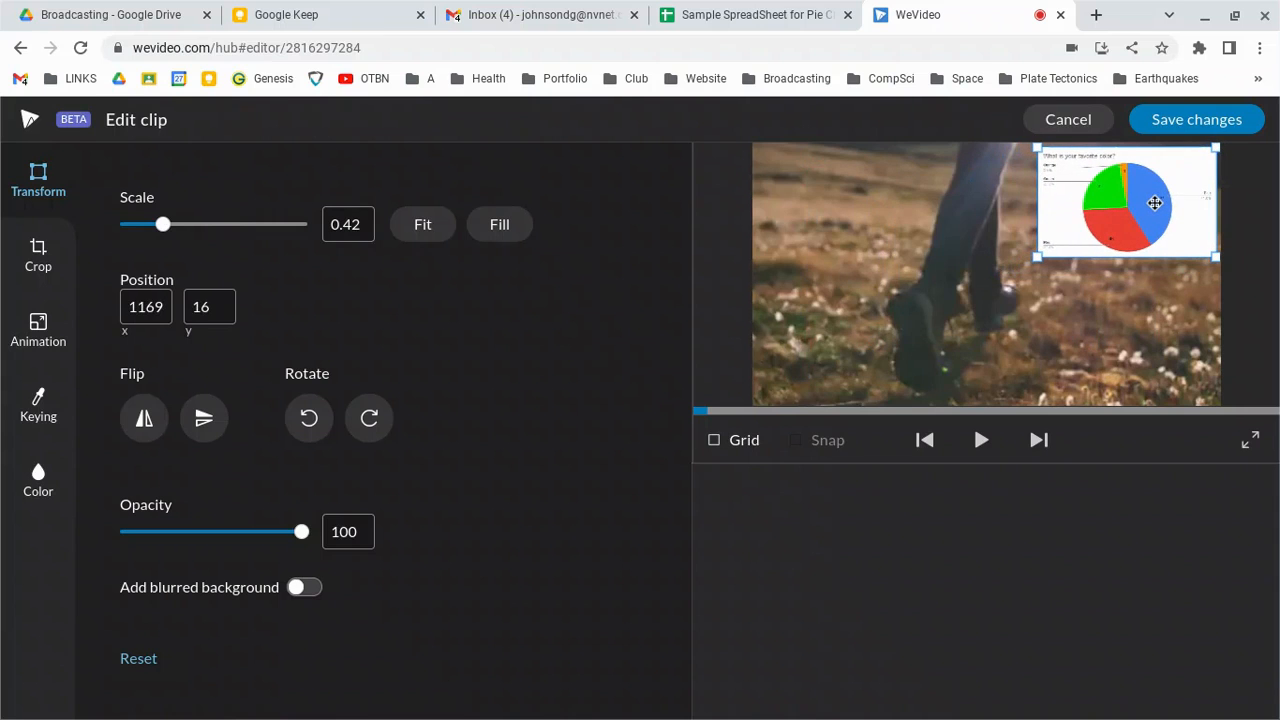
mouse_move(260, 310)
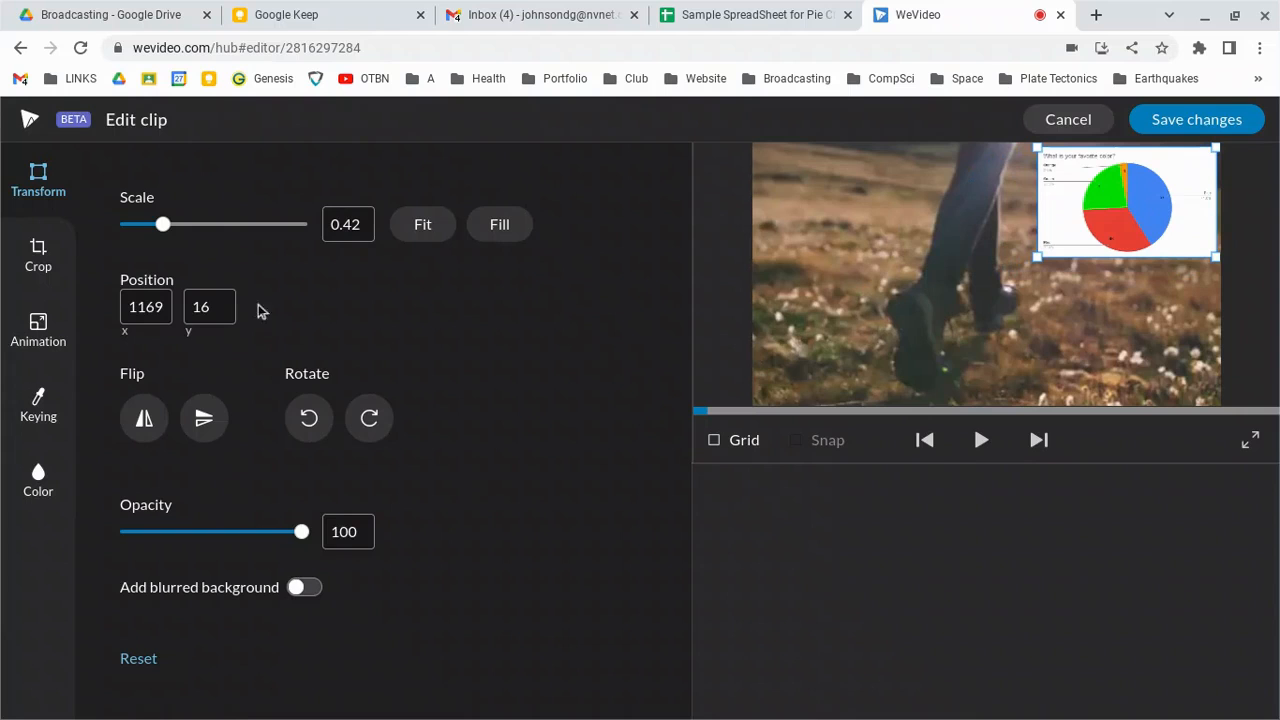
mouse_move(1148, 136)
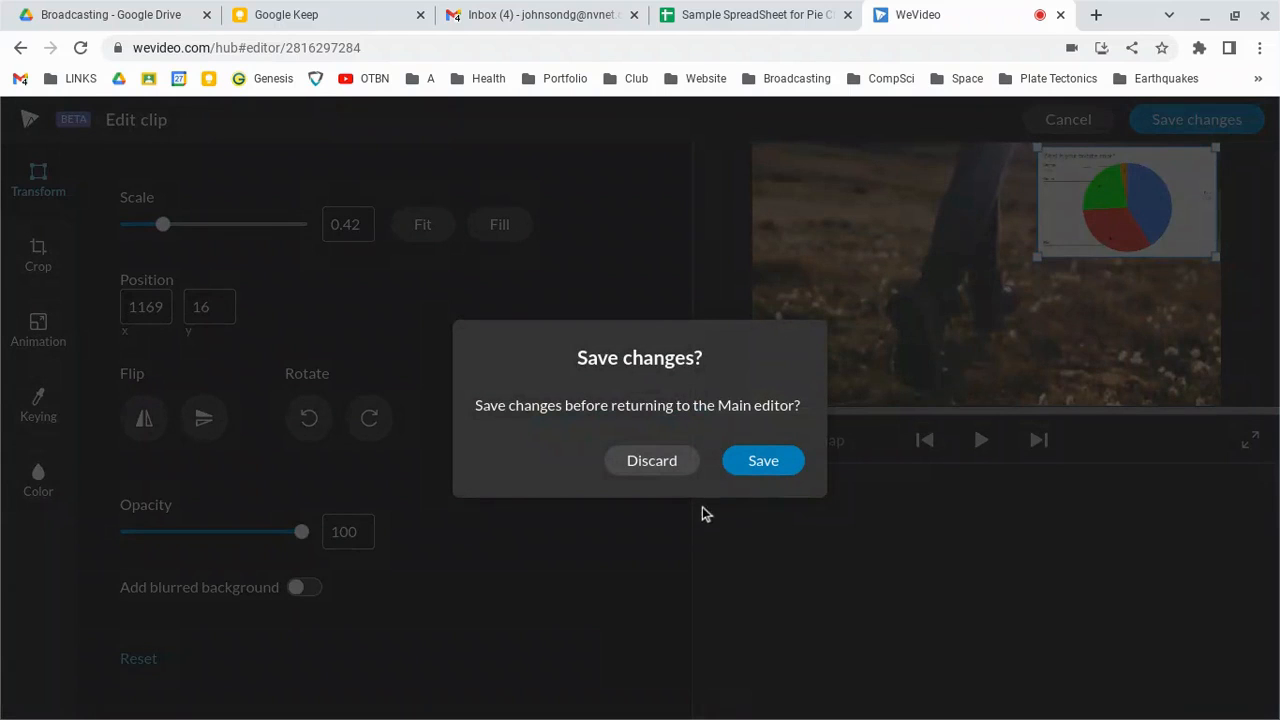
left_click(764, 460)
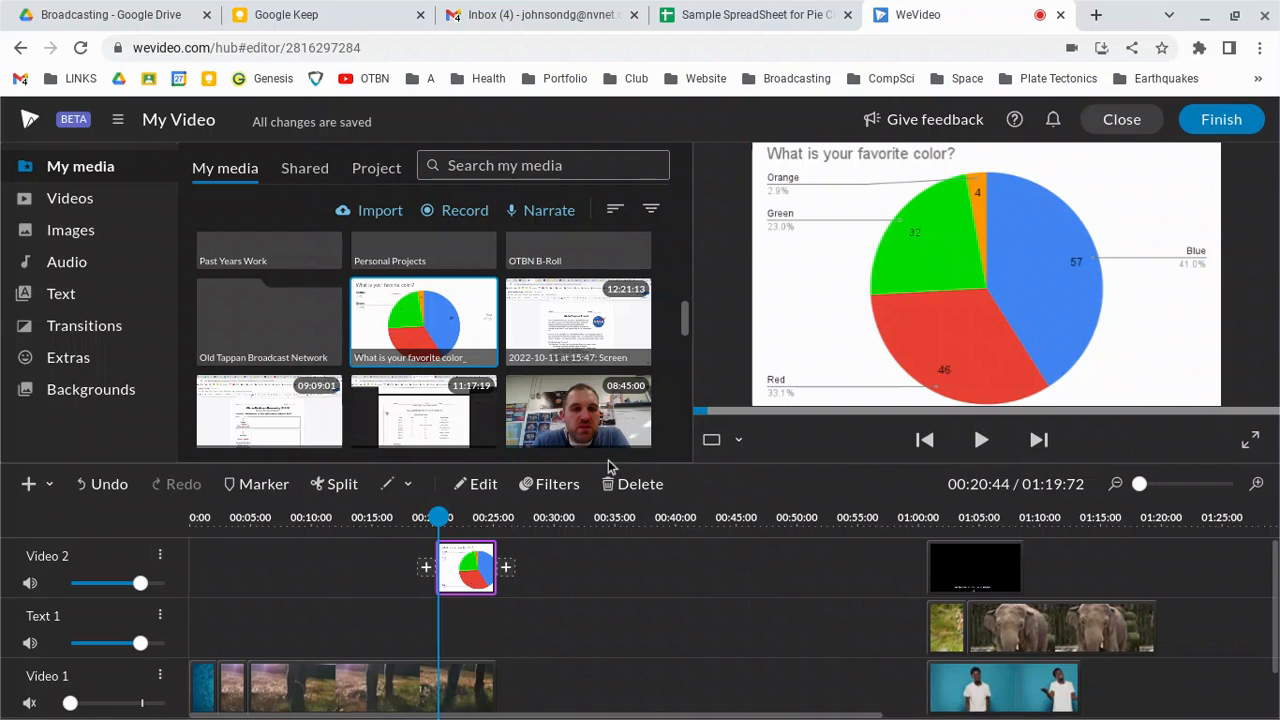
left_click(980, 440)
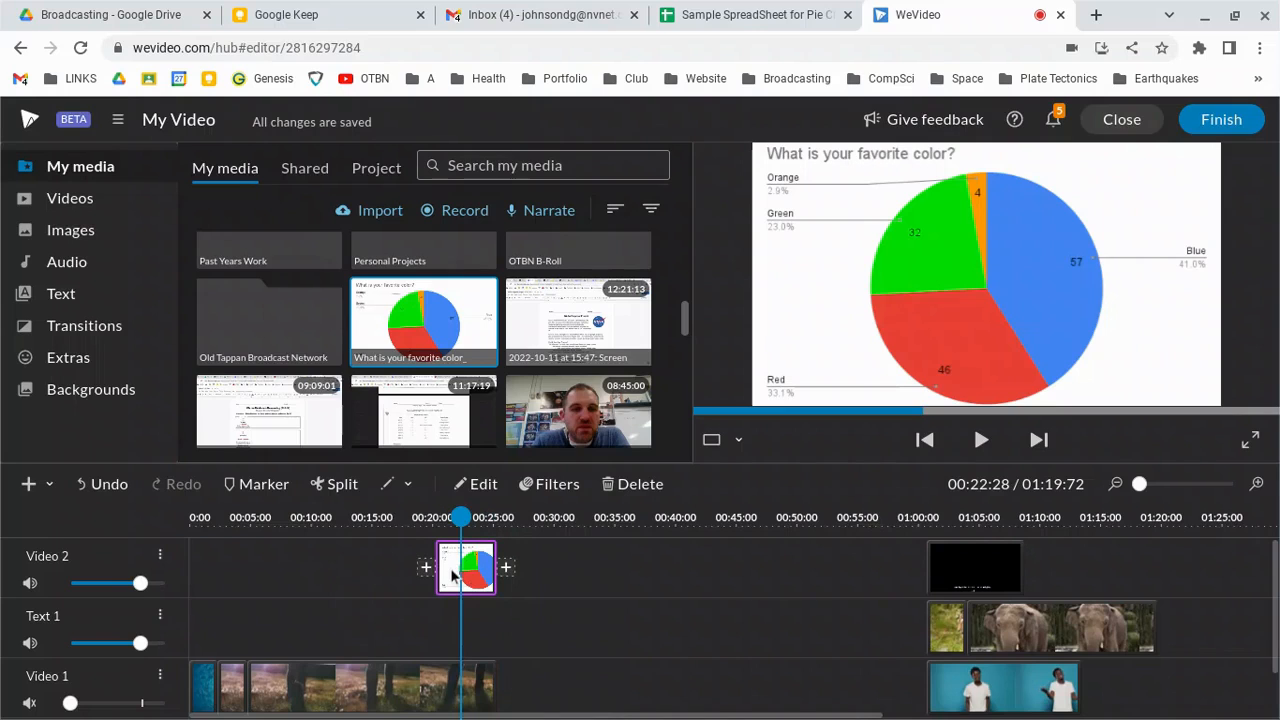
mouse_move(862, 172)
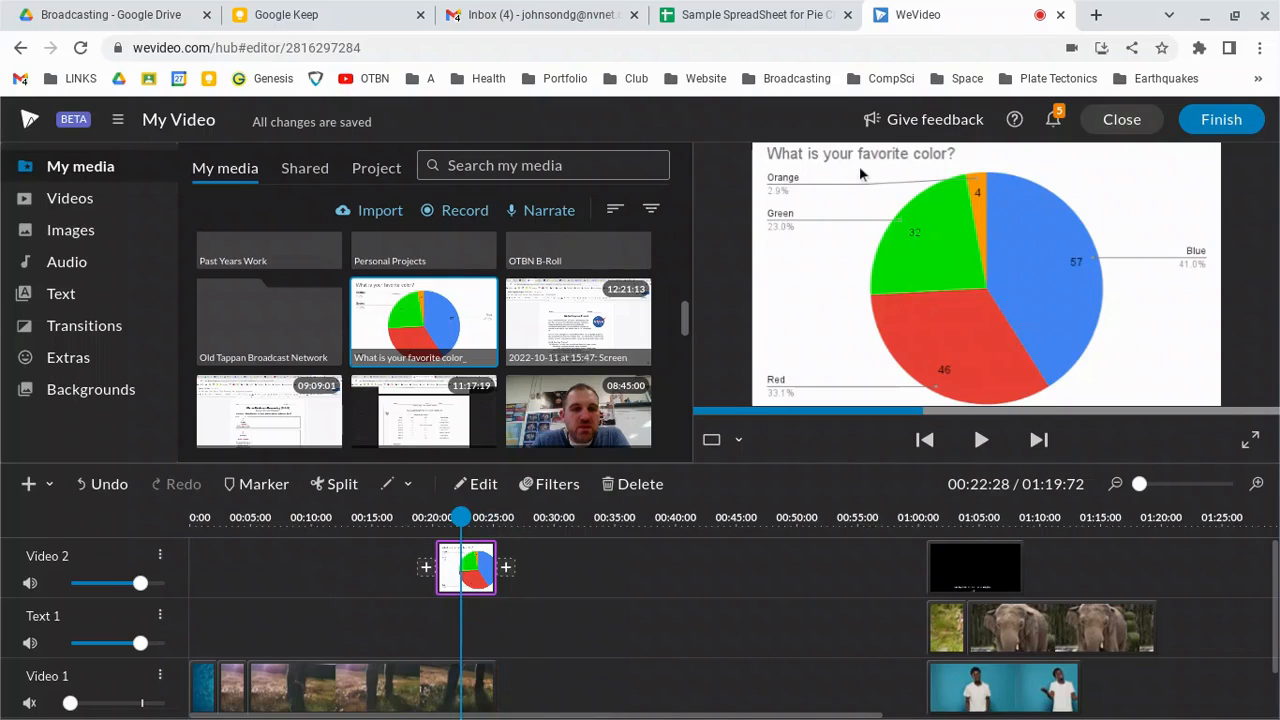
mouse_move(870, 176)
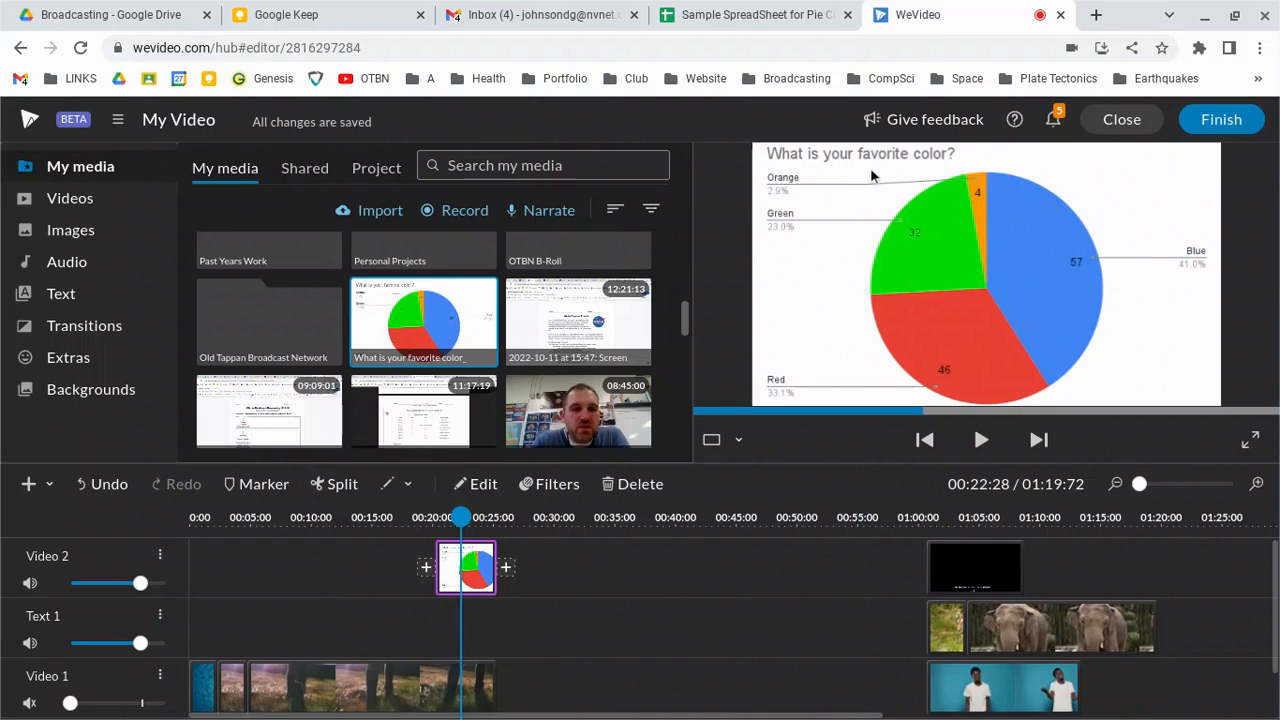
mouse_move(872, 176)
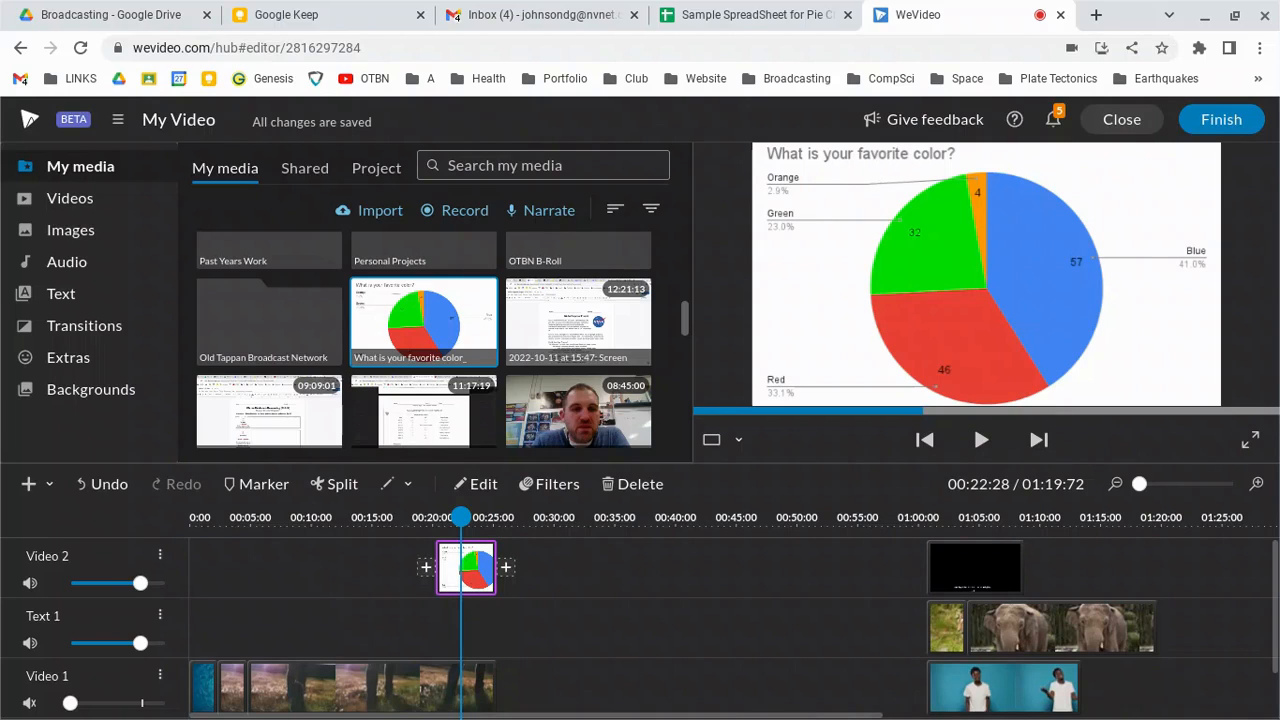
mouse_move(756, 14)
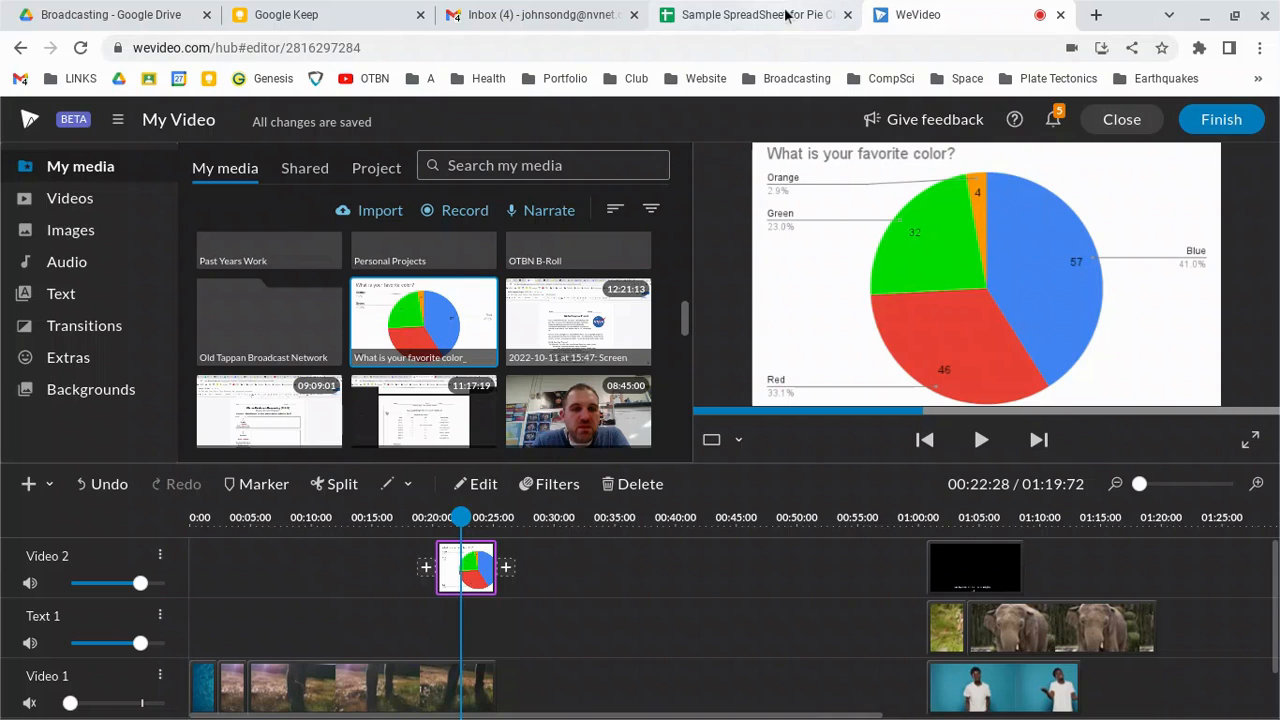